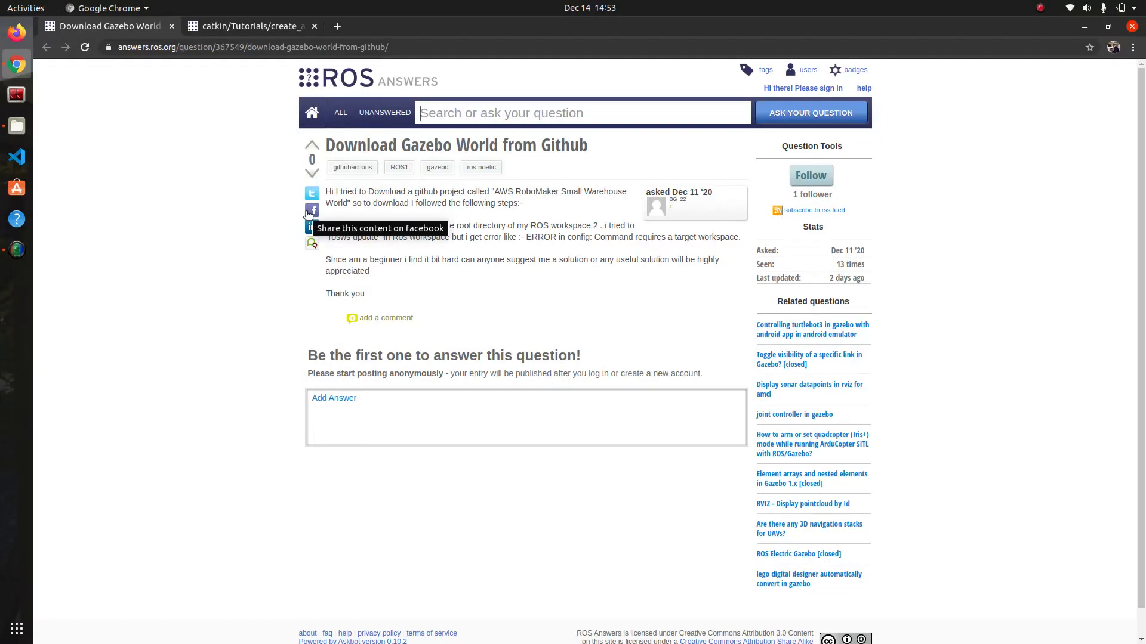
{"action": "mouse_move", "coordinate": [114, 269]}
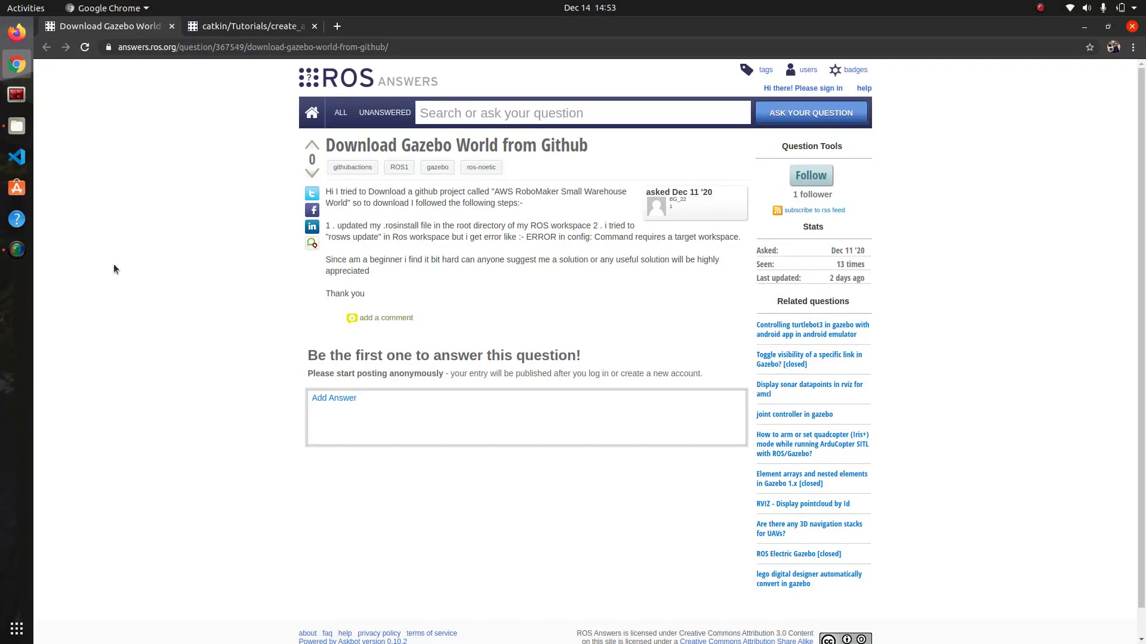
{"action": "mouse_move", "coordinate": [211, 279]}
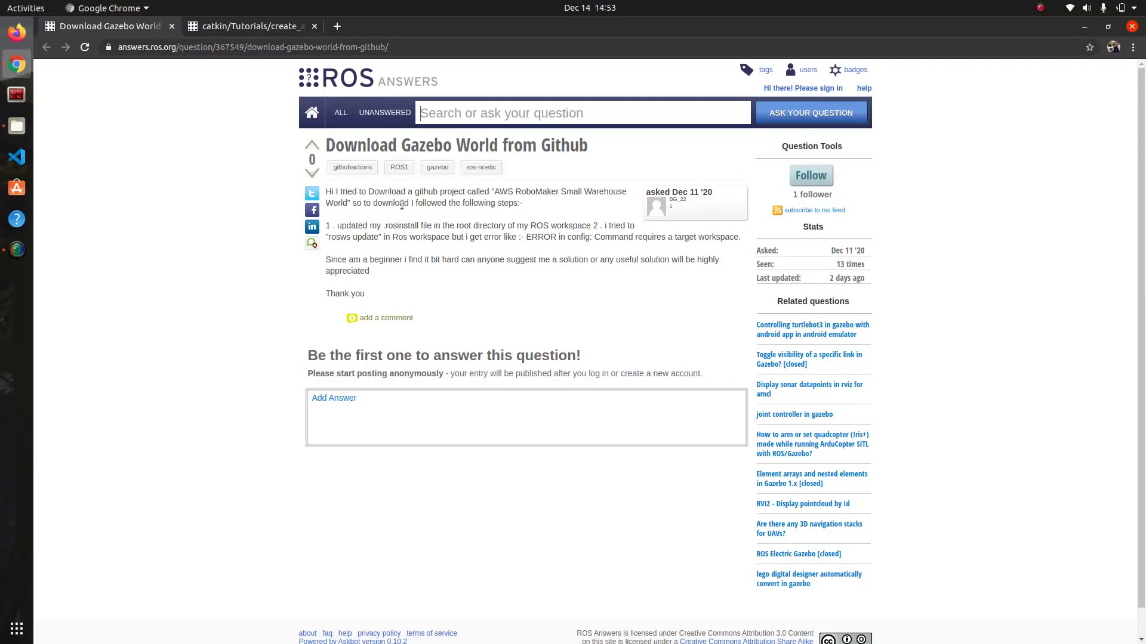
{"action": "mouse_move", "coordinate": [497, 189]}
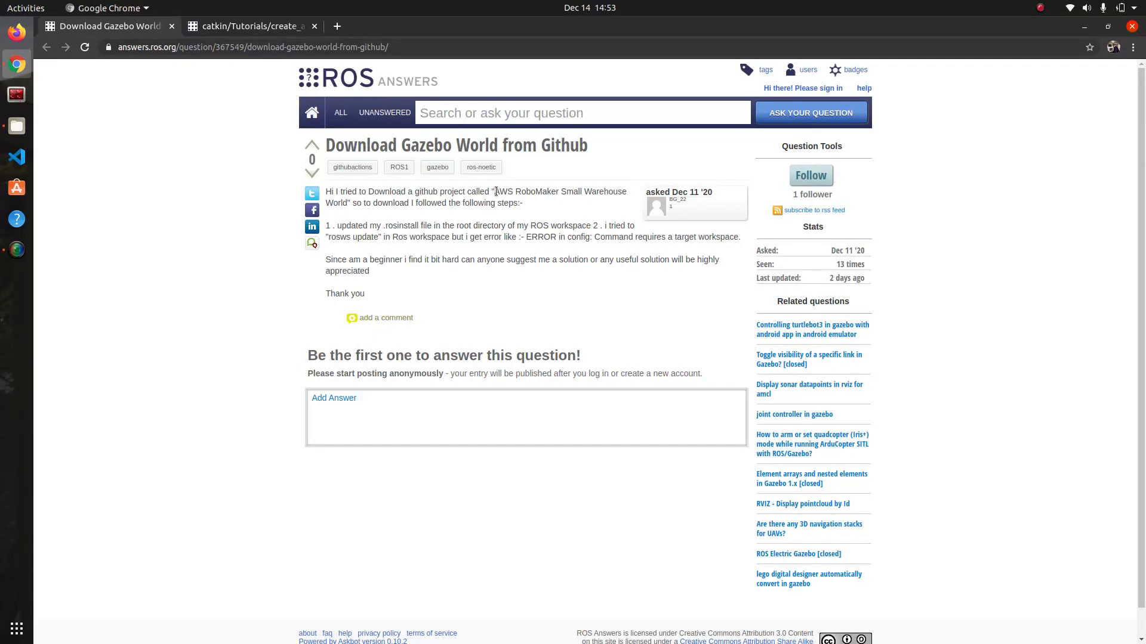
- Open the aws-robotics/aws-robomaker-small-warehouse-world GitHub result from the Google search
{"action": "double_click", "coordinate": [502, 191]}
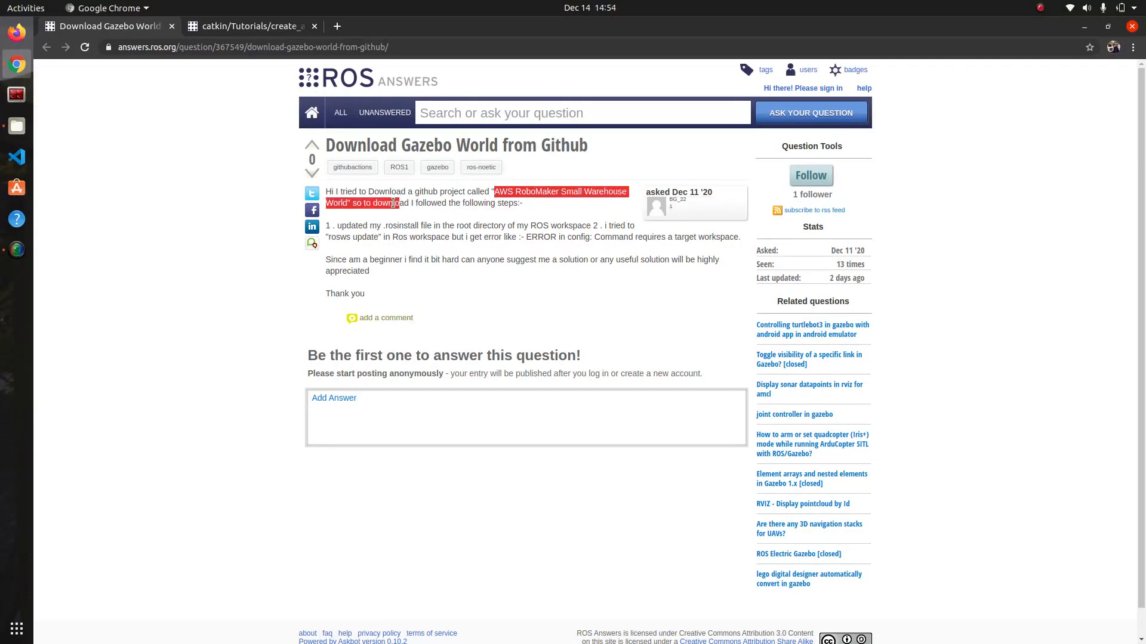
{"action": "left_click", "coordinate": [377, 202]}
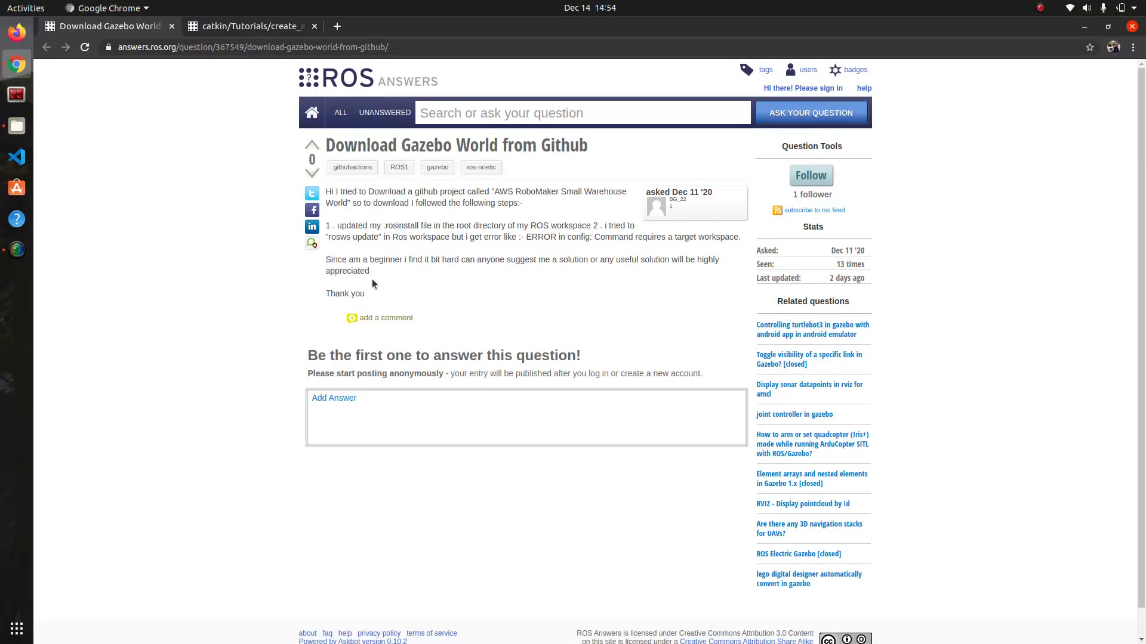
{"action": "mouse_move", "coordinate": [387, 281]}
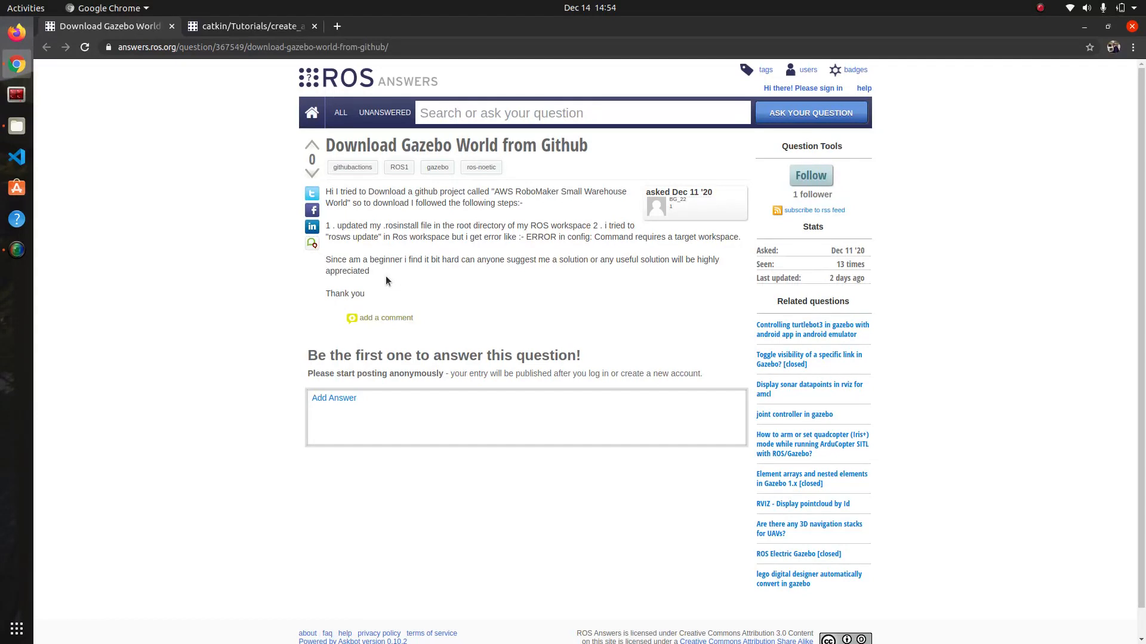
{"action": "mouse_move", "coordinate": [309, 309]}
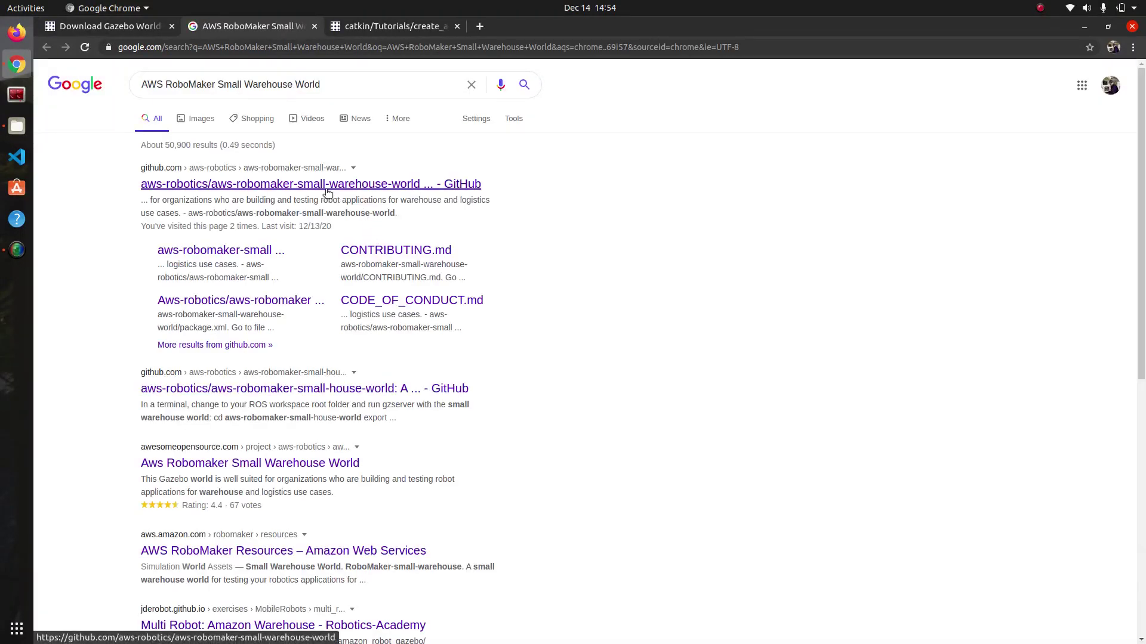
{"action": "left_click", "coordinate": [310, 183]}
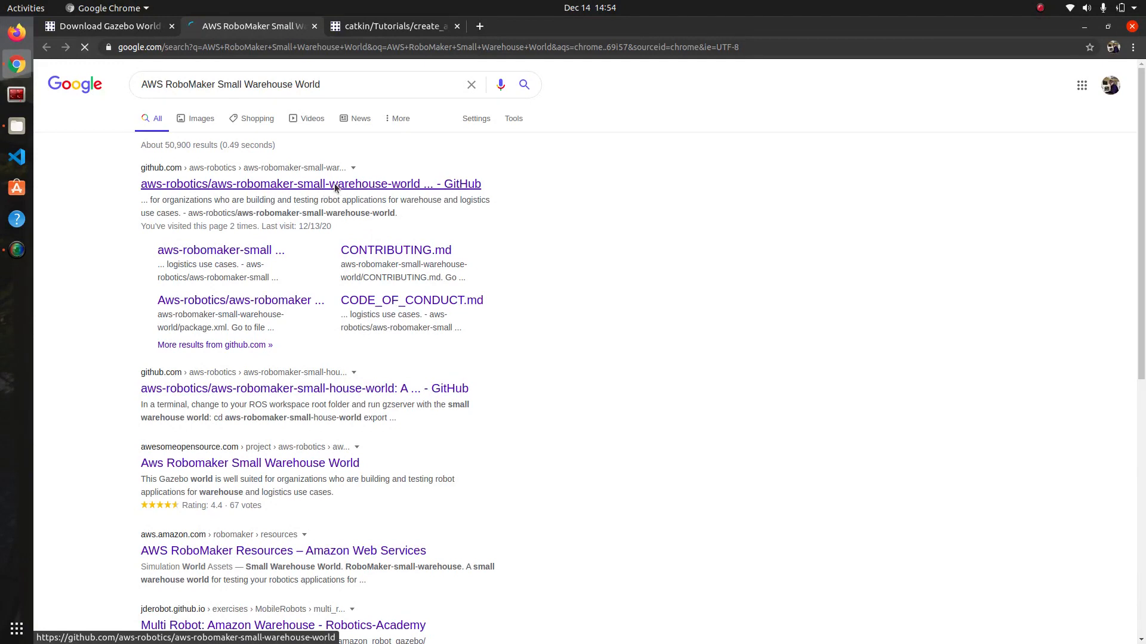
{"action": "left_click", "coordinate": [310, 183]}
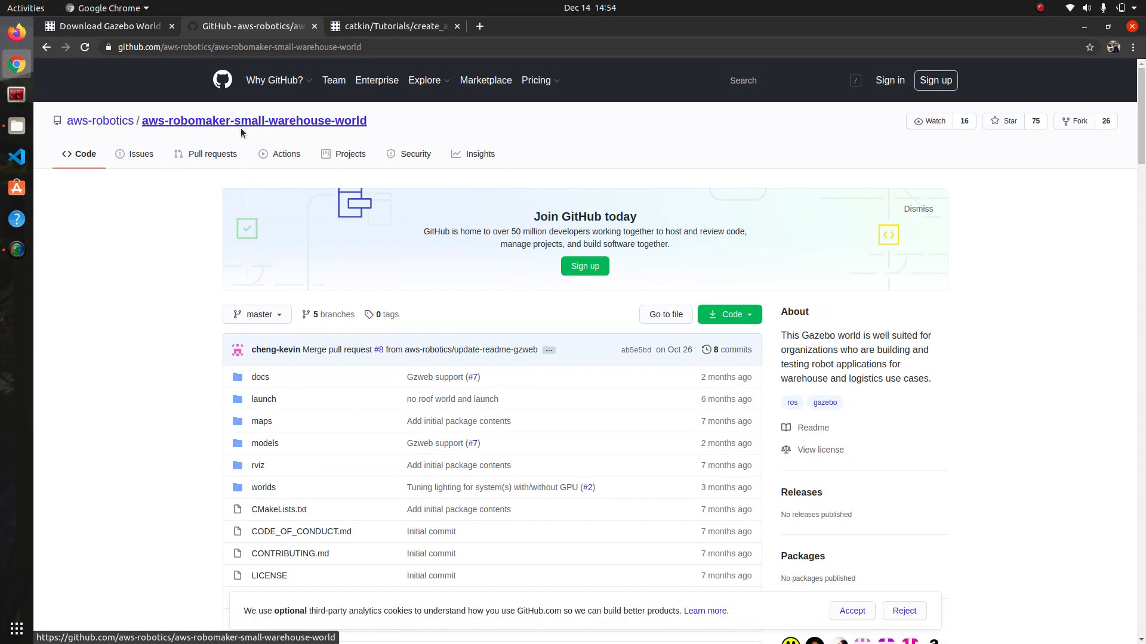
{"action": "mouse_move", "coordinate": [276, 128]}
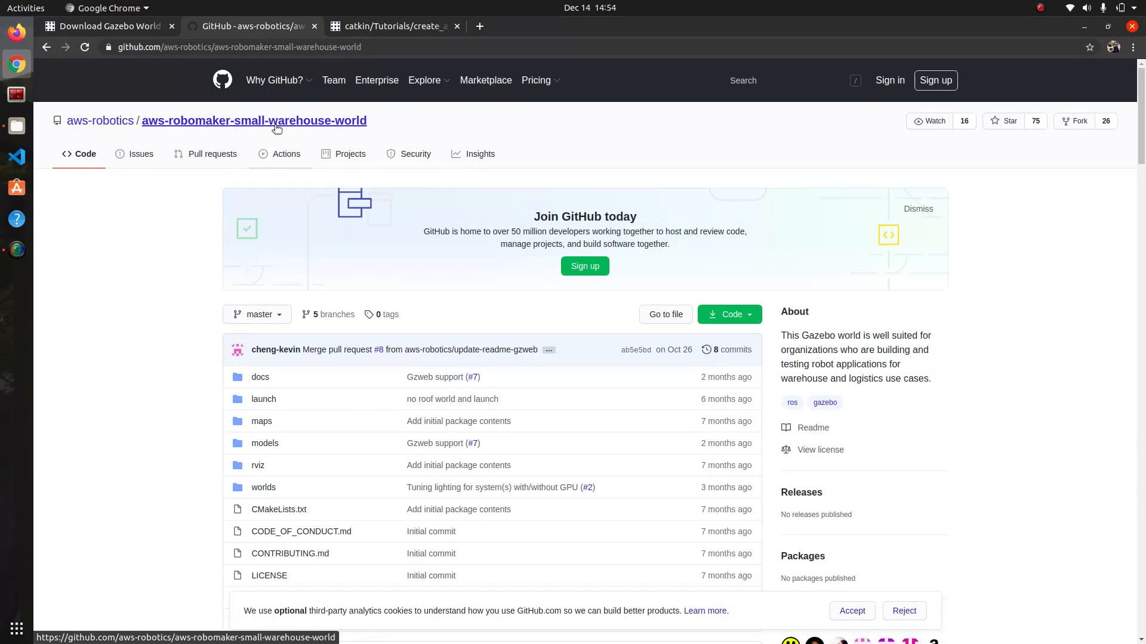
{"action": "mouse_move", "coordinate": [105, 371]}
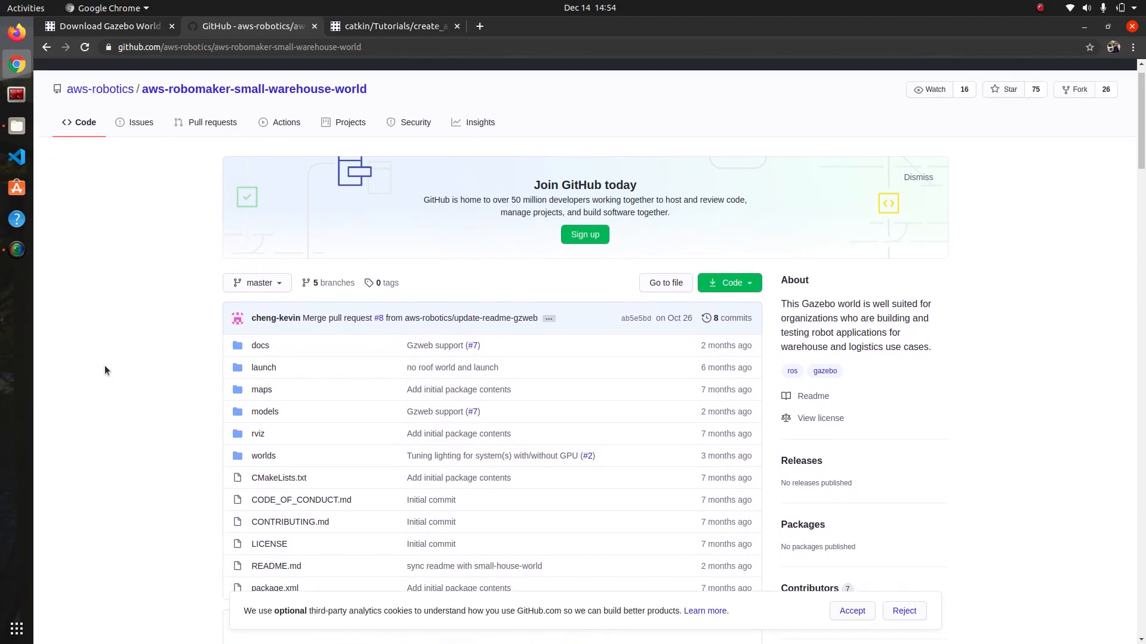
- Reveal the repository's HTTPS clone URL from the green Code button menu
{"action": "scroll", "scroll_direction": "down", "scroll_amount": 3}
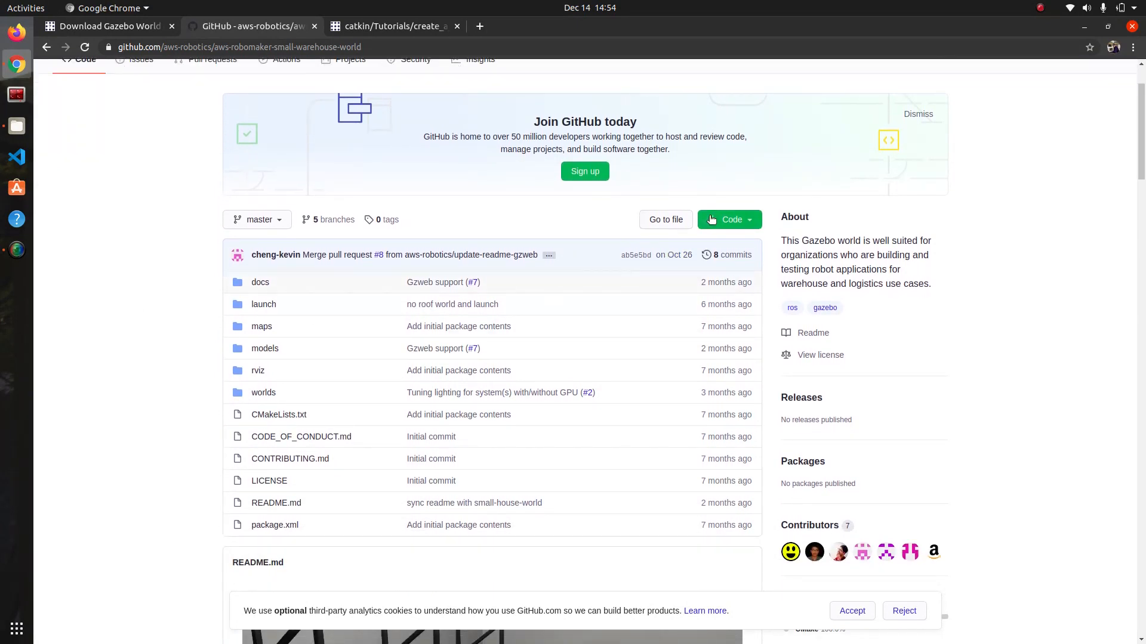
{"action": "left_click", "coordinate": [728, 219]}
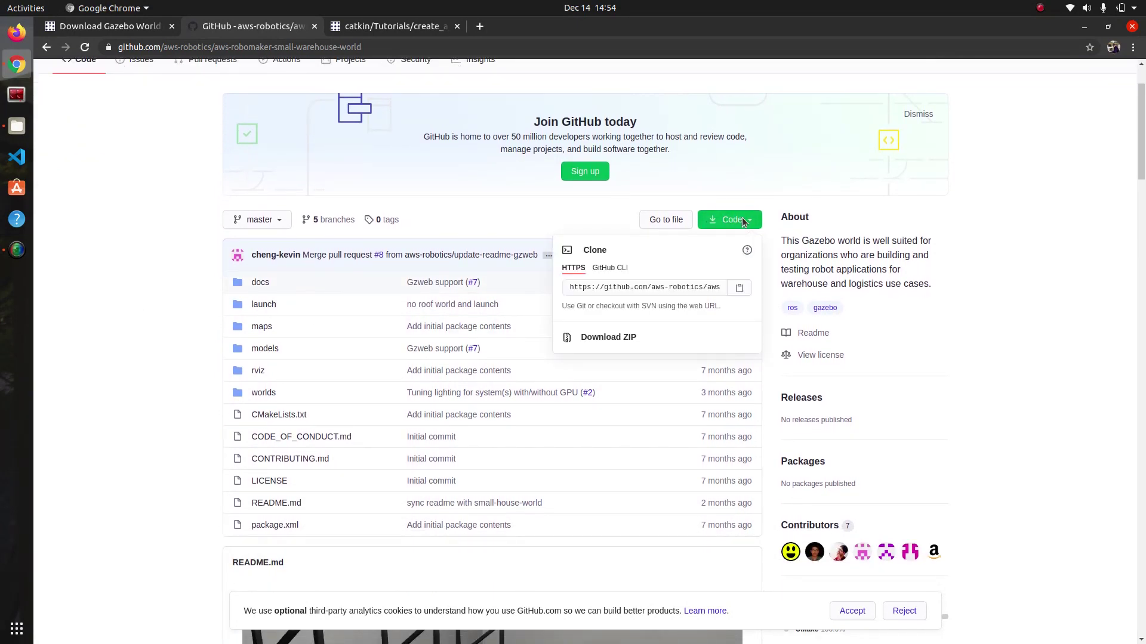
{"action": "left_click", "coordinate": [739, 287]}
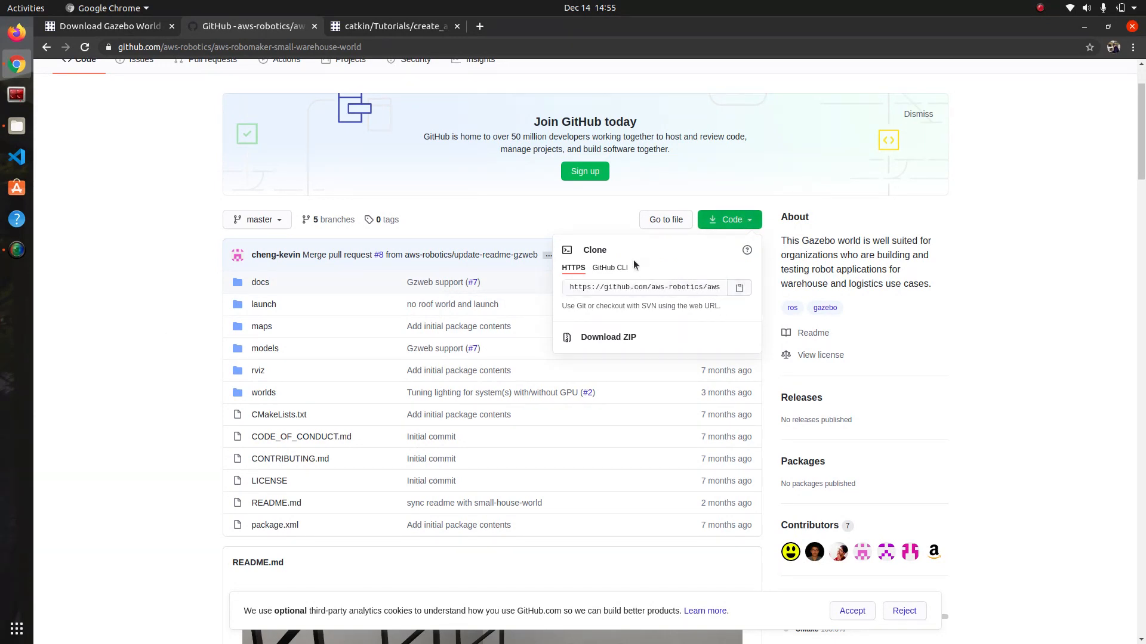
{"action": "mouse_move", "coordinate": [548, 236]}
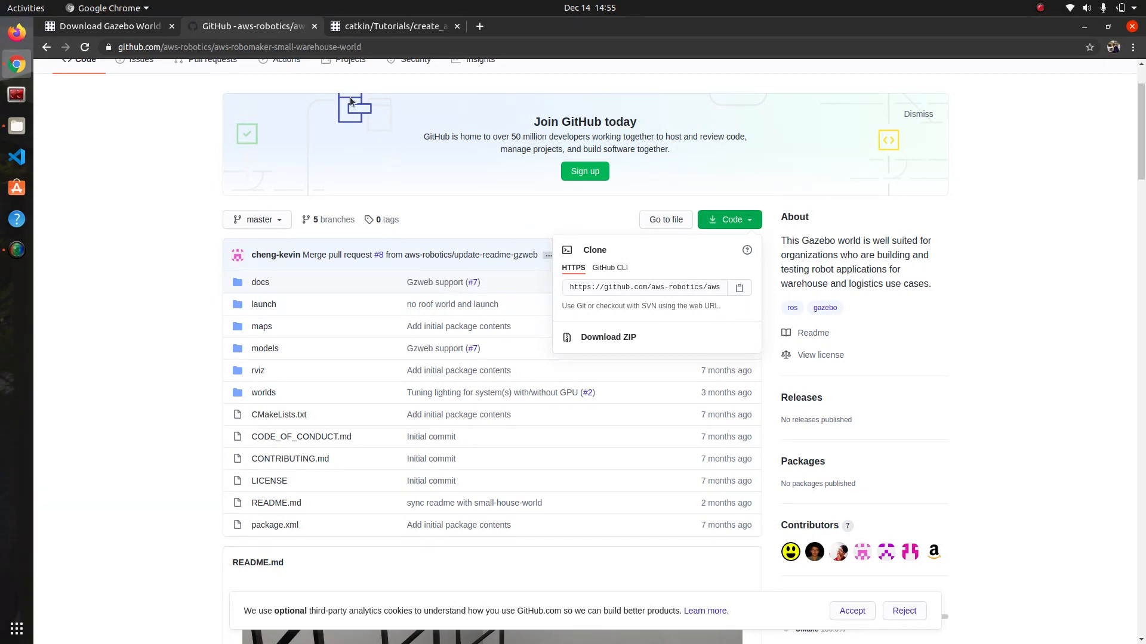
{"action": "mouse_move", "coordinate": [429, 60]}
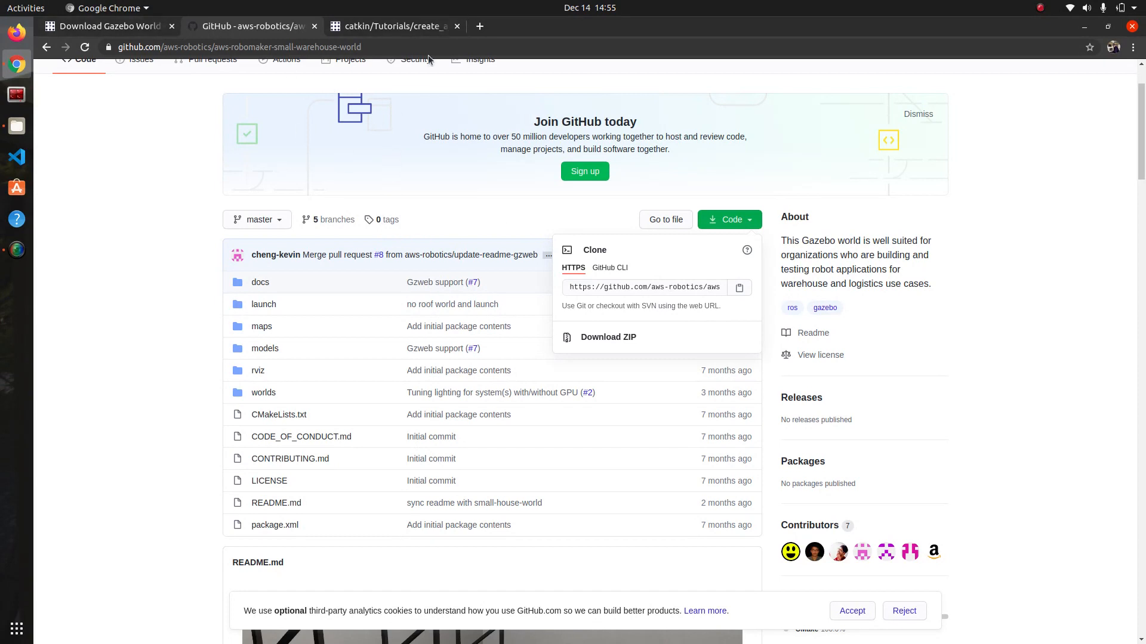
- Go to theconstructsim.com in a new tab, log in, and open My rosjects
{"action": "left_click", "coordinate": [479, 27]}
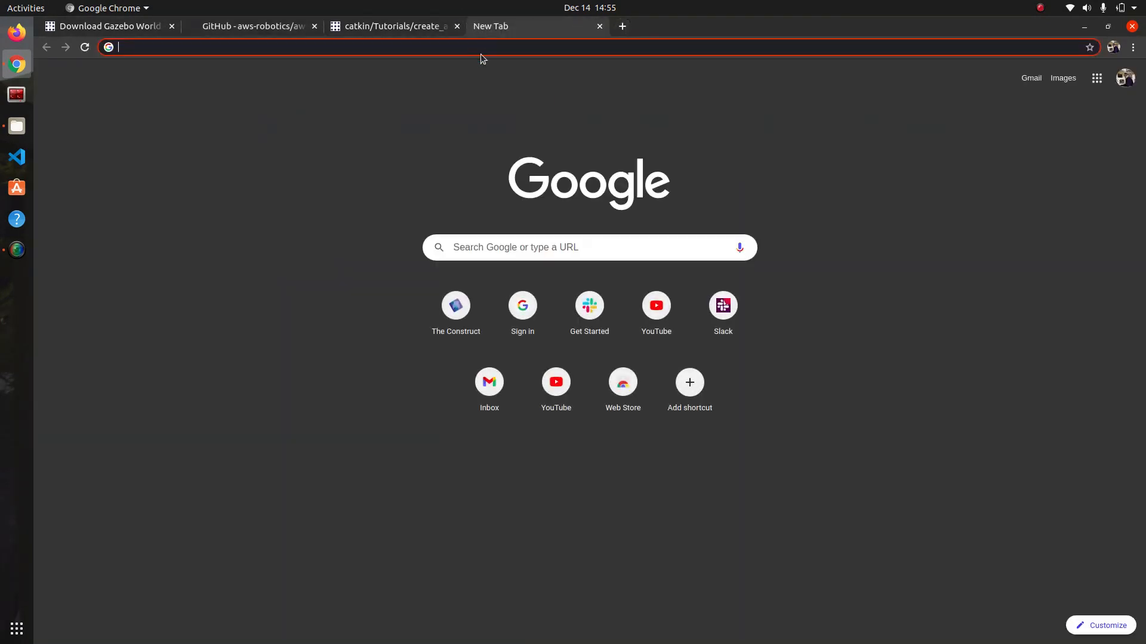
{"action": "type", "text": "theconstructsim.com"}
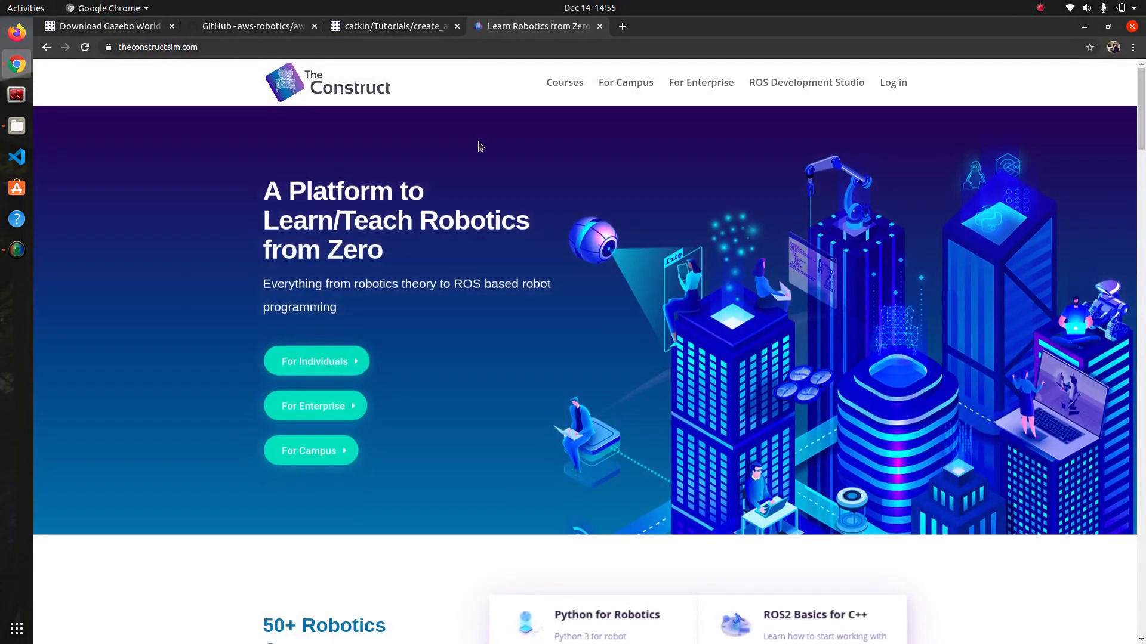
{"action": "mouse_move", "coordinate": [892, 82]}
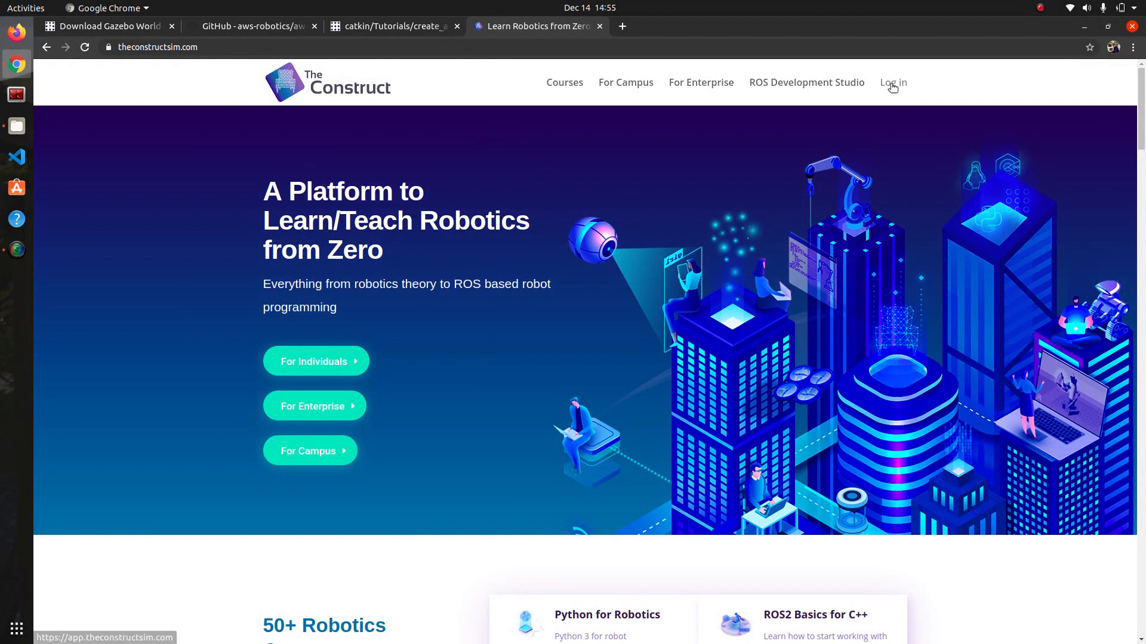
{"action": "left_click", "coordinate": [893, 82]}
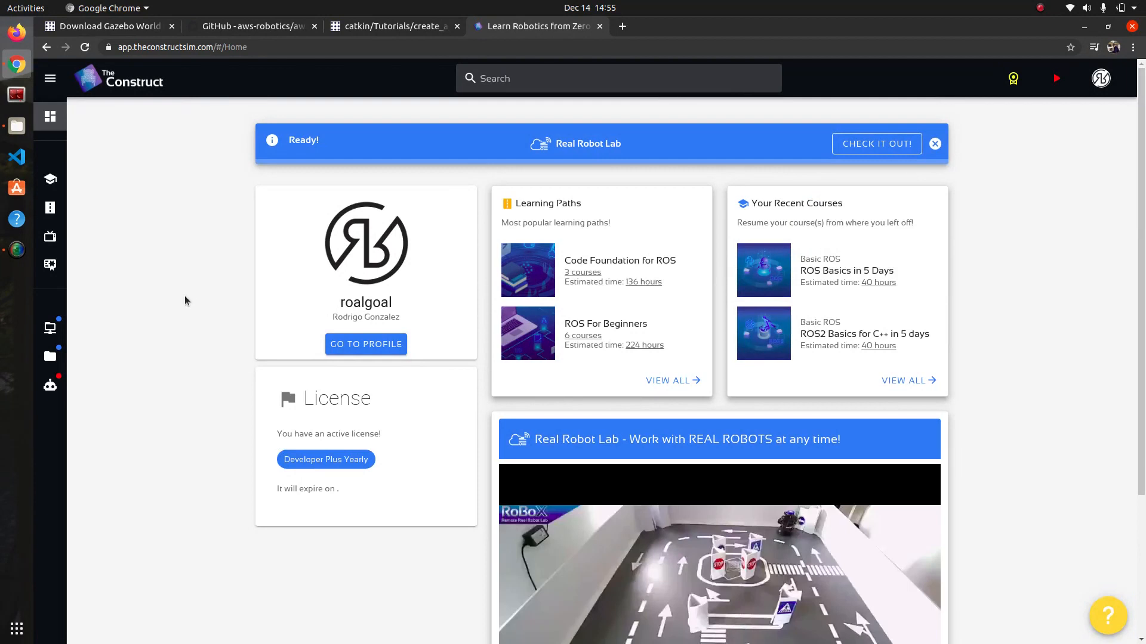
{"action": "left_click", "coordinate": [49, 78]}
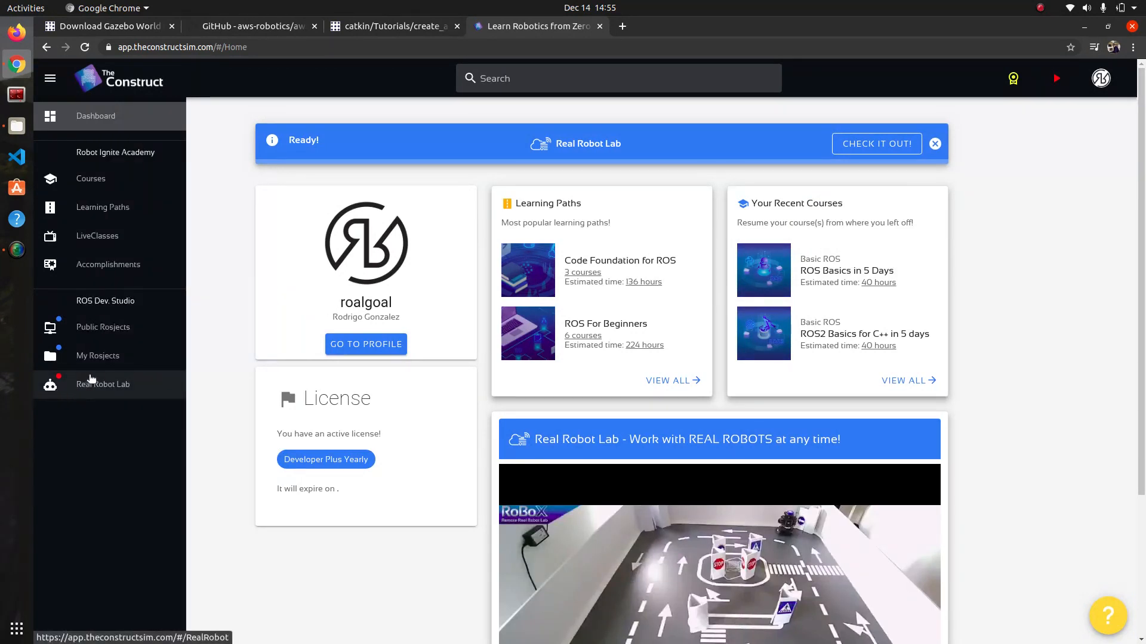
{"action": "mouse_move", "coordinate": [98, 356]}
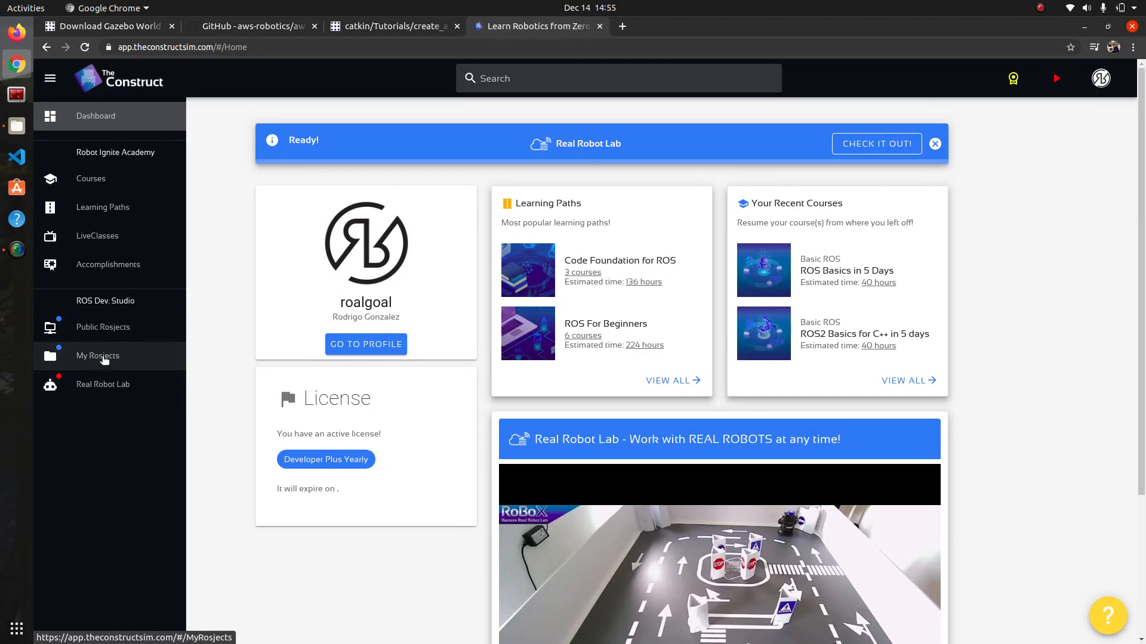
{"action": "left_click", "coordinate": [98, 356]}
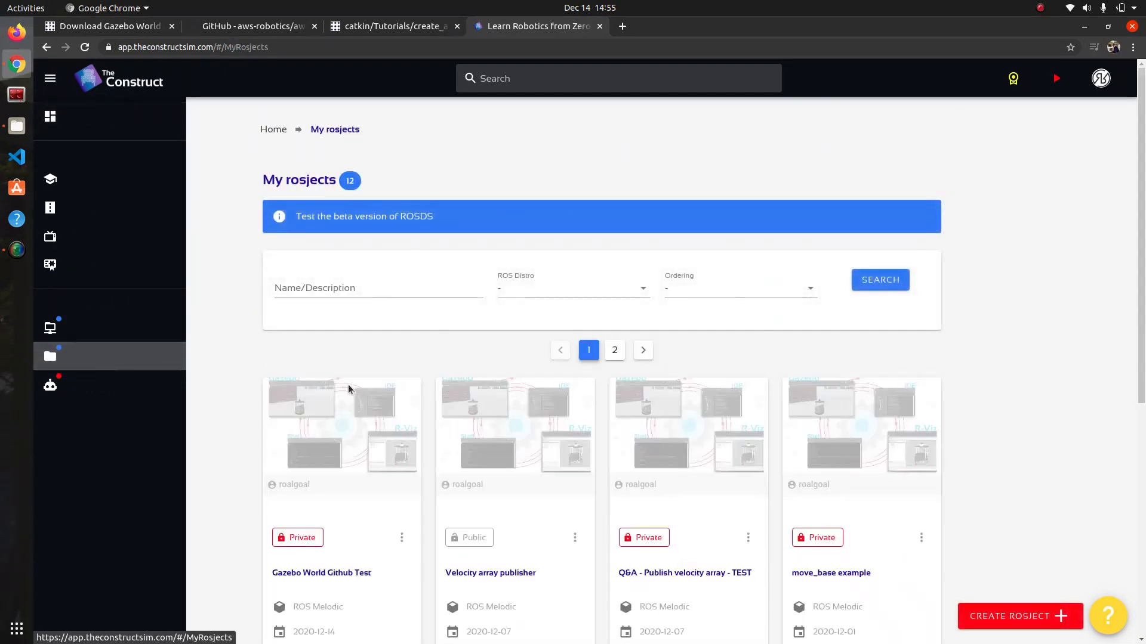
- Start a new ROS Melodic rosject named 'Gazebo World from Github'
{"action": "left_click", "coordinate": [1019, 616]}
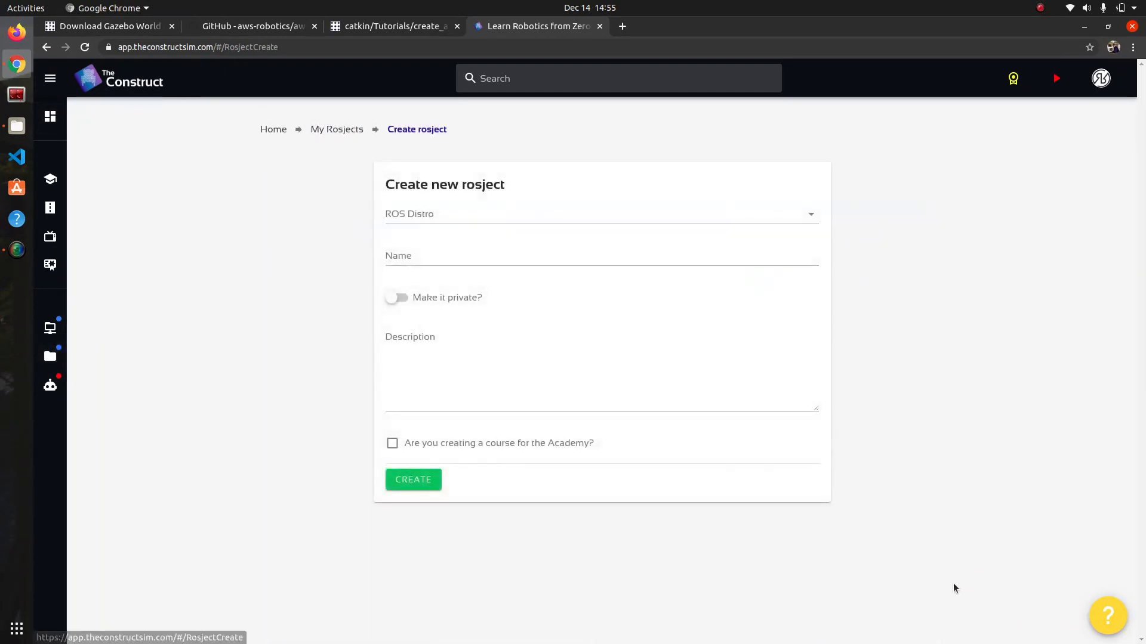
{"action": "mouse_move", "coordinate": [869, 290]}
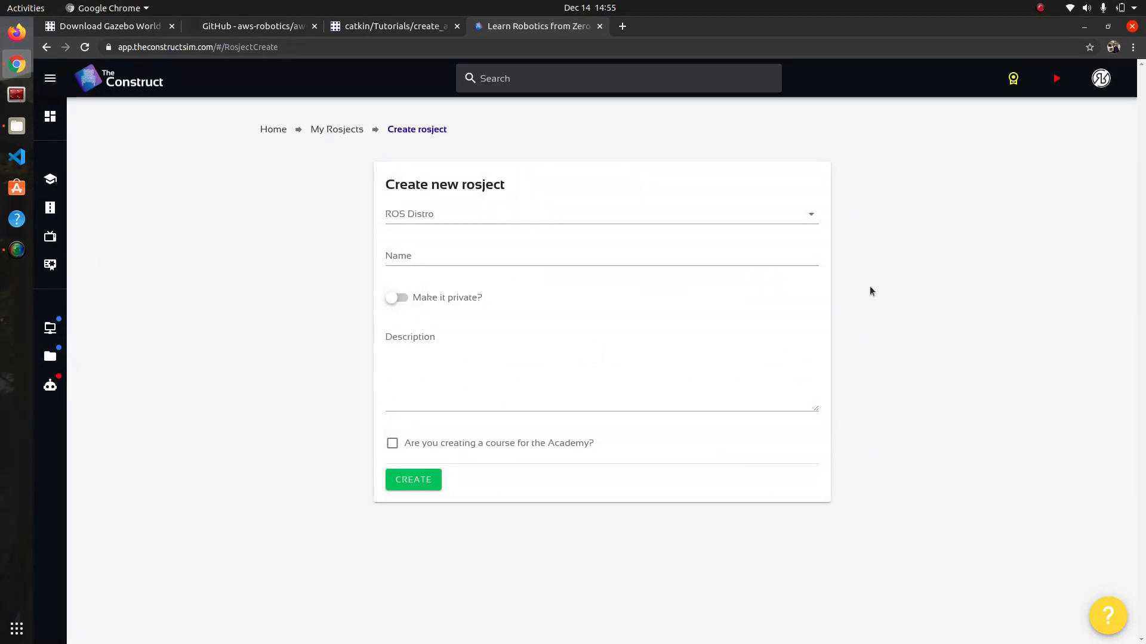
{"action": "left_click", "coordinate": [601, 214]}
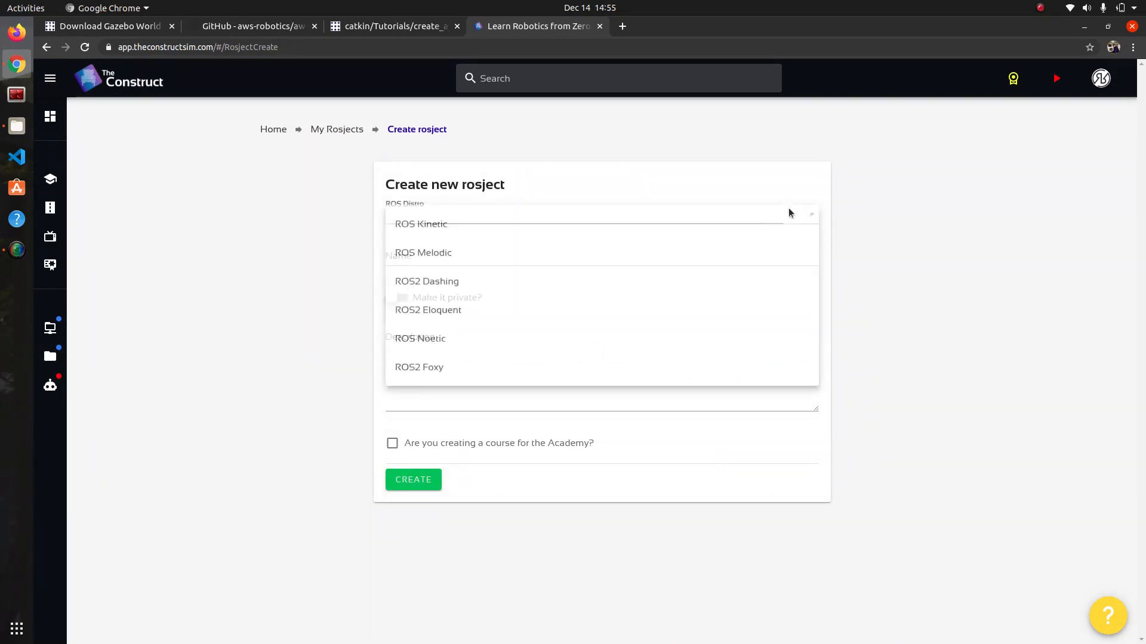
{"action": "mouse_move", "coordinate": [487, 252]}
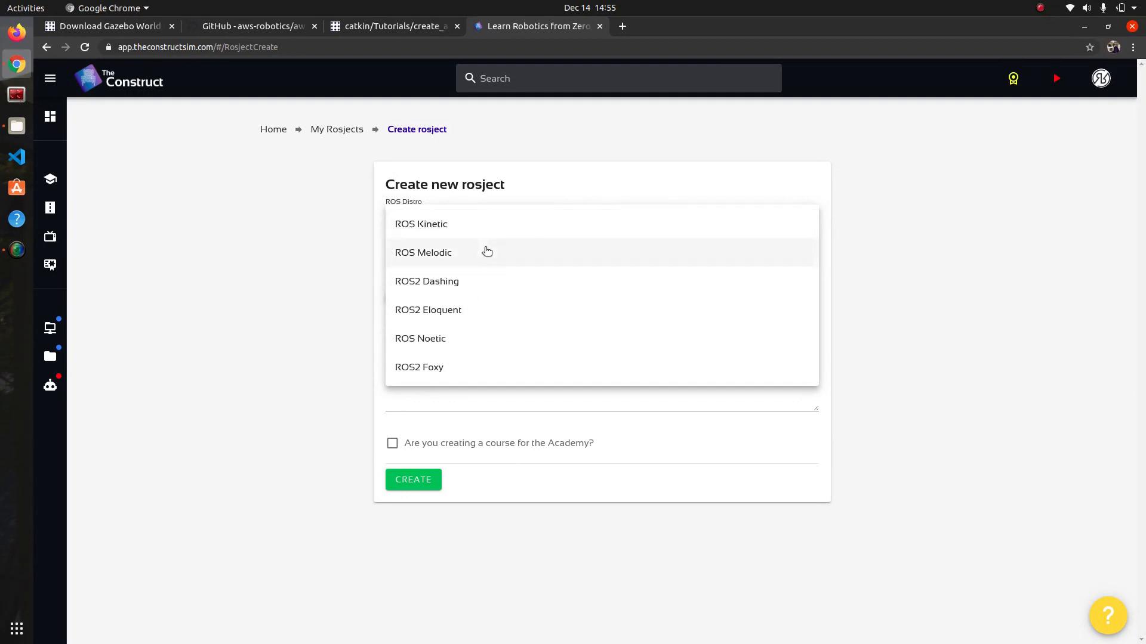
{"action": "left_click", "coordinate": [423, 252]}
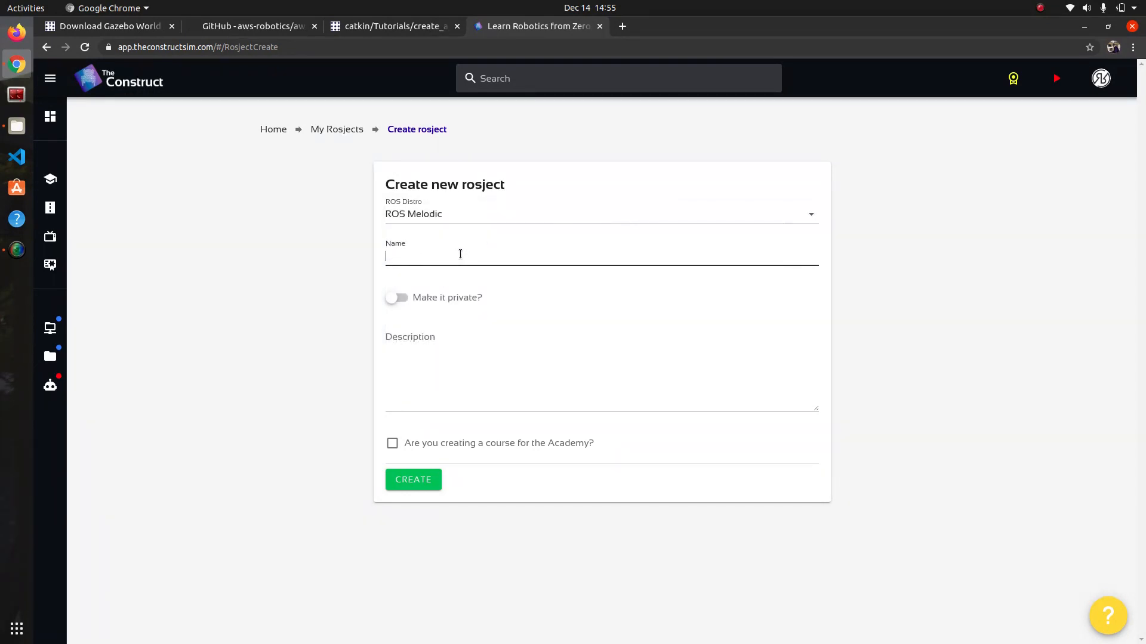
{"action": "type", "text": "Gazebo"}
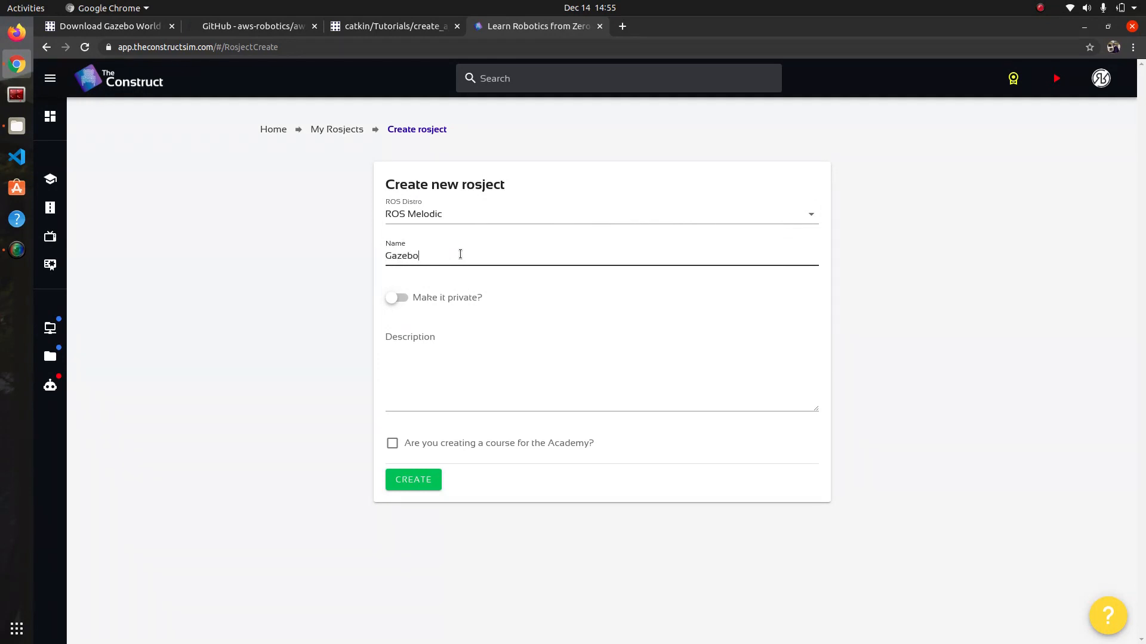
{"action": "type", "text": "World"}
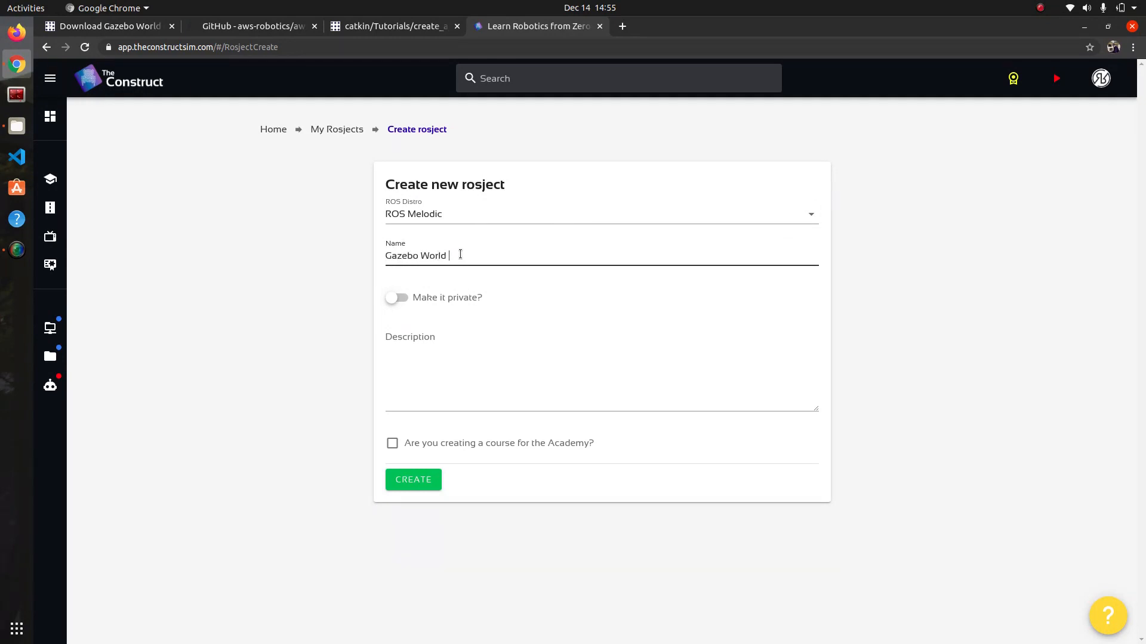
{"action": "type", "text": "from G"}
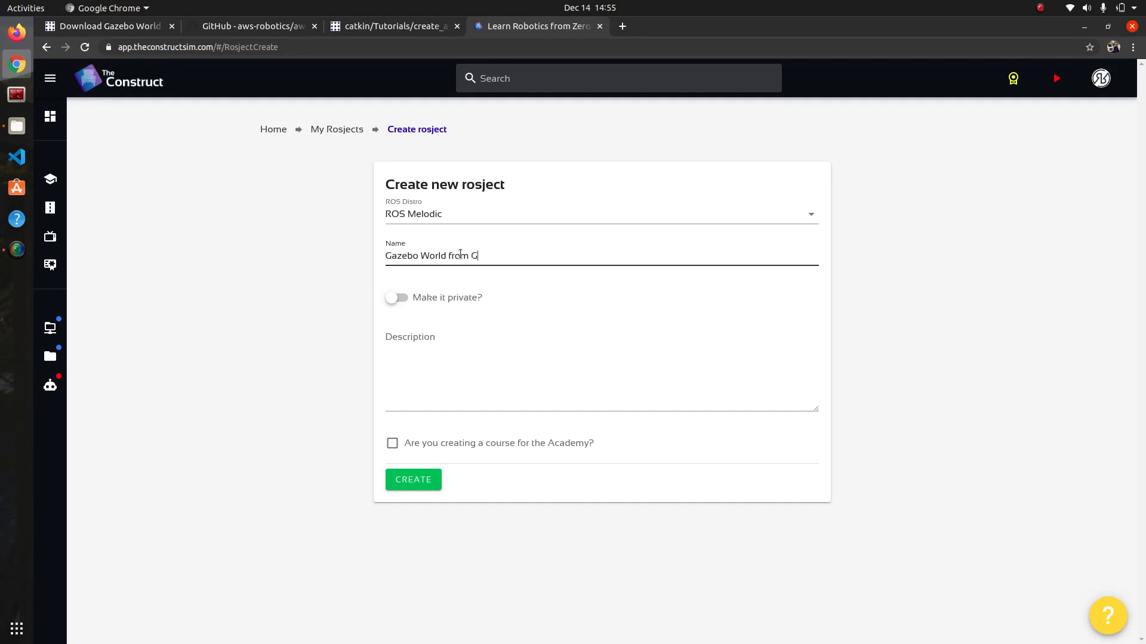
{"action": "type", "text": "ithub"}
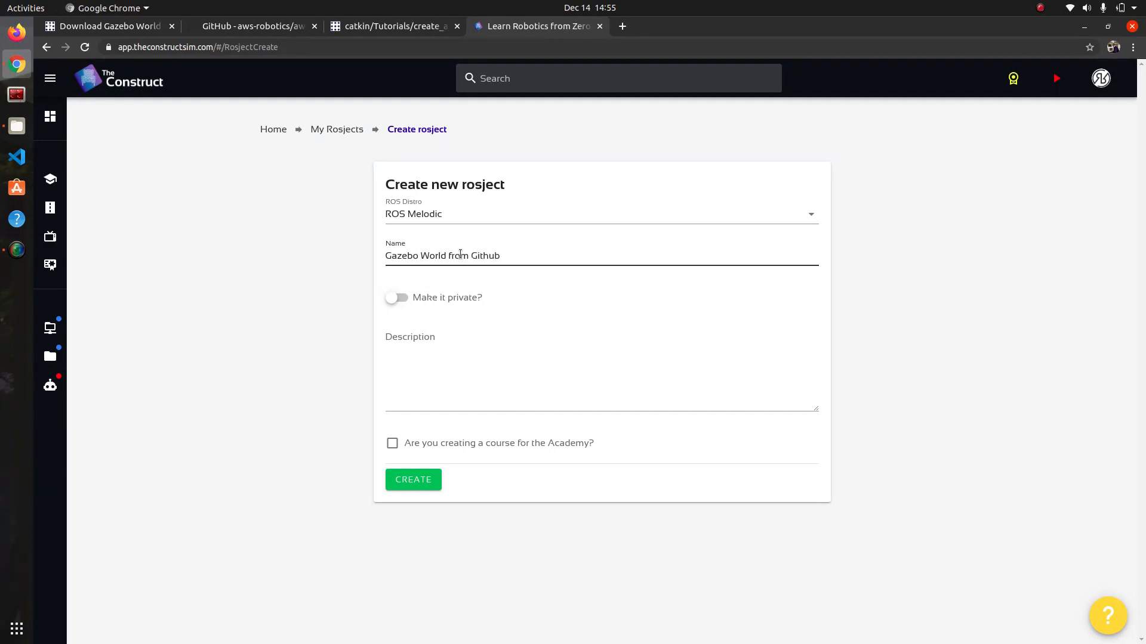
- Copy the ROS Answers question URL as description and mark the rosject private
{"action": "left_click", "coordinate": [106, 26]}
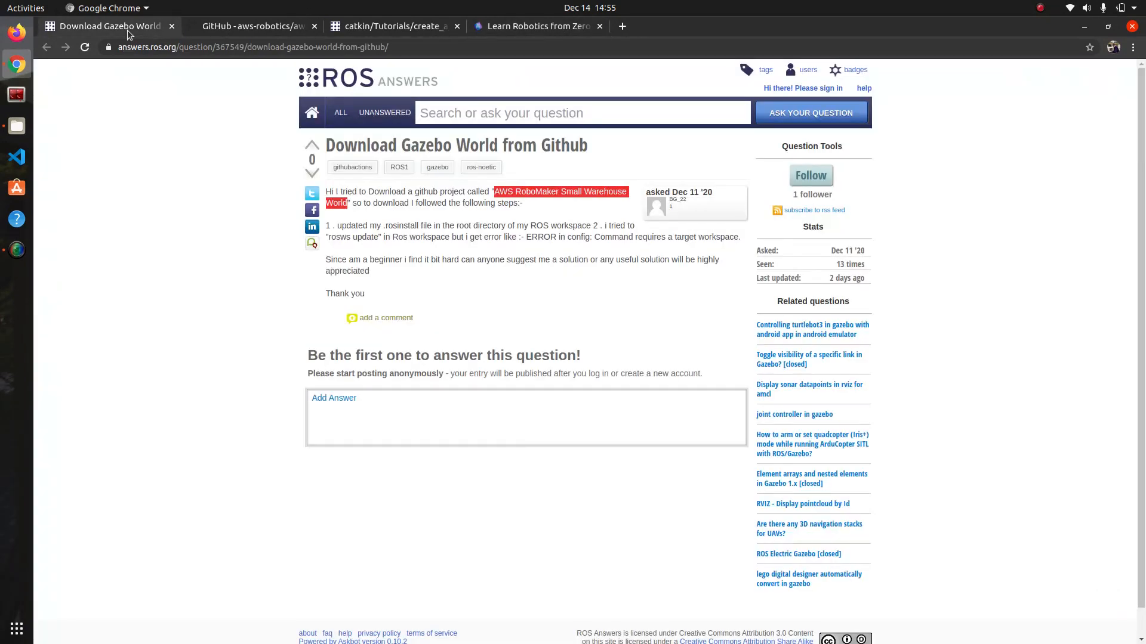
{"action": "right_click", "coordinate": [252, 47]}
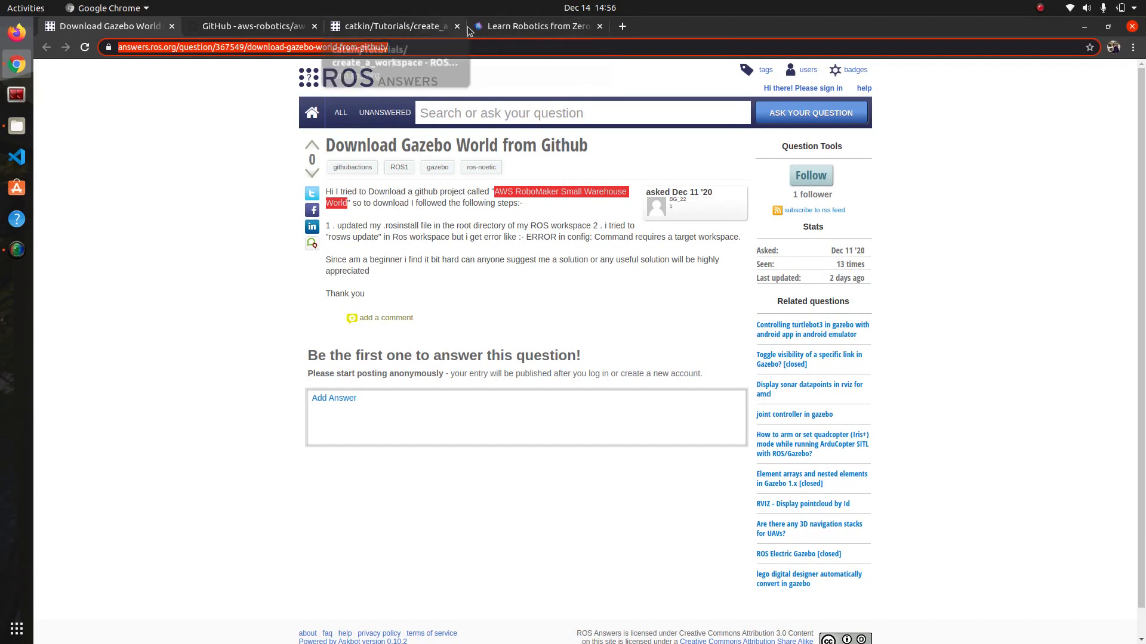
{"action": "left_click", "coordinate": [537, 26]}
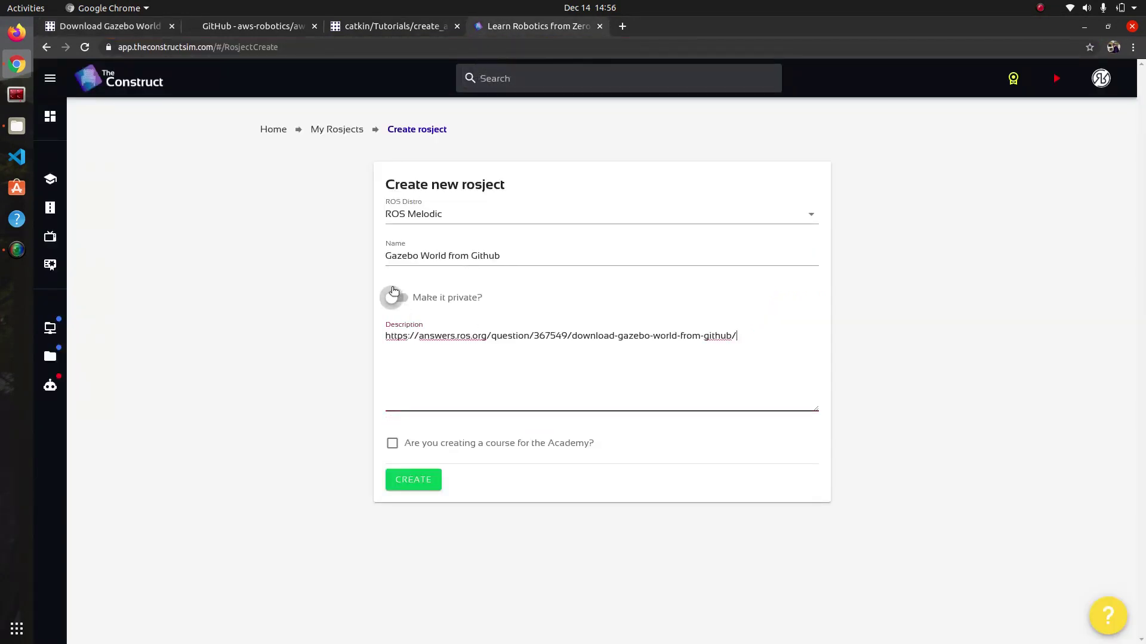
{"action": "left_click", "coordinate": [398, 297]}
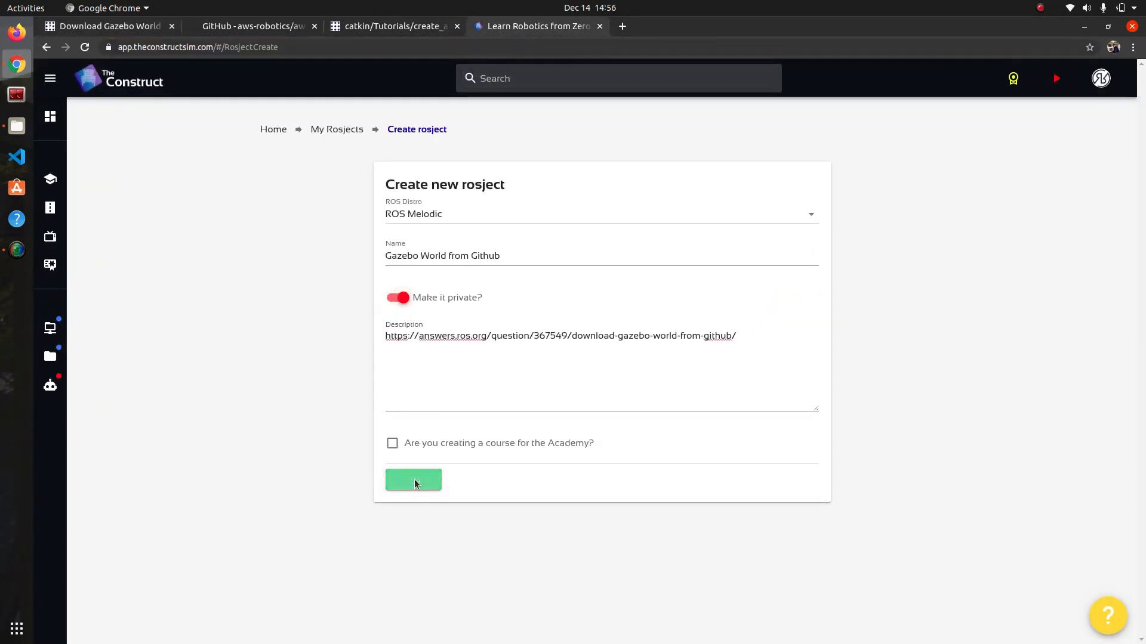
- Create the rosject, locate Gazebo World from Github in My rosjects, and run it
{"action": "left_click", "coordinate": [413, 480]}
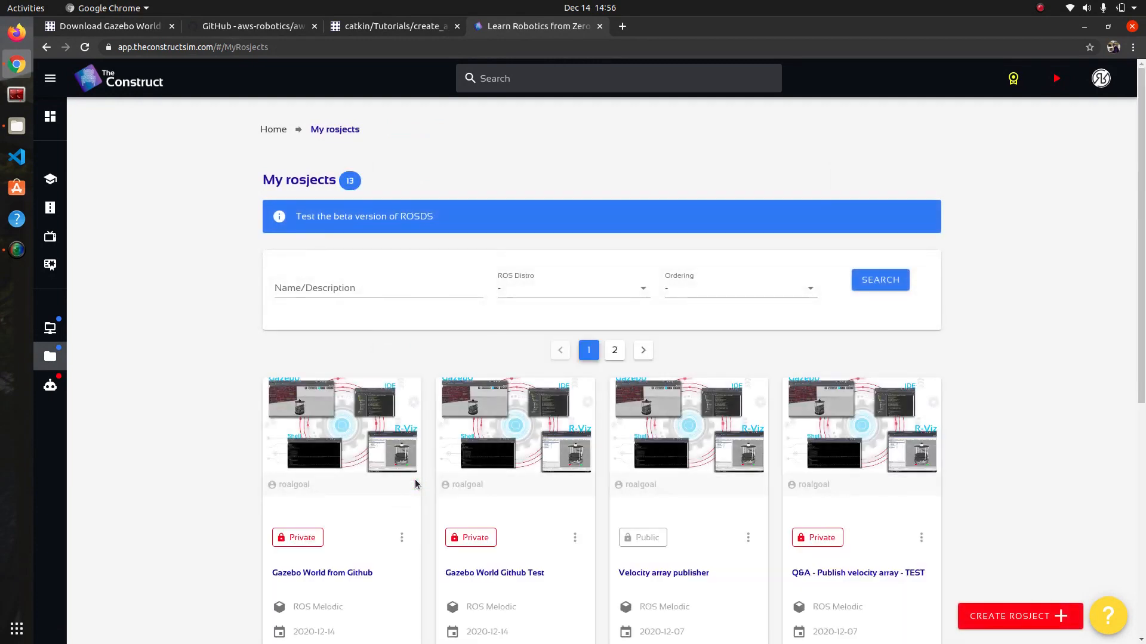
{"action": "scroll", "scroll_direction": "down", "scroll_amount": 3}
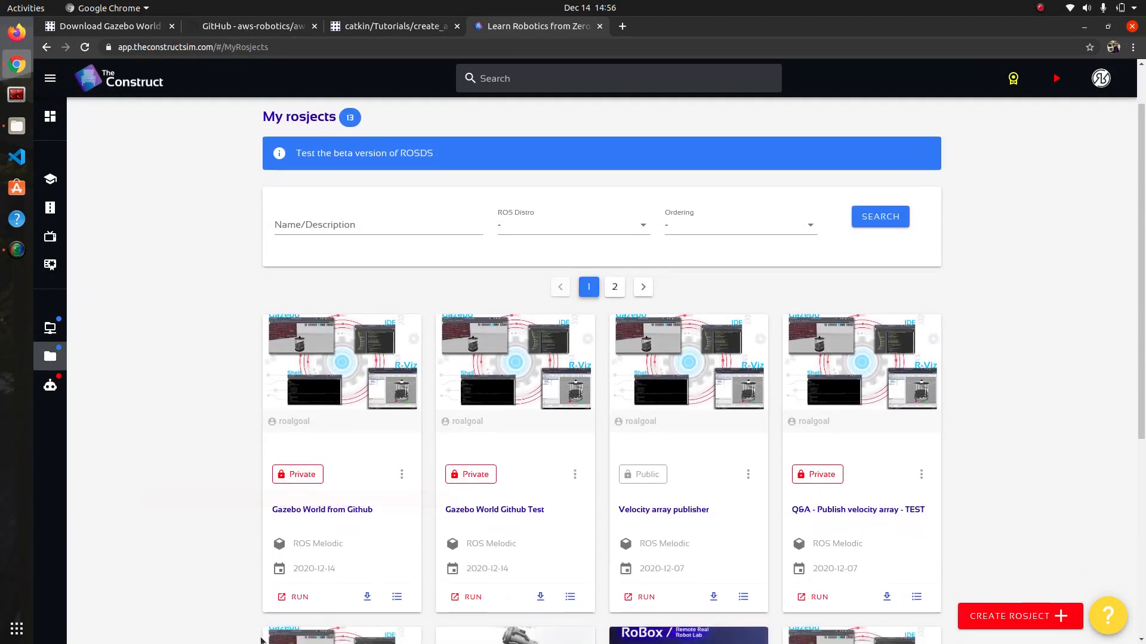
{"action": "left_click", "coordinate": [622, 26]}
{"action": "type", "text": "theconstructsim.com"}
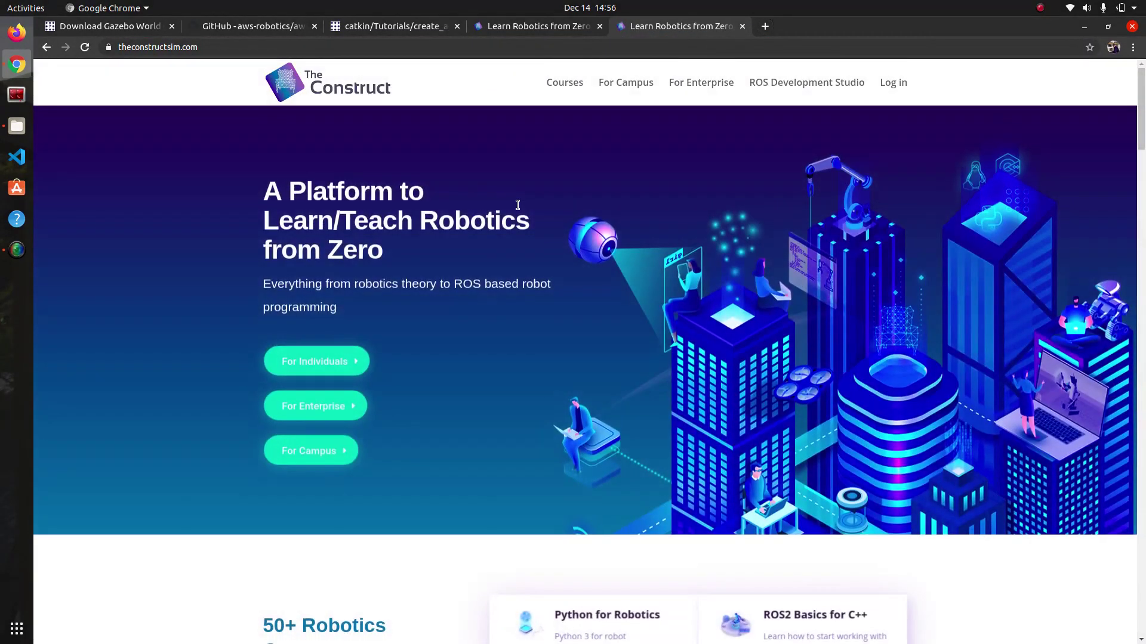
{"action": "mouse_move", "coordinate": [524, 201]}
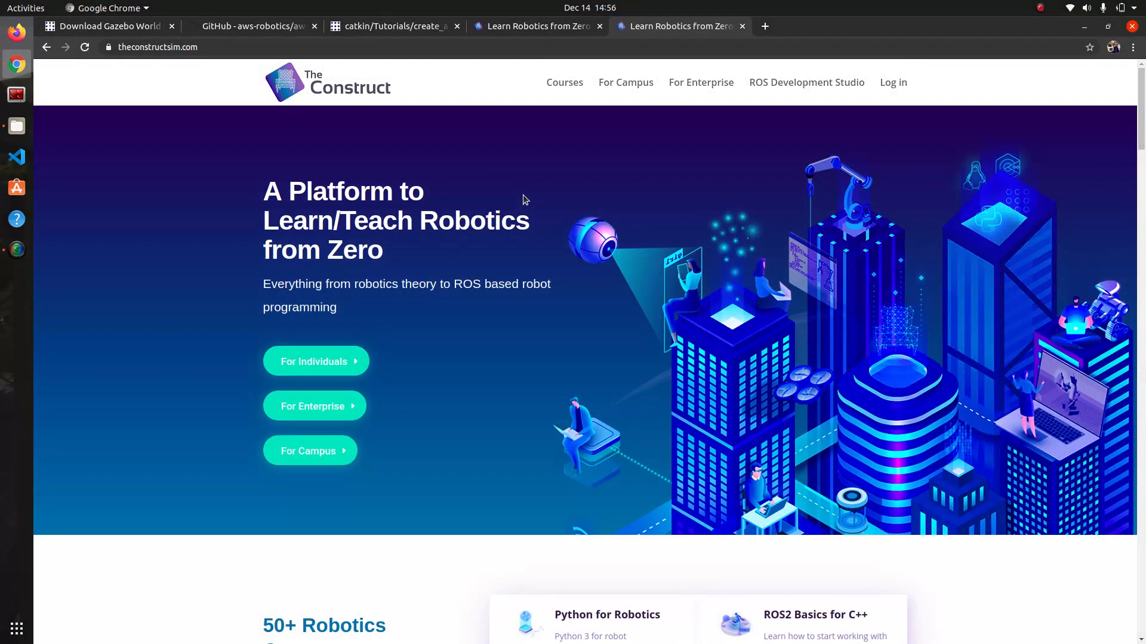
{"action": "mouse_move", "coordinate": [524, 256]}
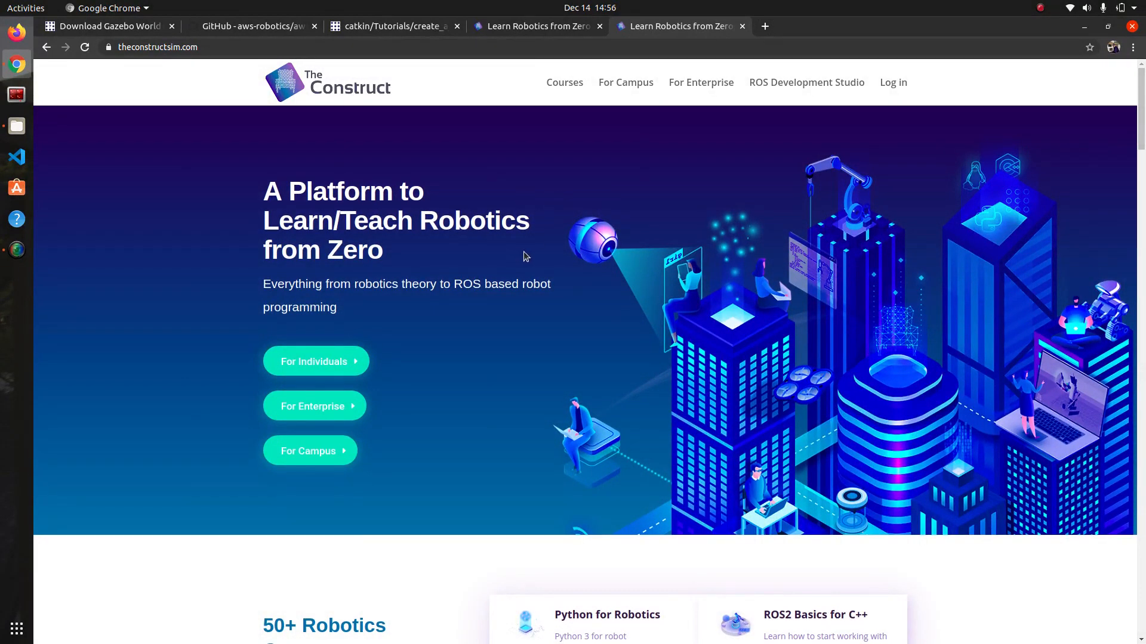
{"action": "scroll", "scroll_direction": "down", "scroll_amount": 3}
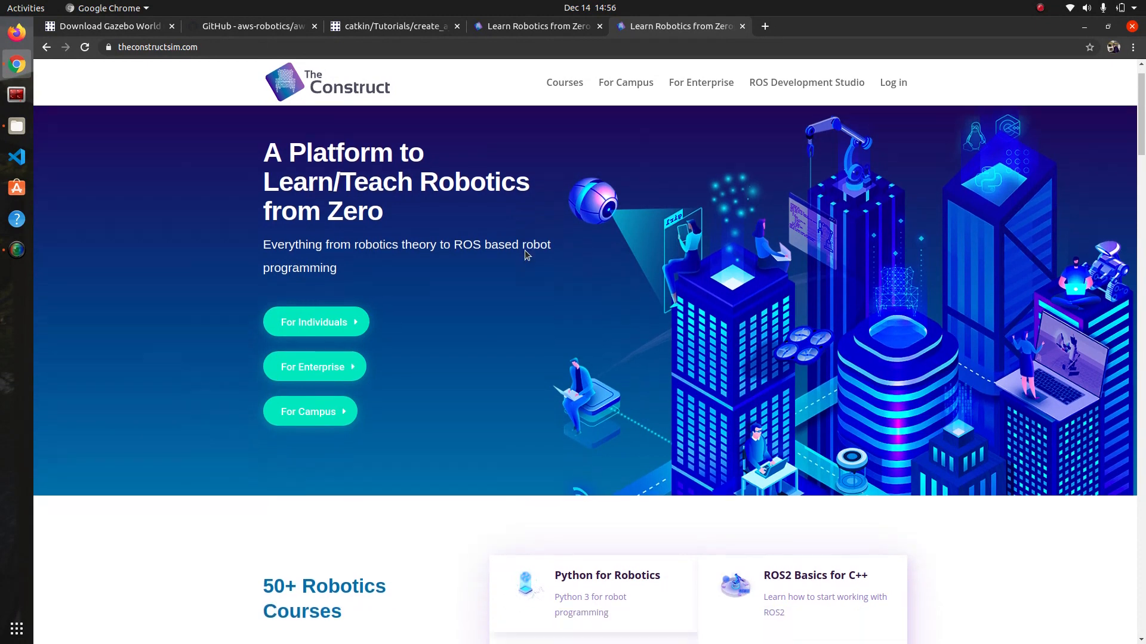
{"action": "scroll", "scroll_direction": "down", "scroll_amount": 3}
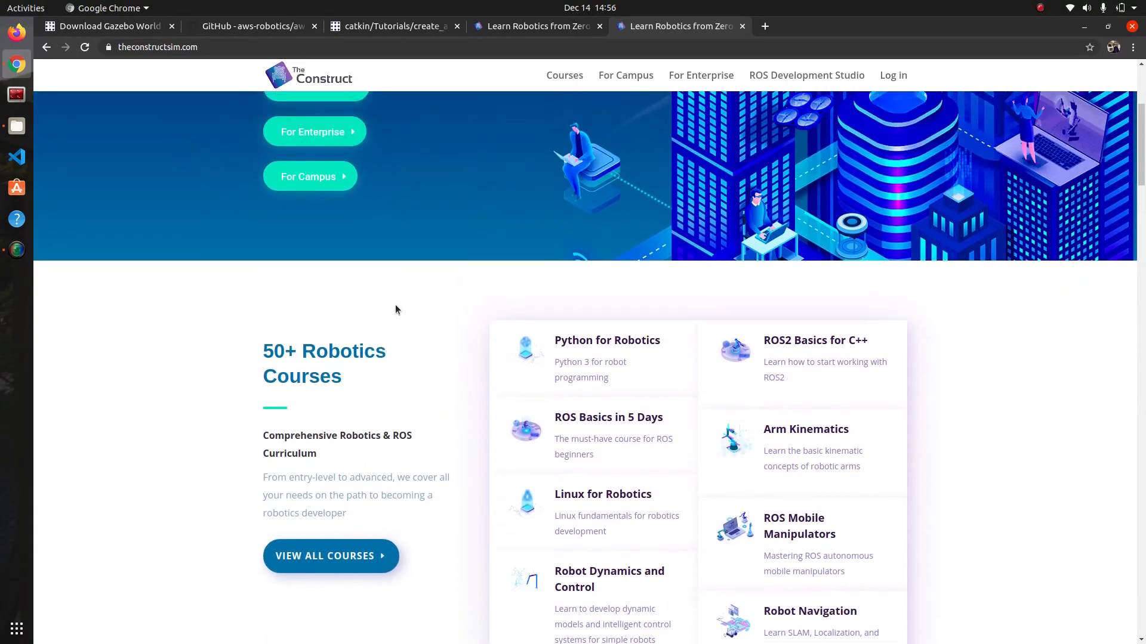
{"action": "scroll", "scroll_direction": "up", "scroll_amount": 3}
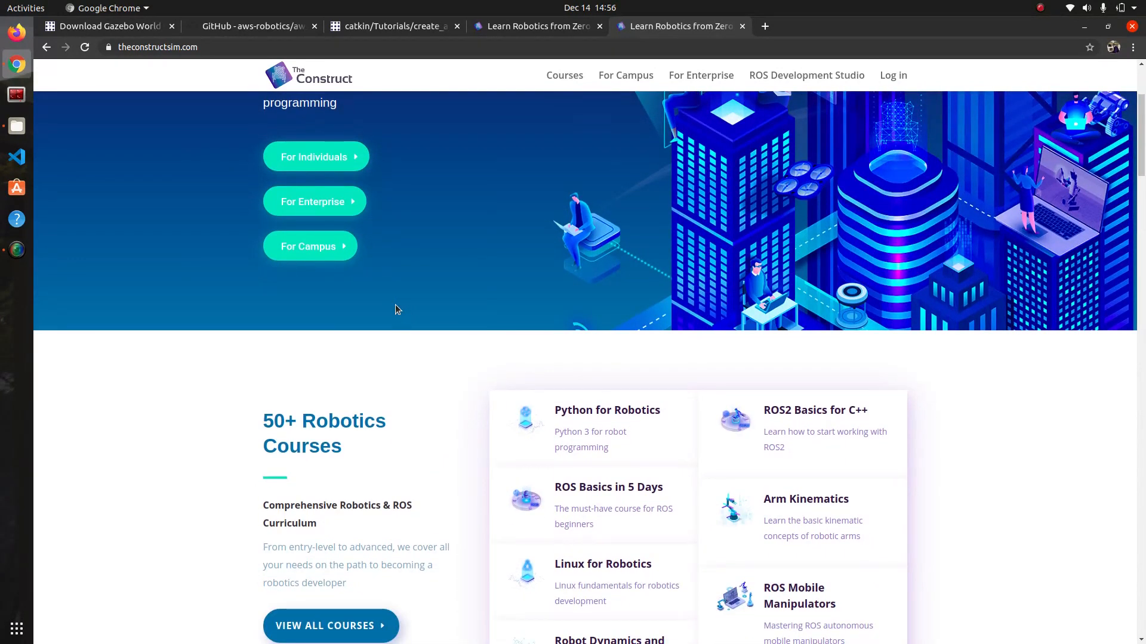
{"action": "scroll", "scroll_direction": "up", "scroll_amount": 3}
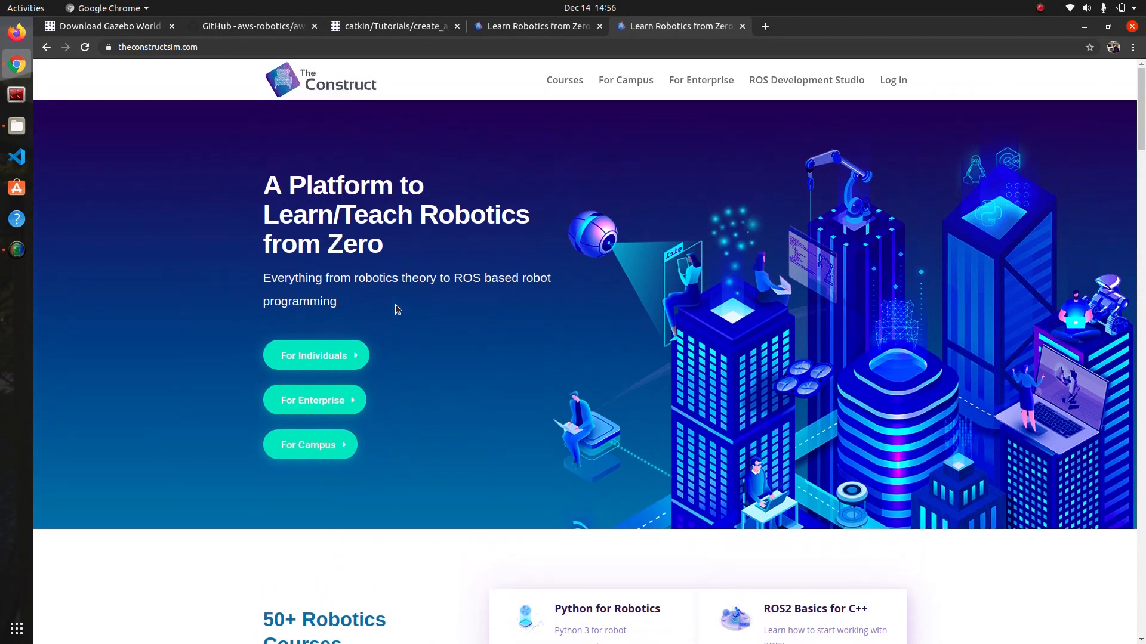
{"action": "scroll", "scroll_direction": "down", "scroll_amount": 3}
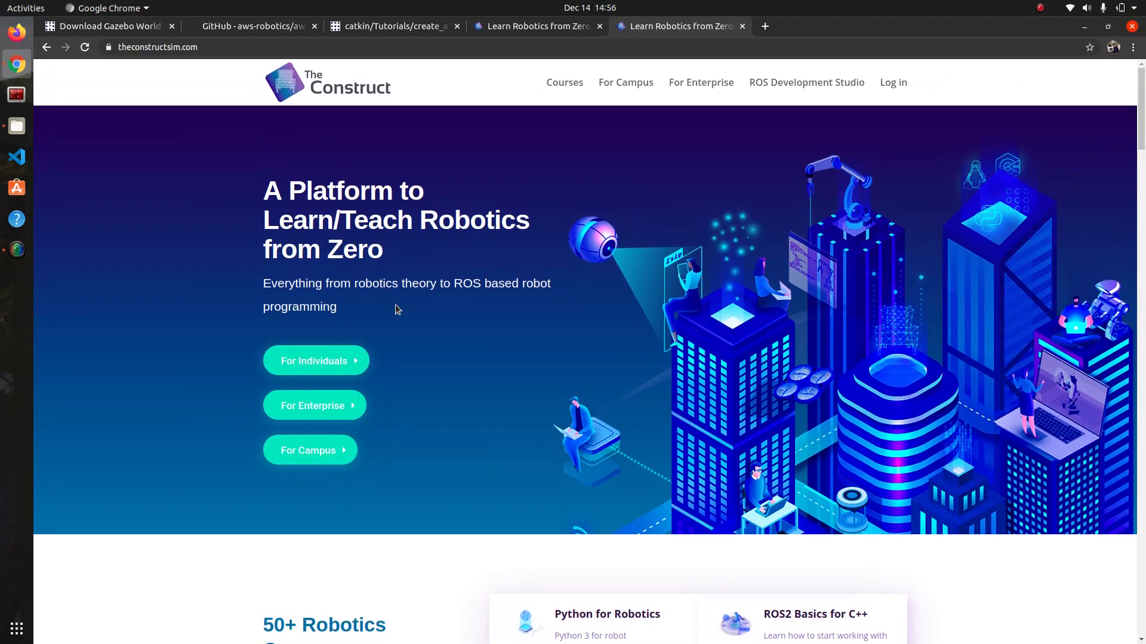
{"action": "mouse_move", "coordinate": [553, 235]}
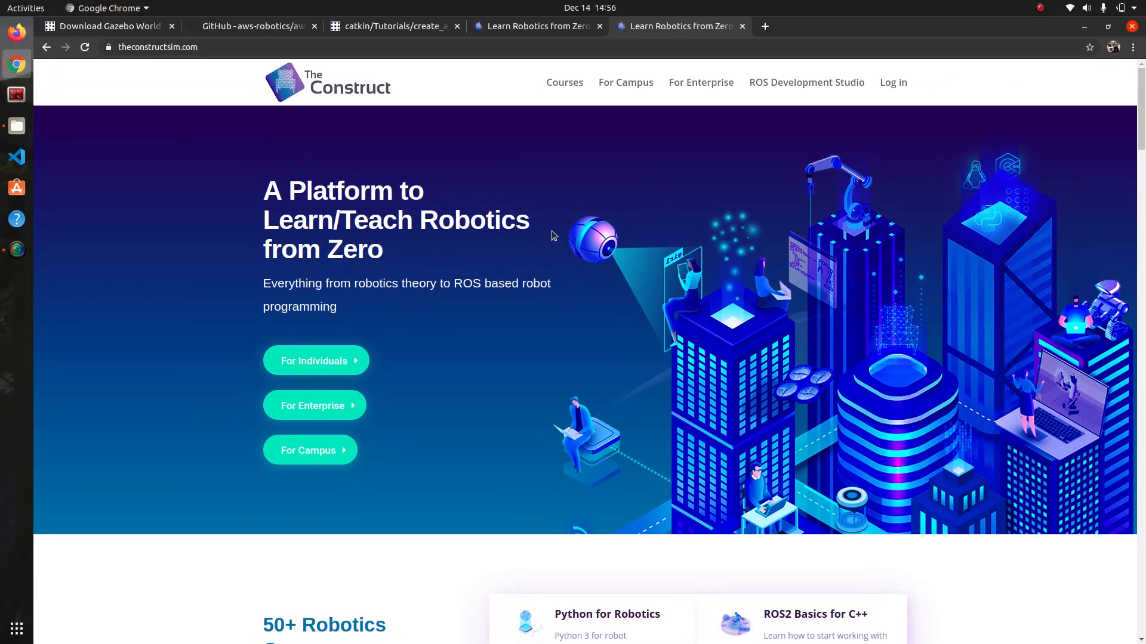
{"action": "mouse_move", "coordinate": [561, 192]}
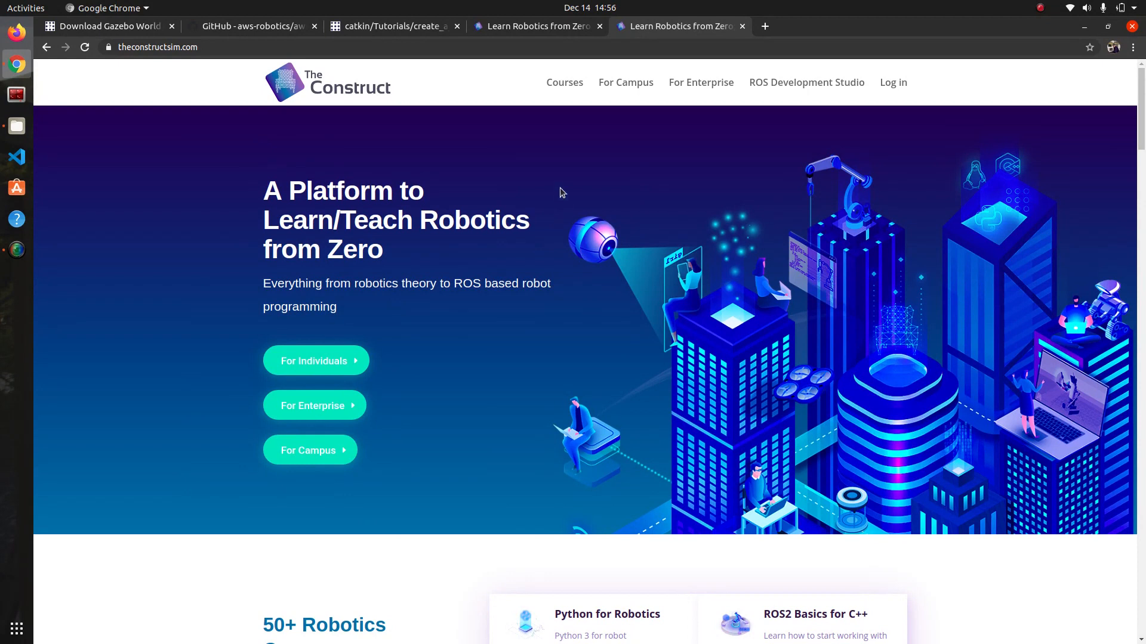
{"action": "scroll", "scroll_direction": "down", "scroll_amount": 3}
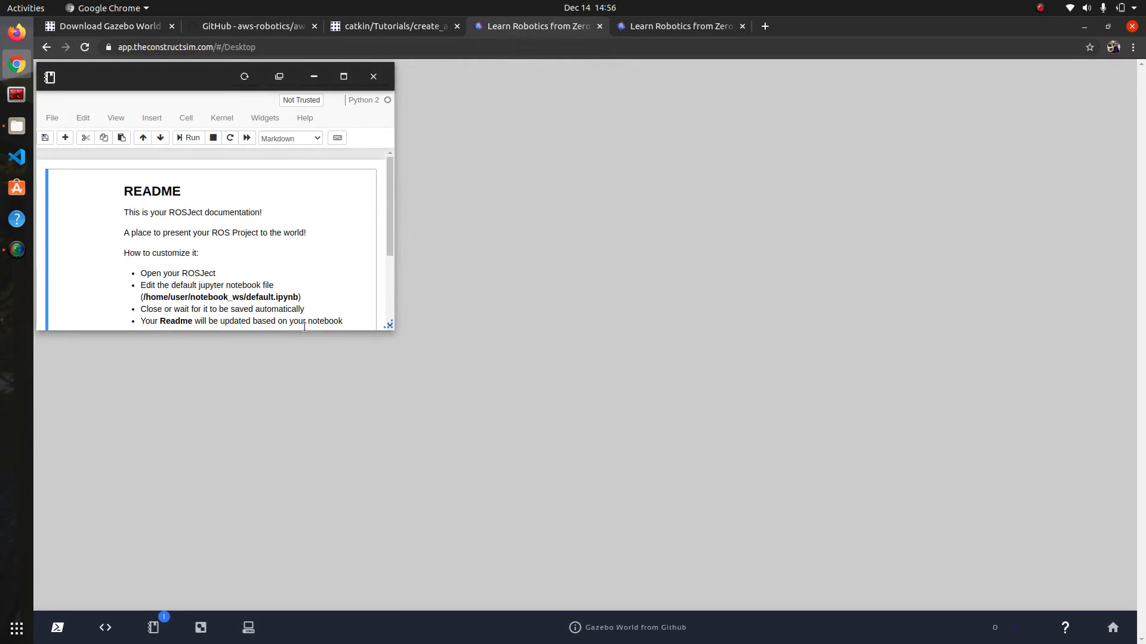
{"action": "mouse_move", "coordinate": [203, 219]}
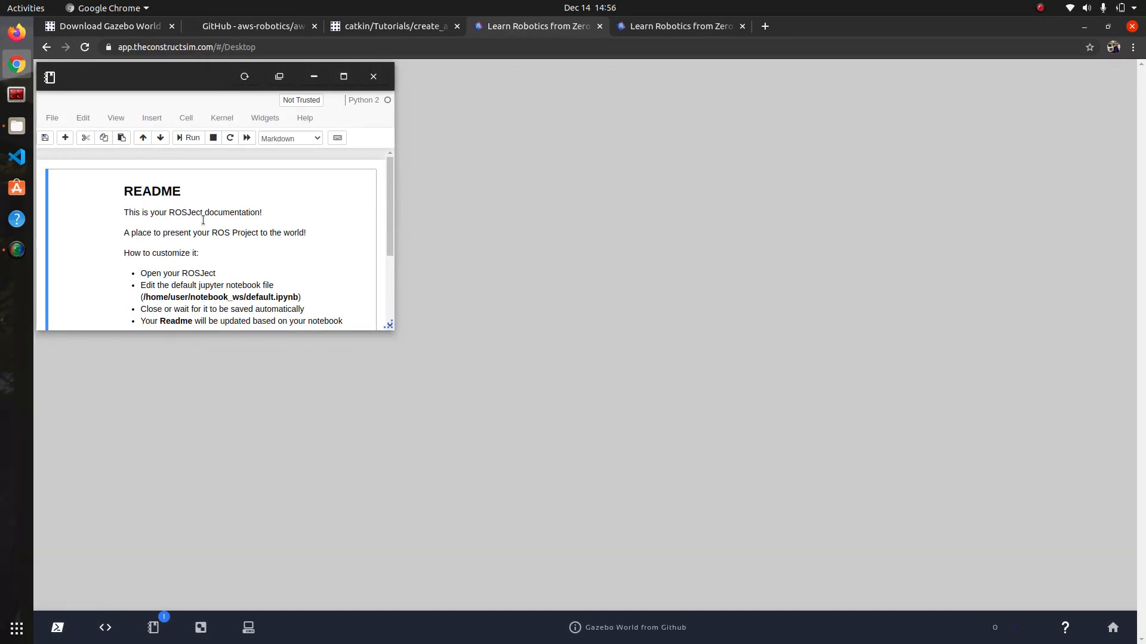
- Return to the ROS Answers question tab after the rosject desktop loads
{"action": "left_click", "coordinate": [110, 26]}
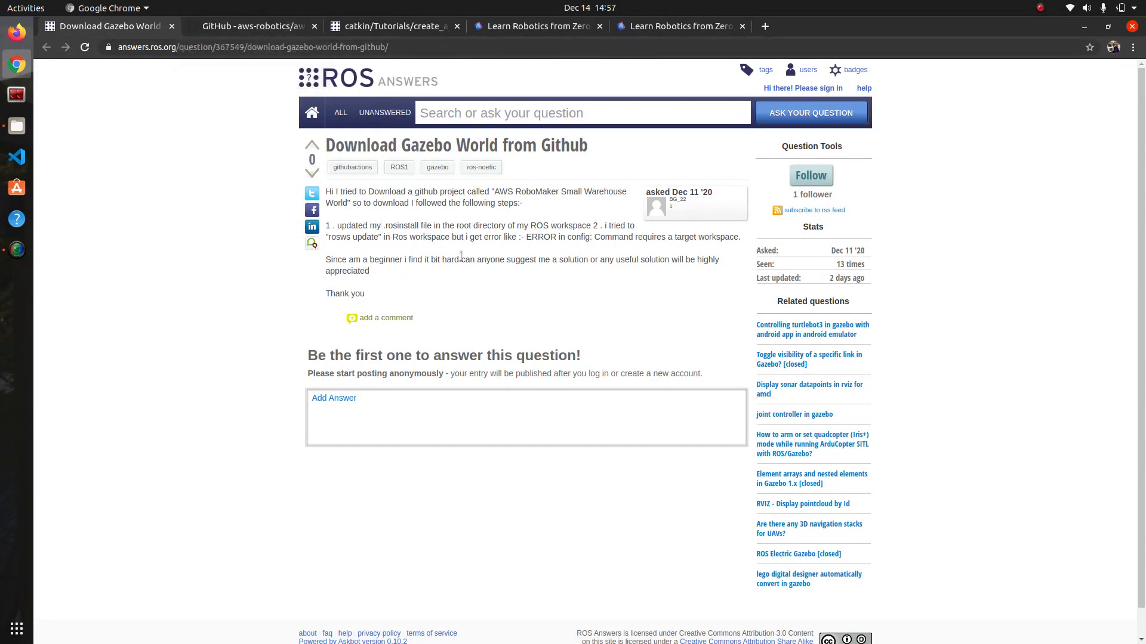
- Scroll the GitHub README through 'Building and Launching the Gazebo World' and its examples
{"action": "left_click", "coordinate": [252, 27]}
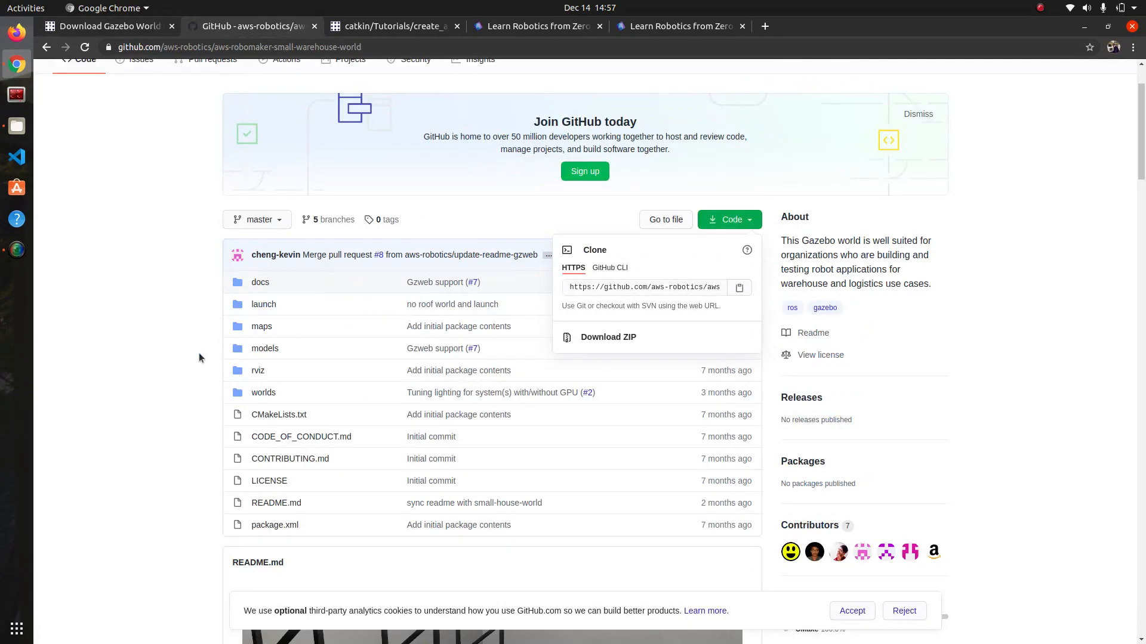
{"action": "scroll", "scroll_direction": "down", "scroll_amount": 3}
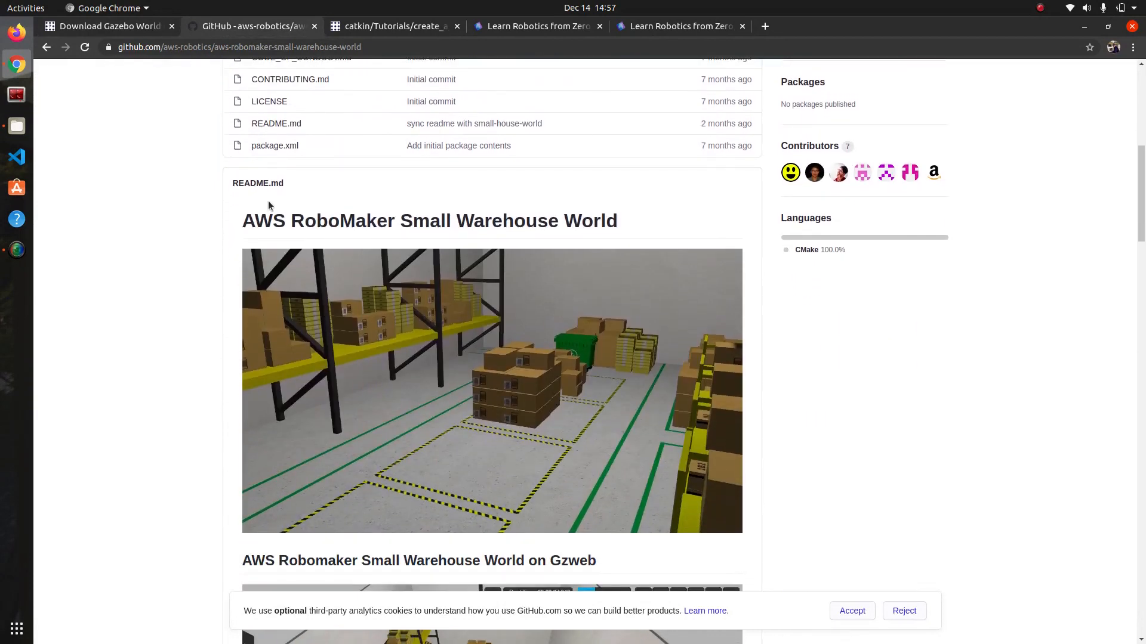
{"action": "scroll", "scroll_direction": "up", "scroll_amount": 3}
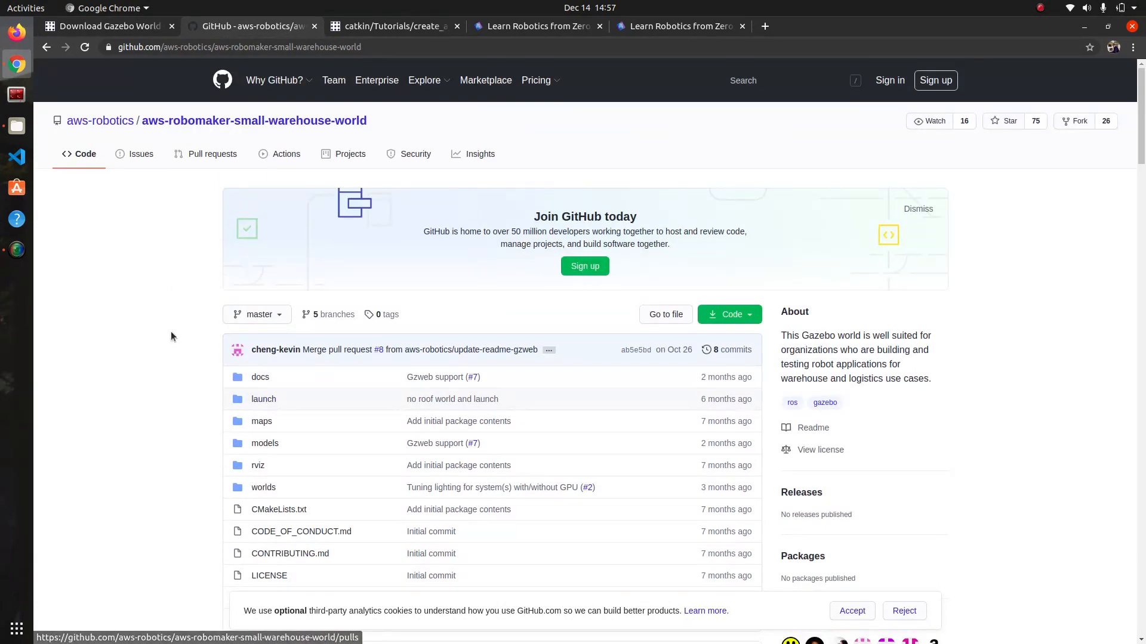
{"action": "scroll", "scroll_direction": "down", "scroll_amount": 3}
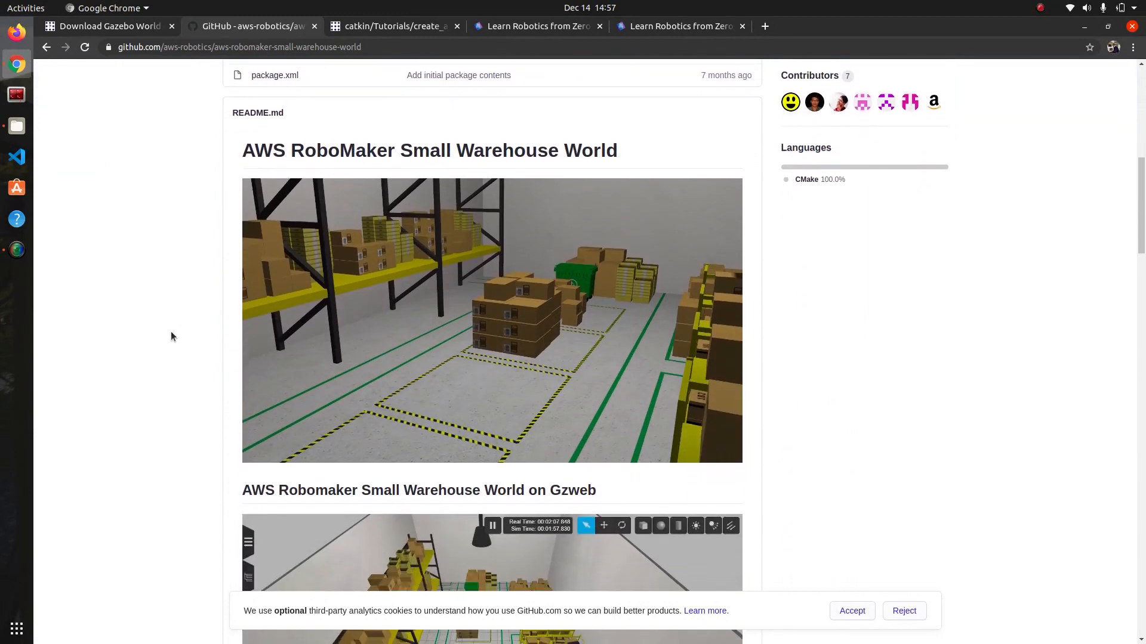
{"action": "scroll", "scroll_direction": "down", "scroll_amount": 3}
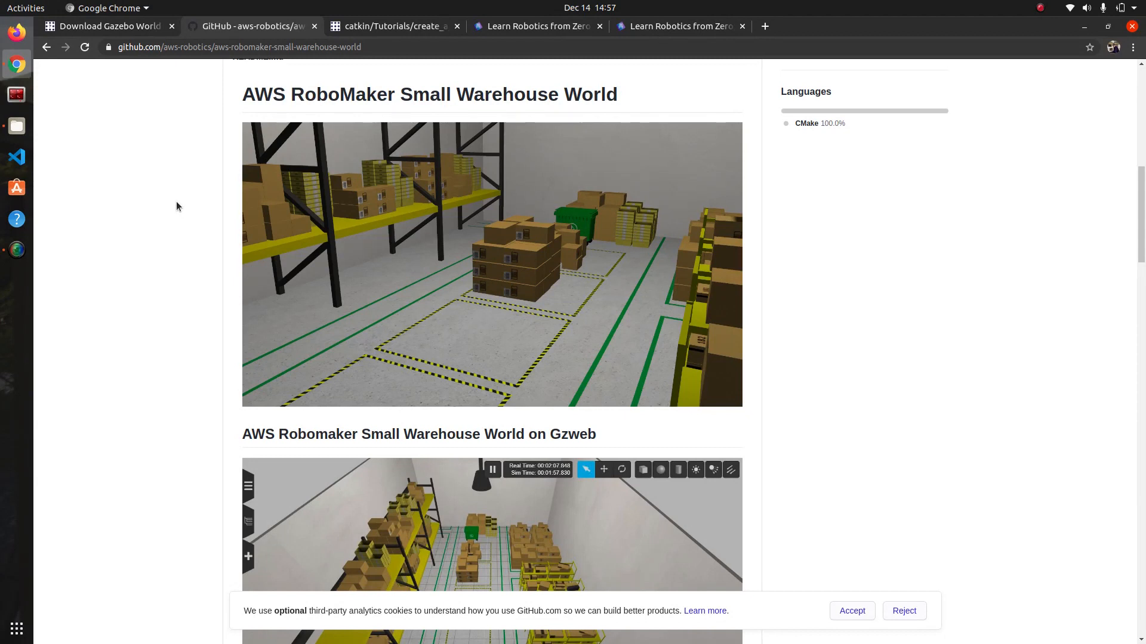
{"action": "scroll", "scroll_direction": "down", "scroll_amount": 3}
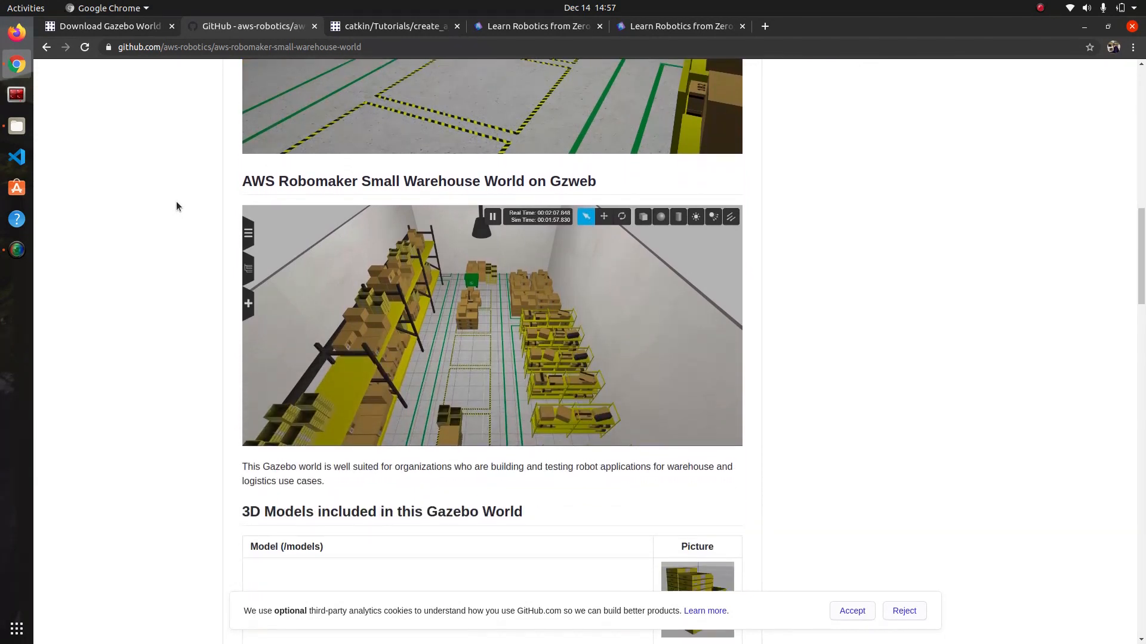
{"action": "scroll", "scroll_direction": "down", "scroll_amount": 3}
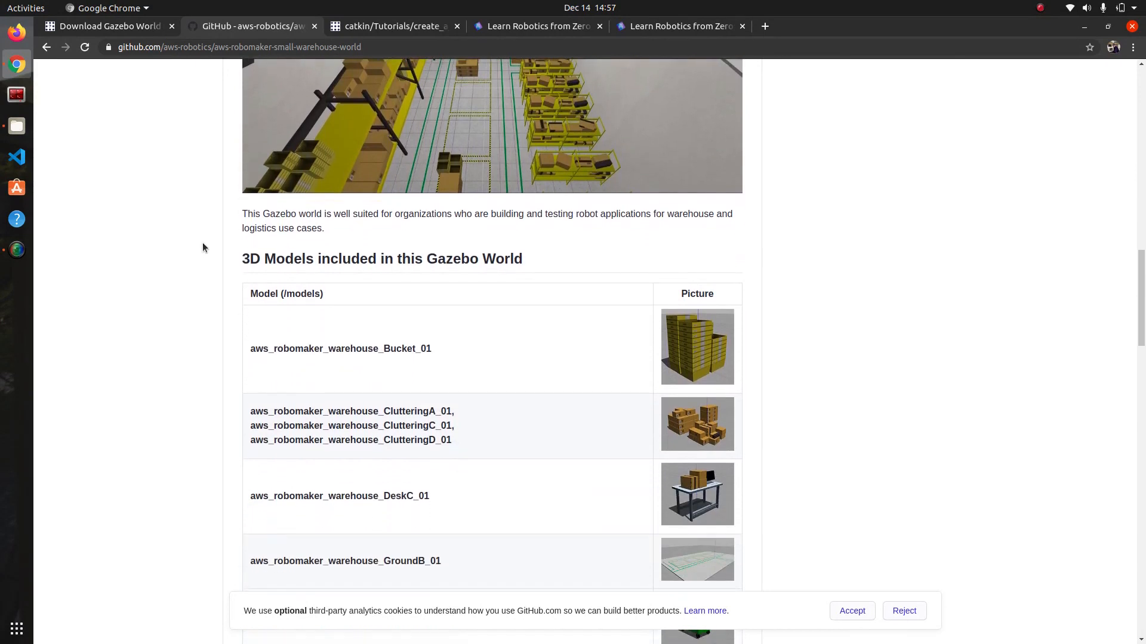
{"action": "scroll", "scroll_direction": "down", "scroll_amount": 3}
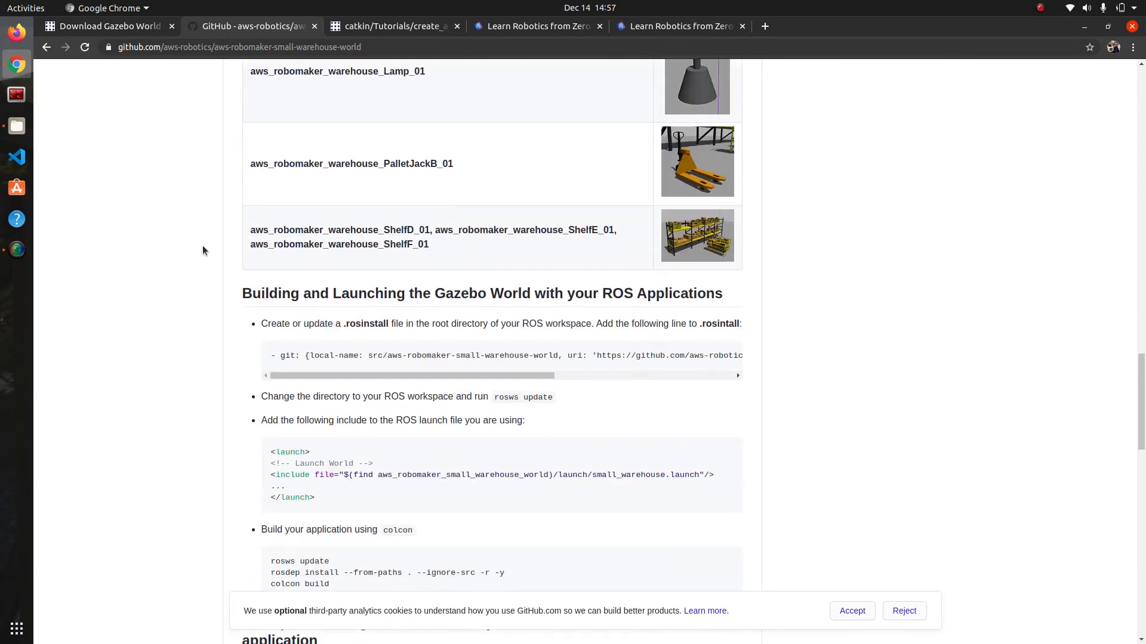
{"action": "scroll", "scroll_direction": "down", "scroll_amount": 3}
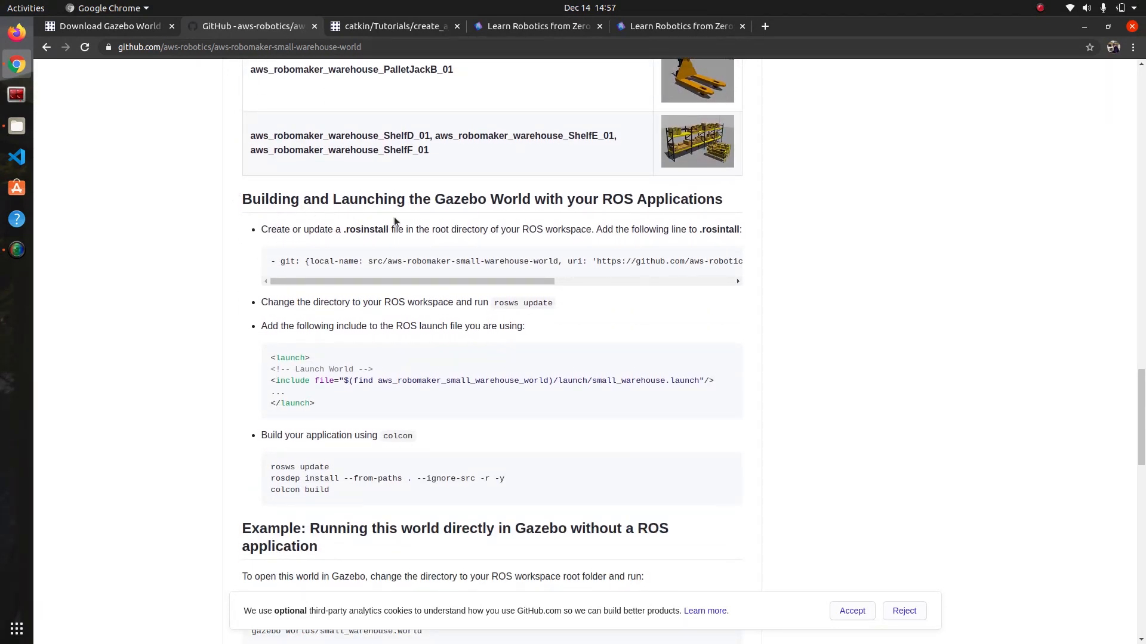
{"action": "mouse_move", "coordinate": [416, 203]}
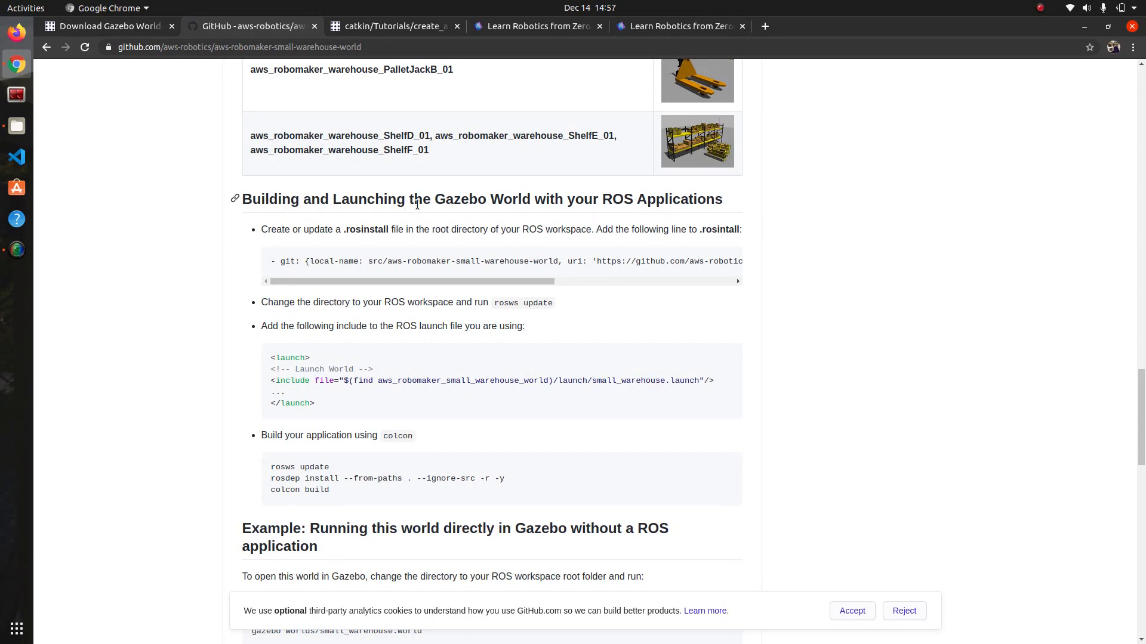
{"action": "mouse_move", "coordinate": [501, 325]}
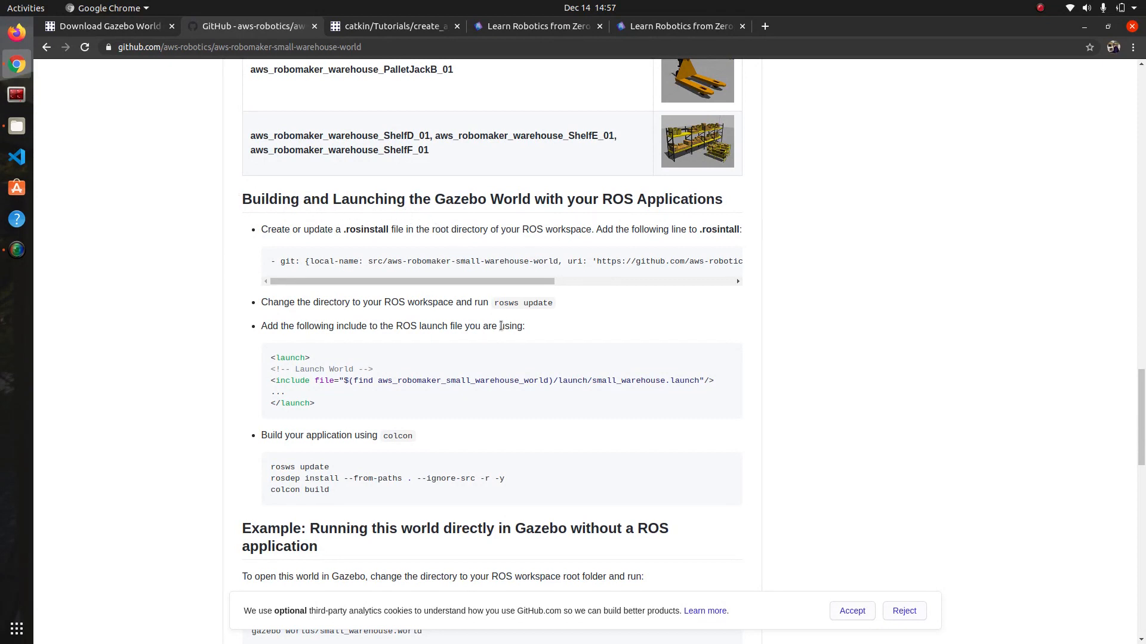
{"action": "scroll", "scroll_direction": "down", "scroll_amount": 3}
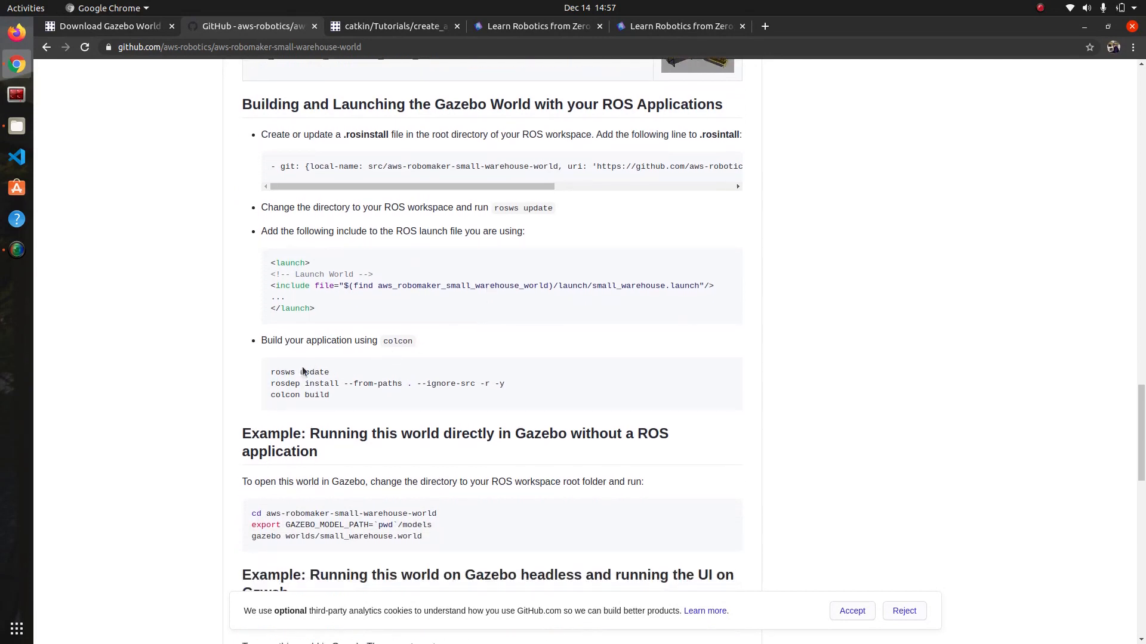
{"action": "mouse_move", "coordinate": [274, 365]}
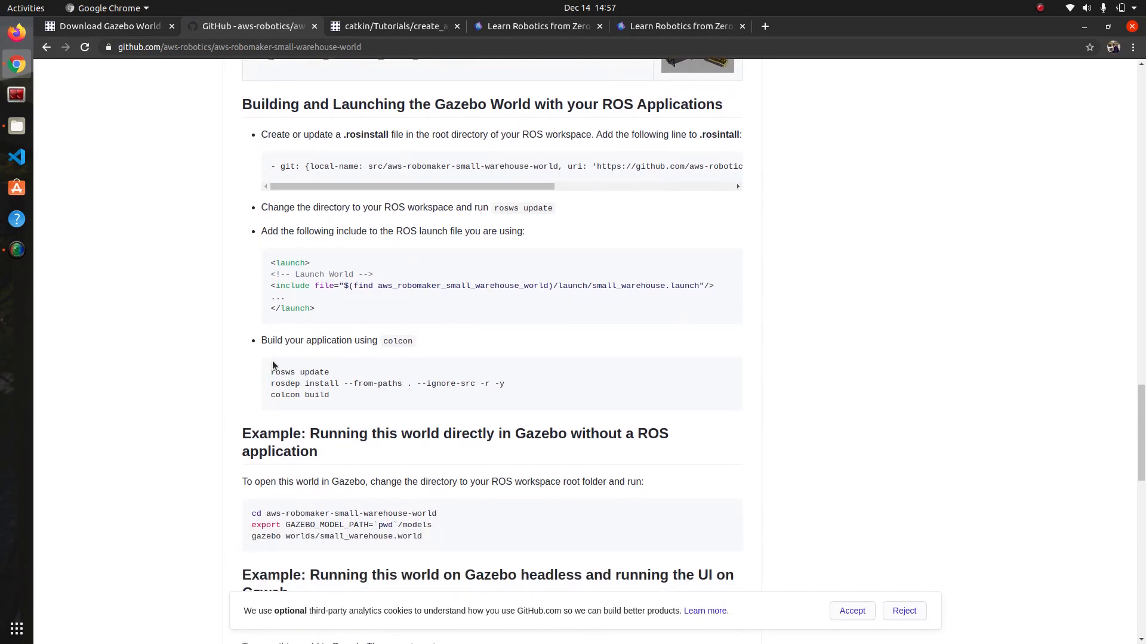
{"action": "mouse_move", "coordinate": [322, 383]}
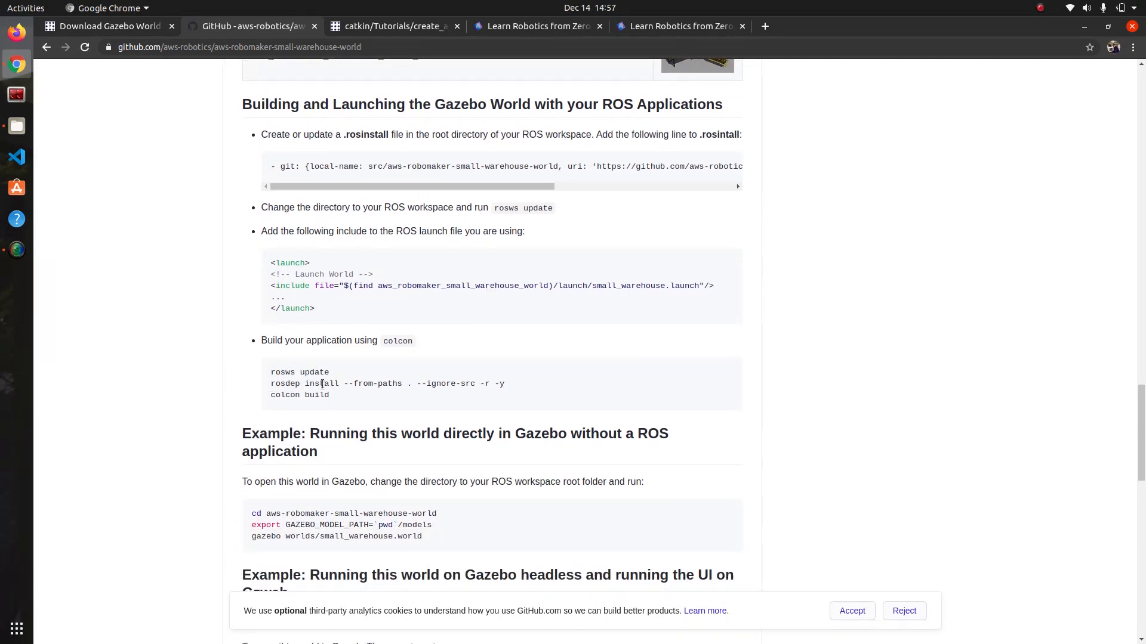
{"action": "mouse_move", "coordinate": [316, 382]}
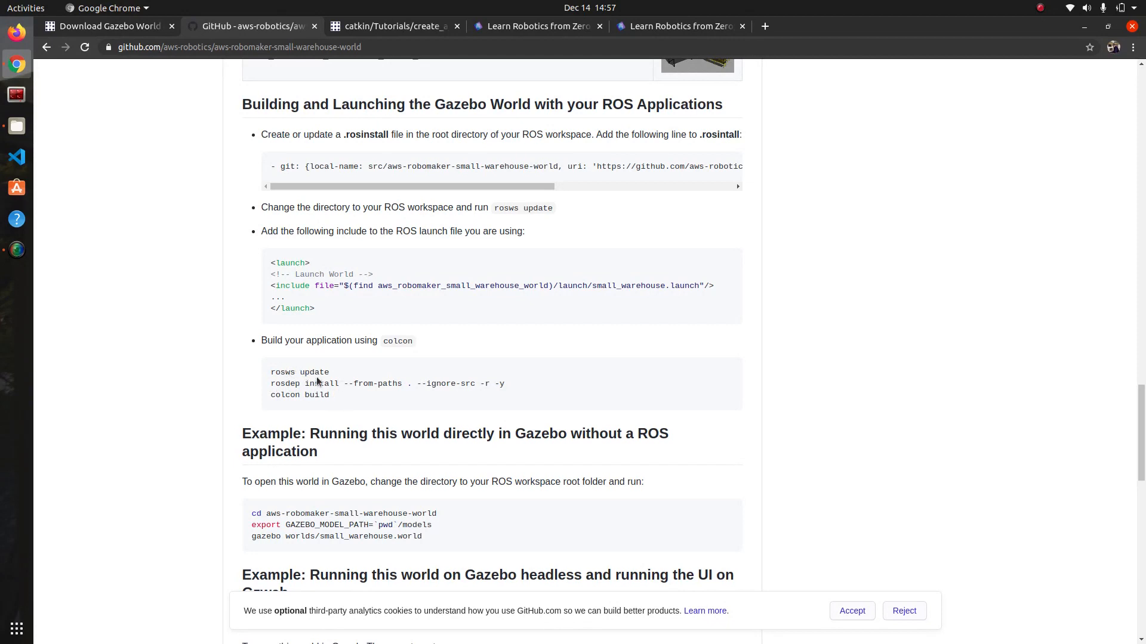
{"action": "scroll", "scroll_direction": "down", "scroll_amount": 3}
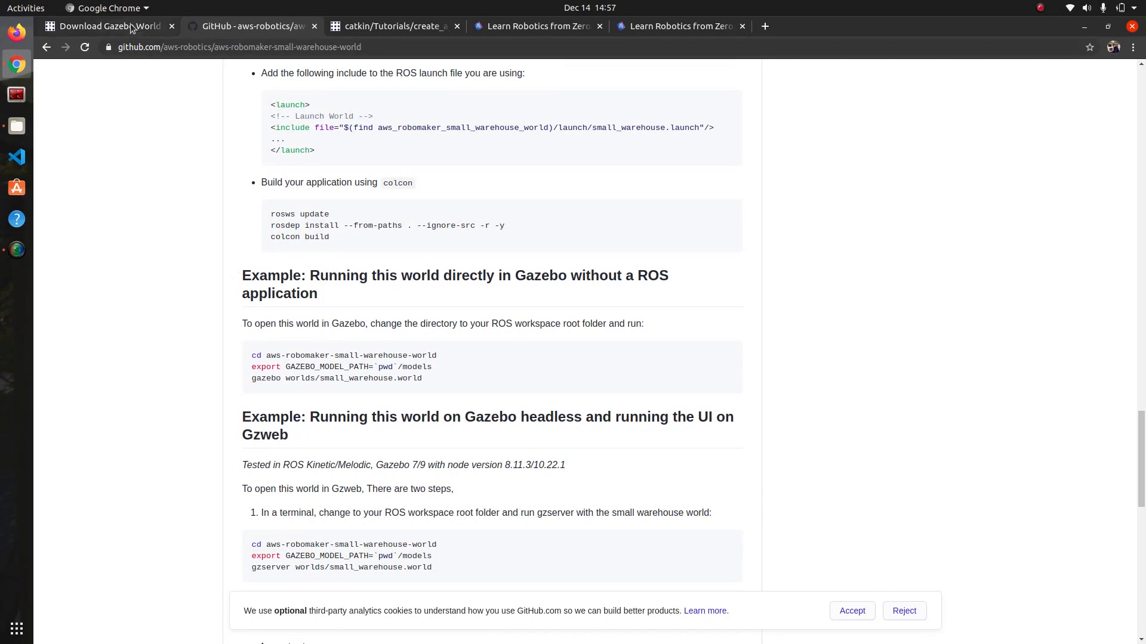
- Highlight the question's lines about updating .rosinstall and running rosws update
{"action": "left_click", "coordinate": [107, 26]}
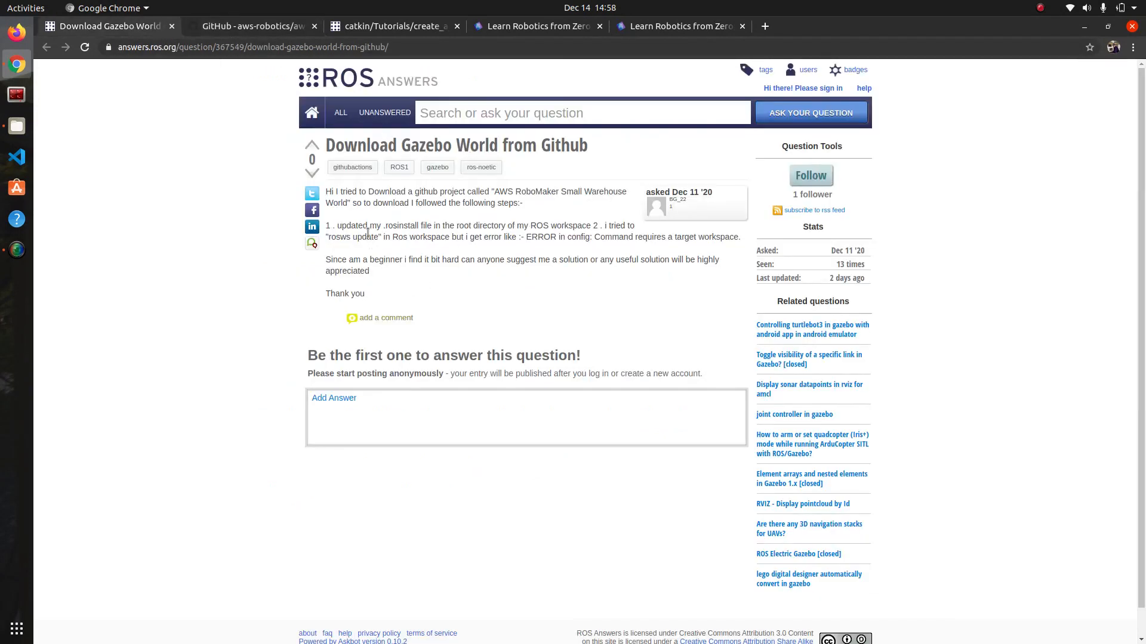
{"action": "mouse_move", "coordinate": [338, 225]}
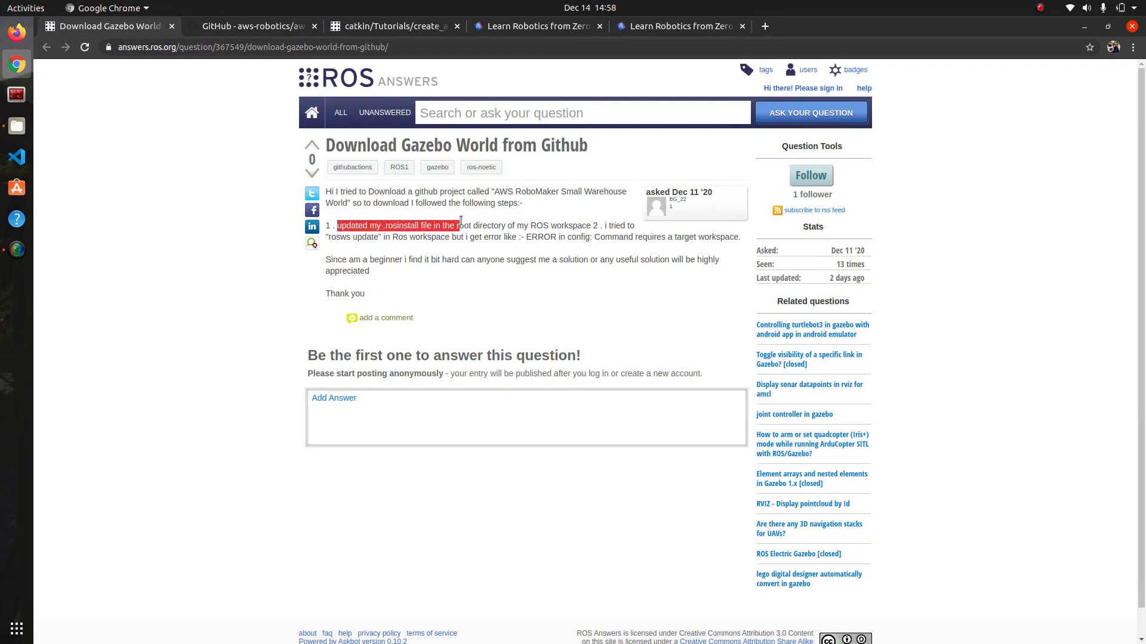
{"action": "left_click", "coordinate": [339, 247]}
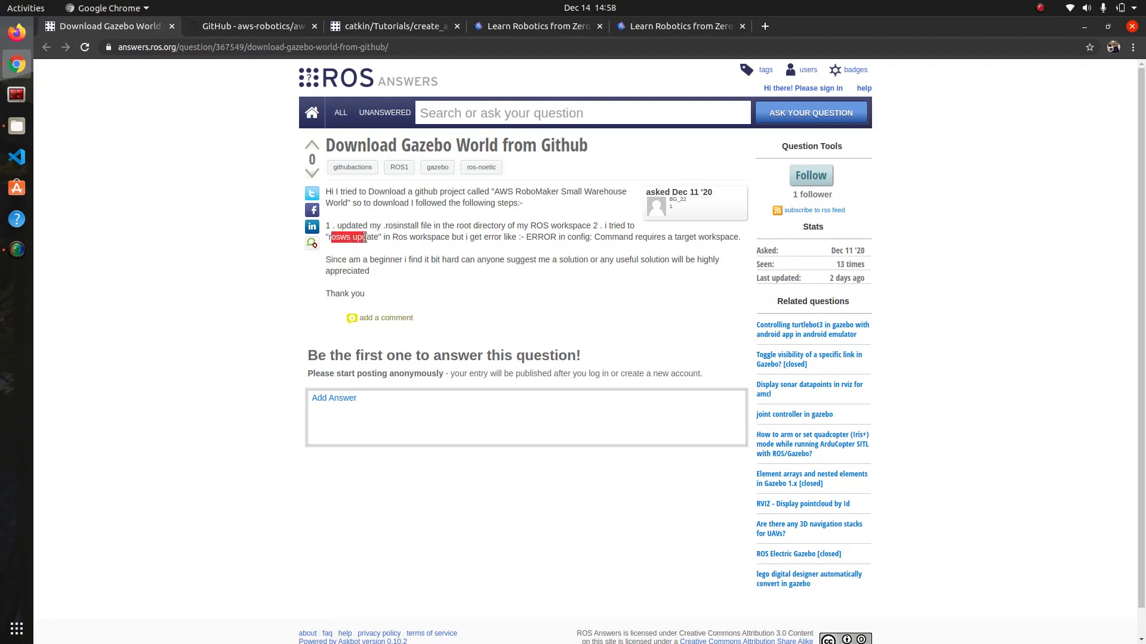
{"action": "left_click", "coordinate": [520, 237]}
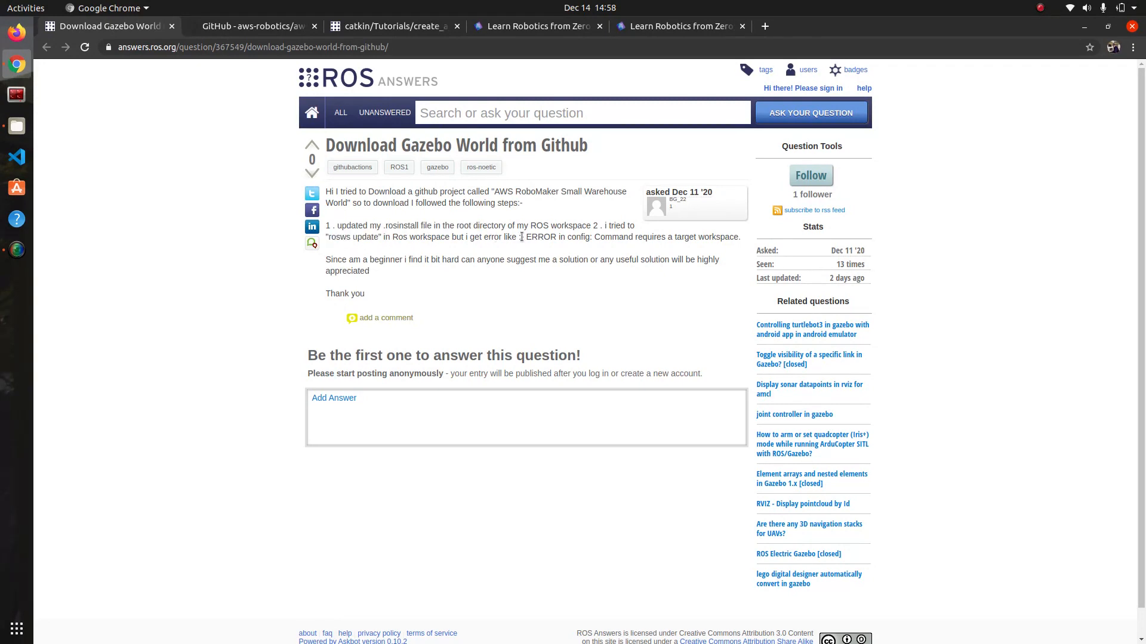
{"action": "mouse_move", "coordinate": [424, 281]}
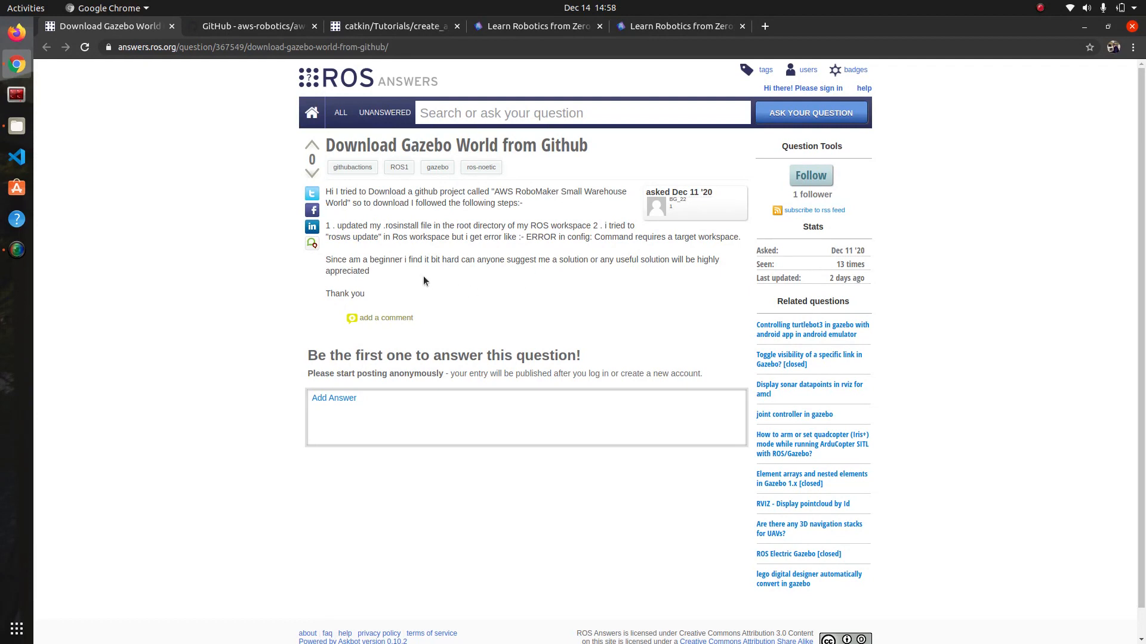
{"action": "mouse_move", "coordinate": [367, 149]}
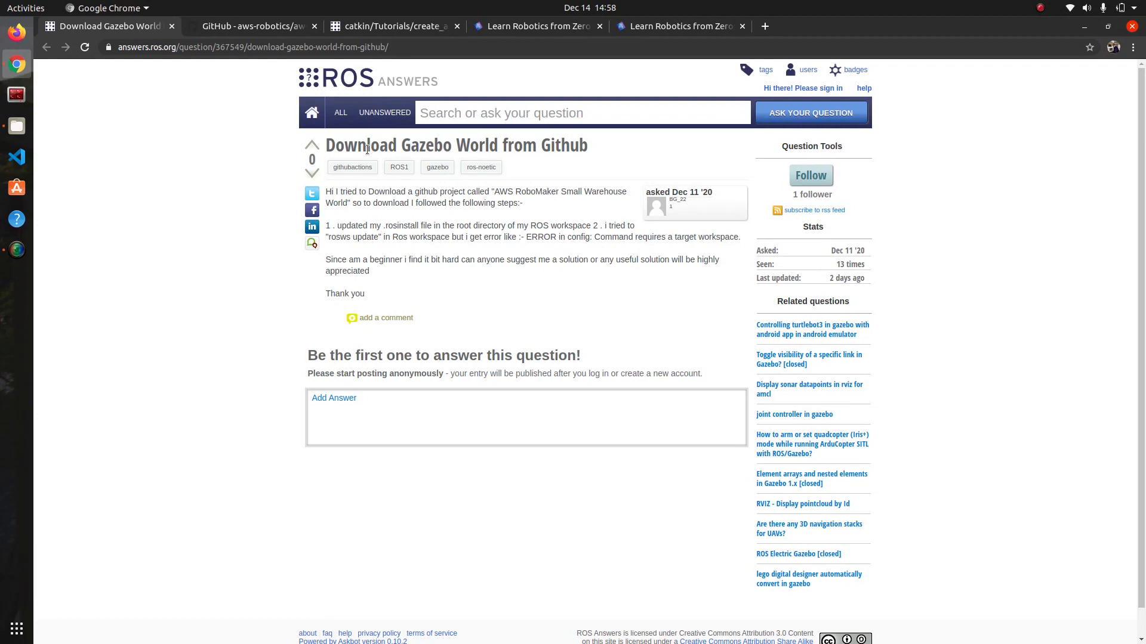
{"action": "mouse_move", "coordinate": [368, 251]}
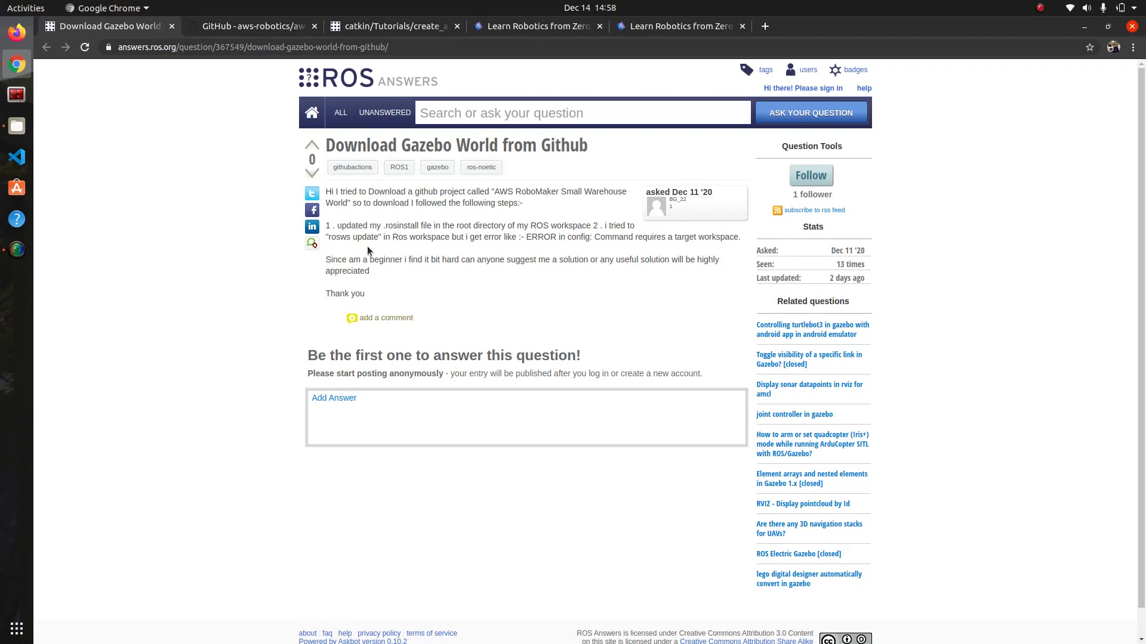
{"action": "mouse_move", "coordinate": [289, 280]}
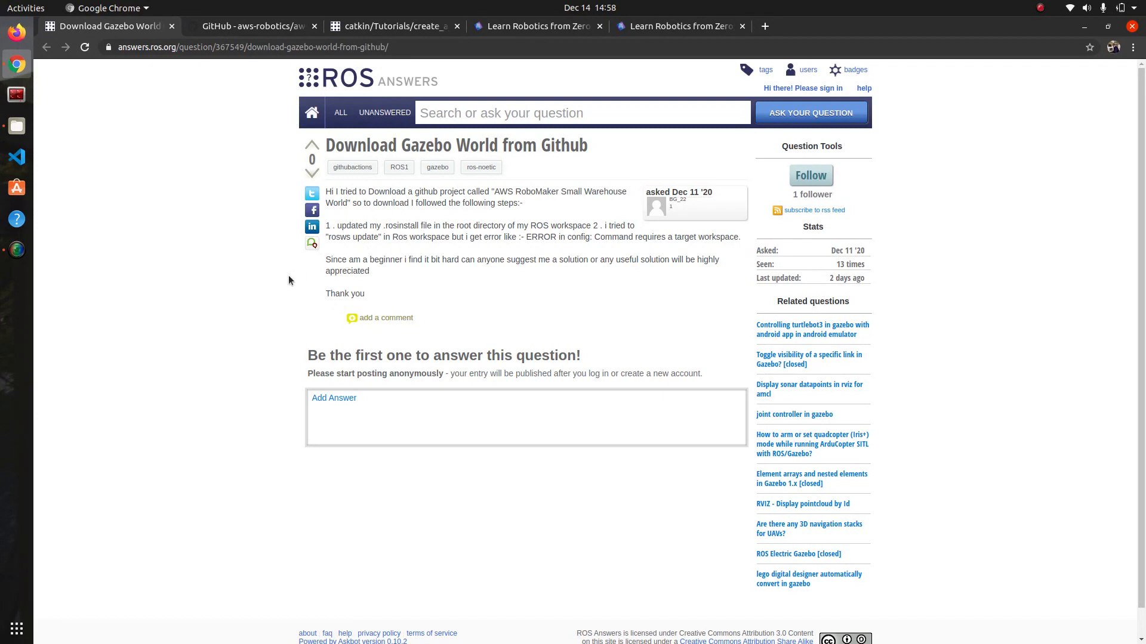
- Review the README's rosinstall, rosws update and colcon build steps on GitHub
{"action": "left_click", "coordinate": [252, 26]}
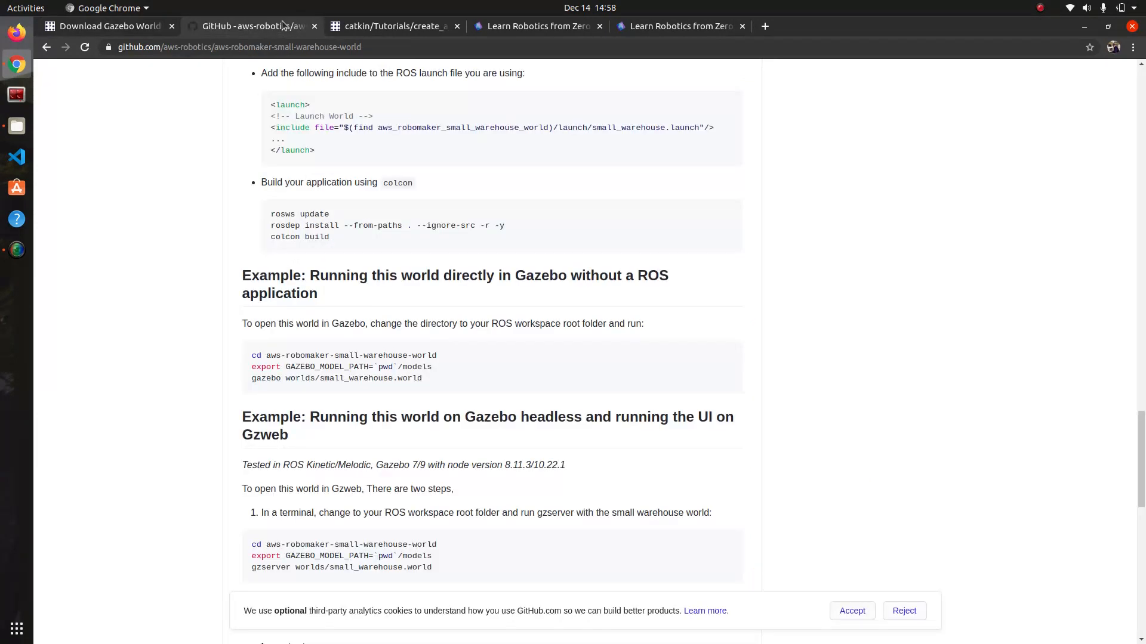
{"action": "scroll", "scroll_direction": "up", "scroll_amount": 3}
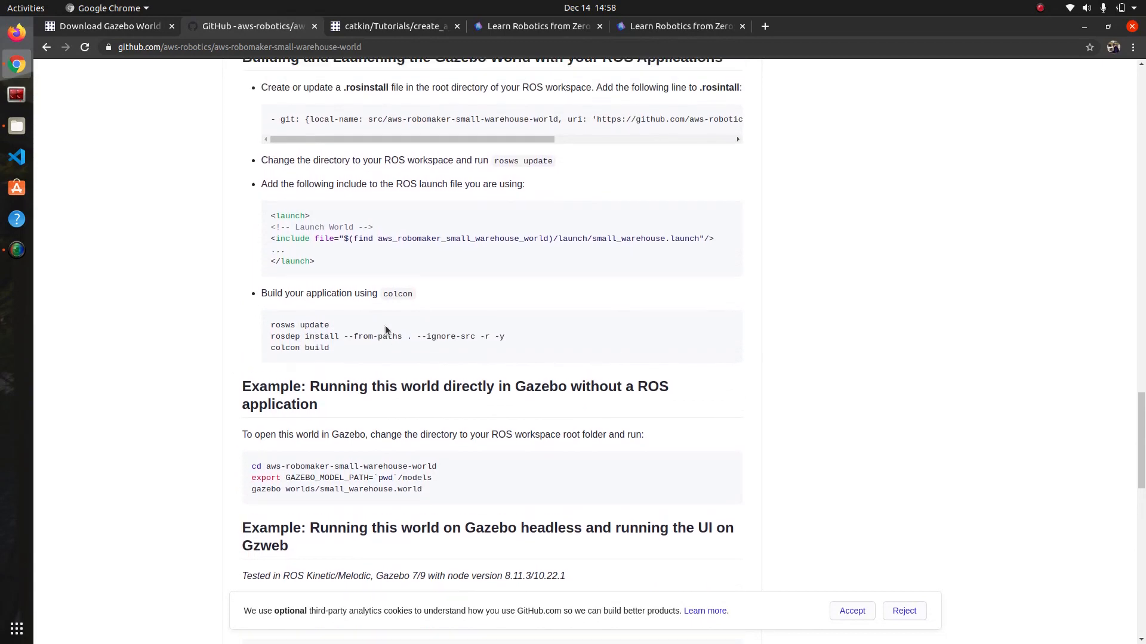
{"action": "scroll", "scroll_direction": "up", "scroll_amount": 3}
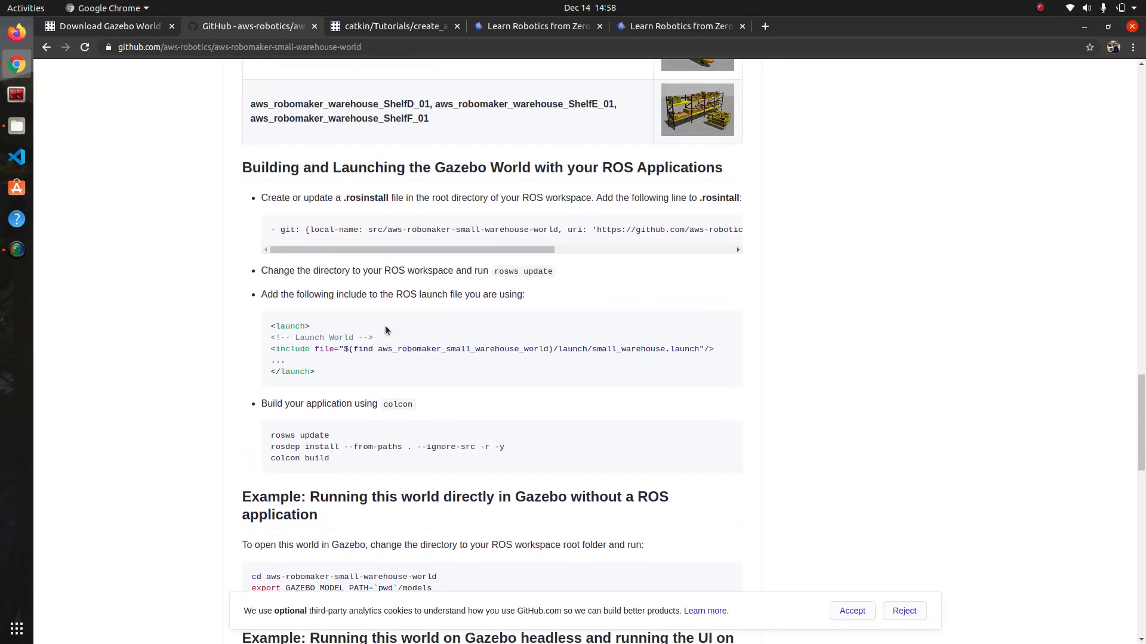
{"action": "scroll", "scroll_direction": "down", "scroll_amount": 3}
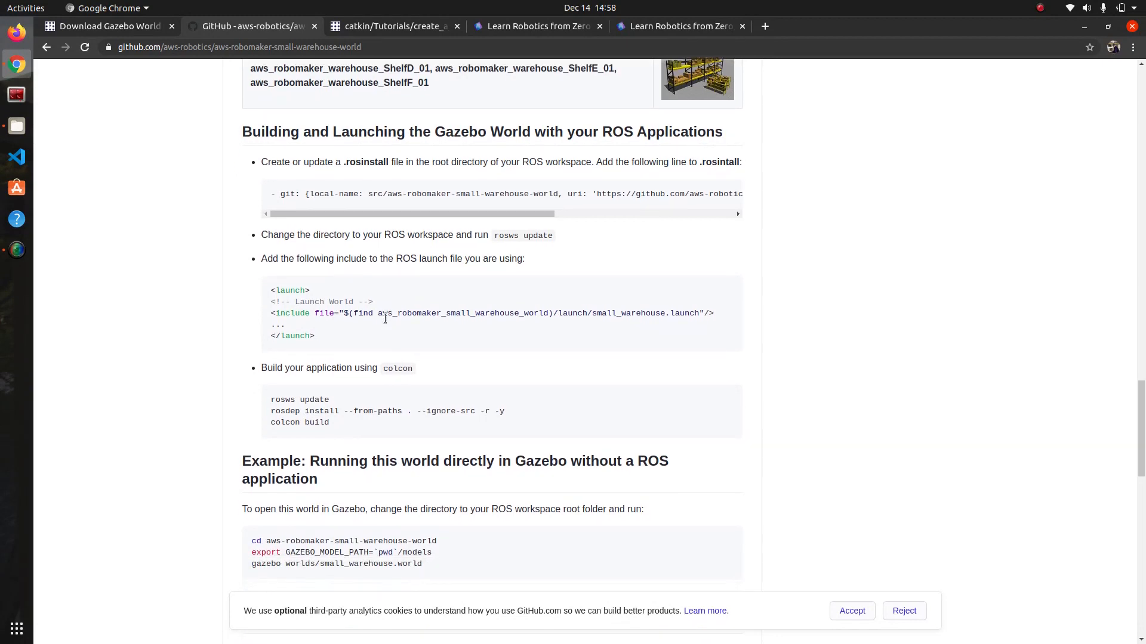
{"action": "scroll", "scroll_direction": "down", "scroll_amount": 3}
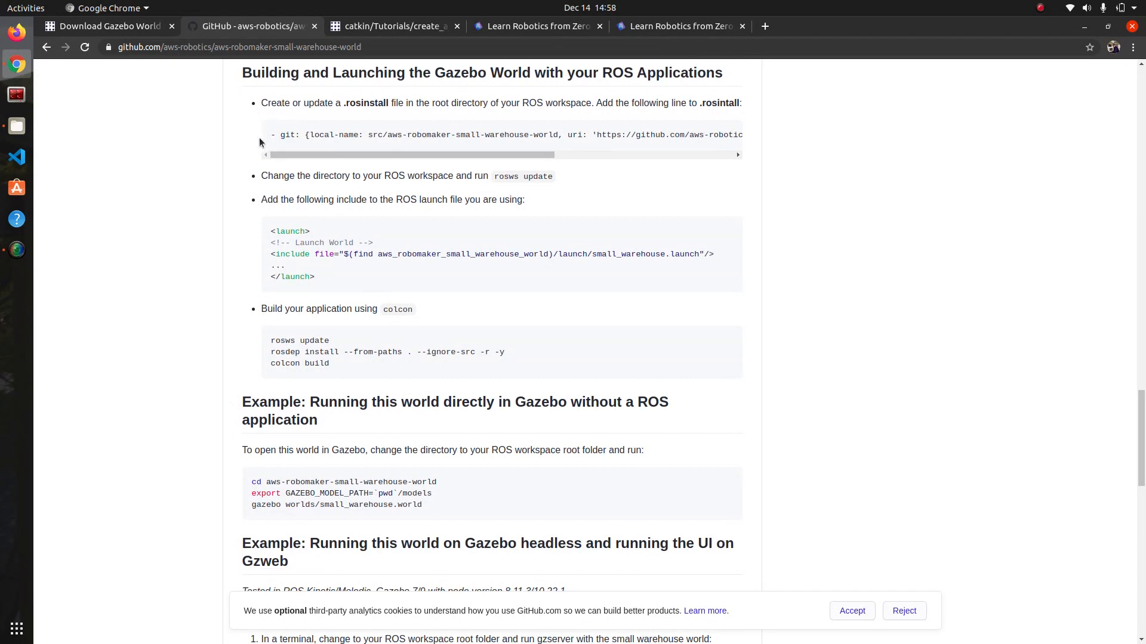
{"action": "scroll", "scroll_direction": "down", "scroll_amount": 3}
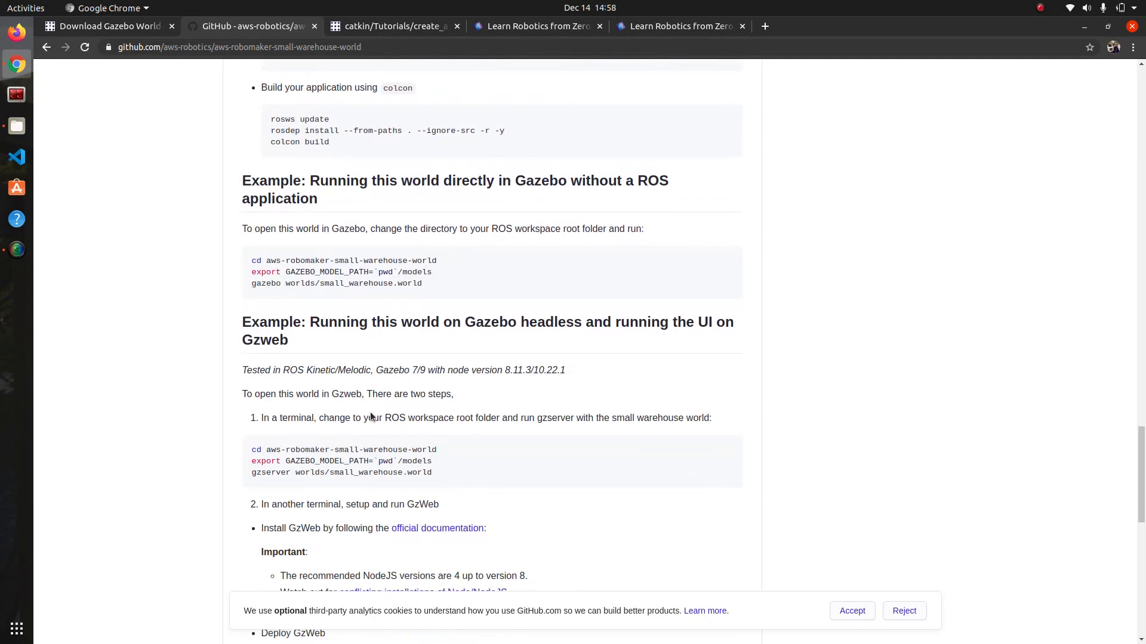
{"action": "mouse_move", "coordinate": [388, 72]}
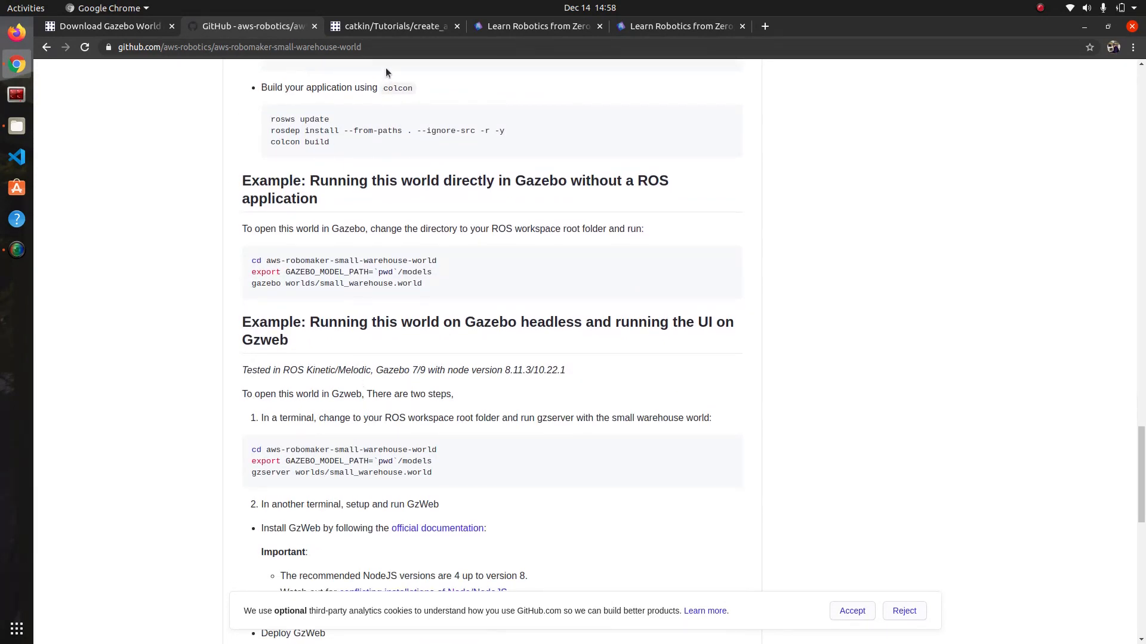
{"action": "mouse_move", "coordinate": [404, 202]}
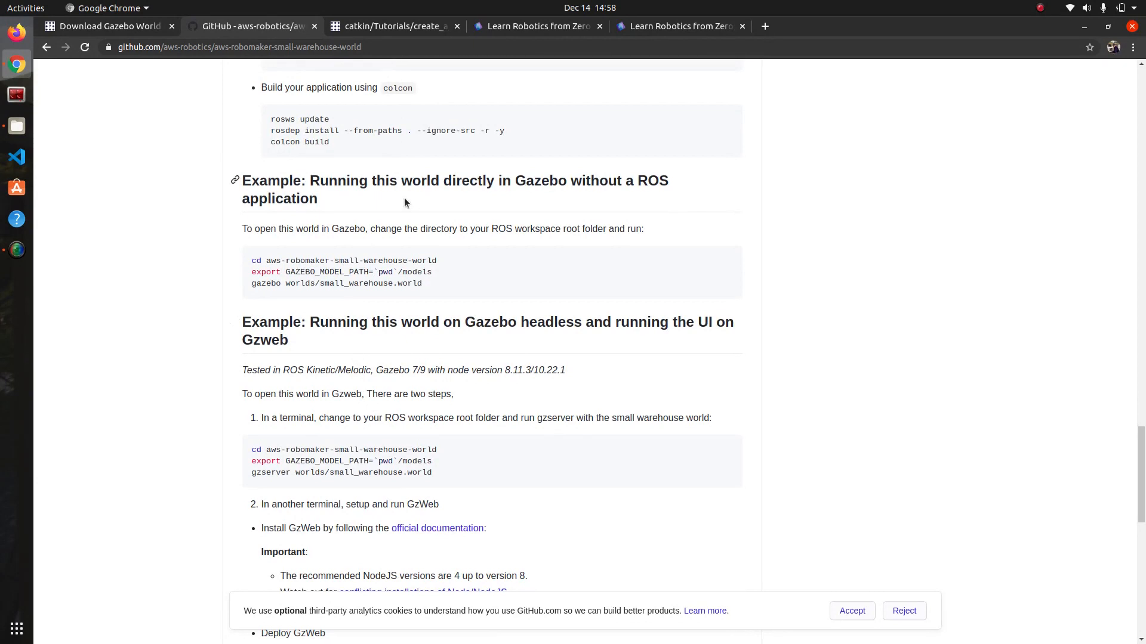
{"action": "scroll", "scroll_direction": "up", "scroll_amount": 3}
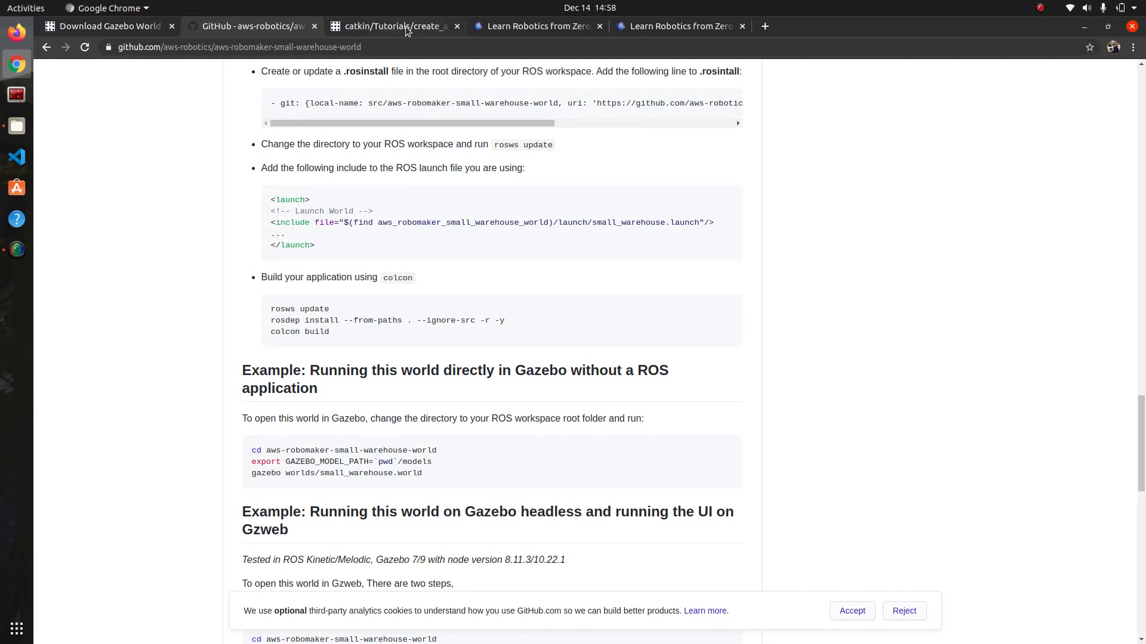
- Scroll the ROS Wiki create_a_workspace tutorial to its Prerequisites and catkin_make steps
{"action": "left_click", "coordinate": [394, 26]}
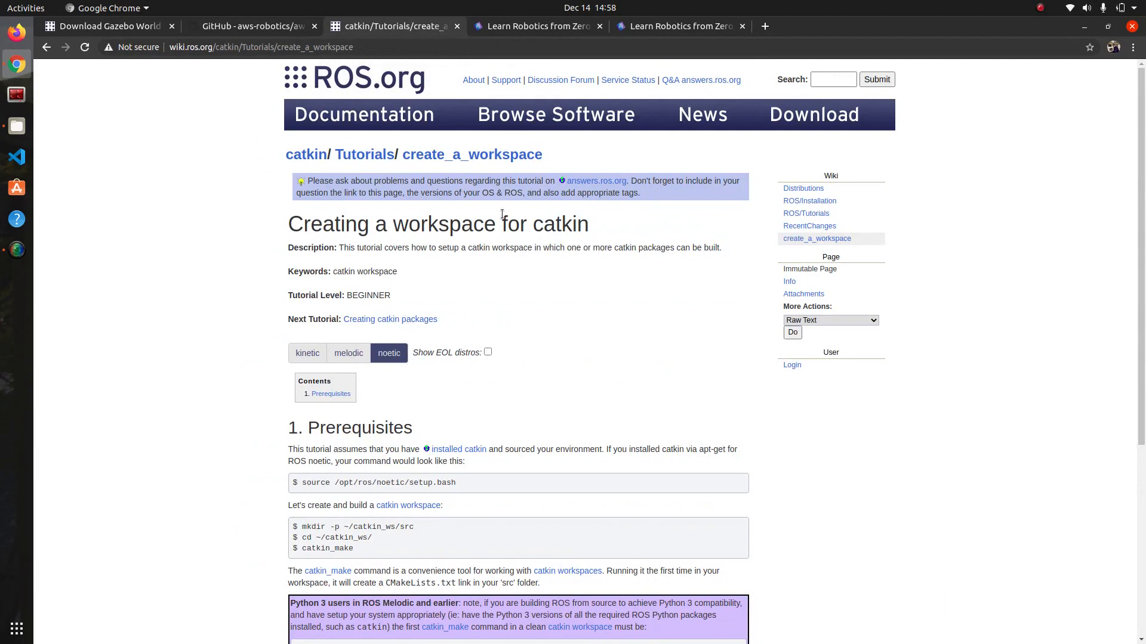
{"action": "mouse_move", "coordinate": [387, 198]}
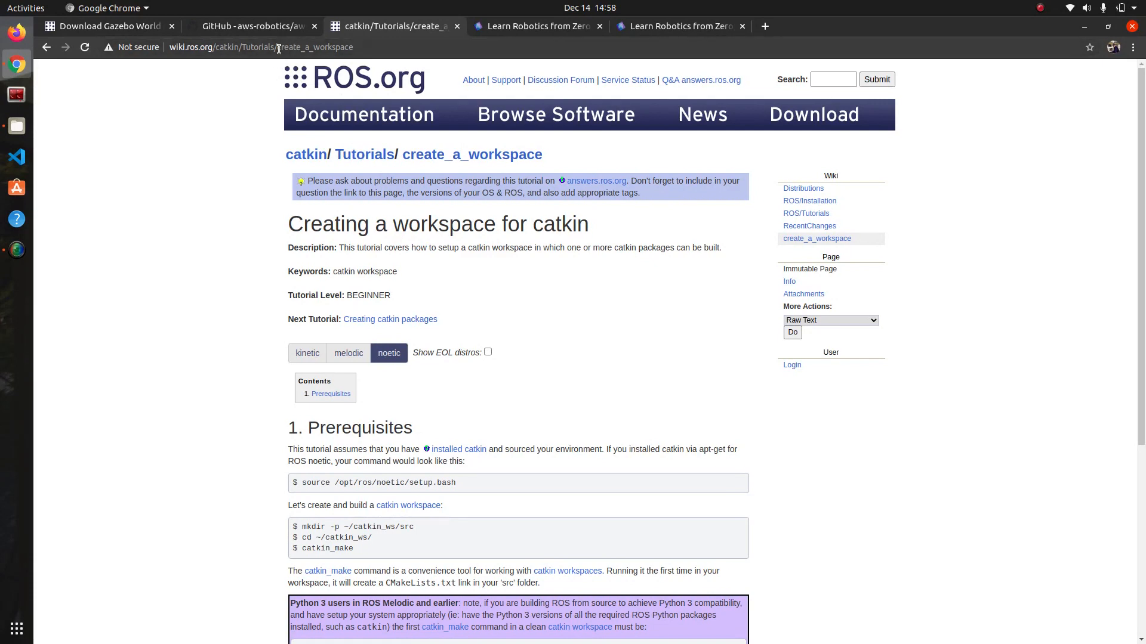
{"action": "scroll", "scroll_direction": "down", "scroll_amount": 3}
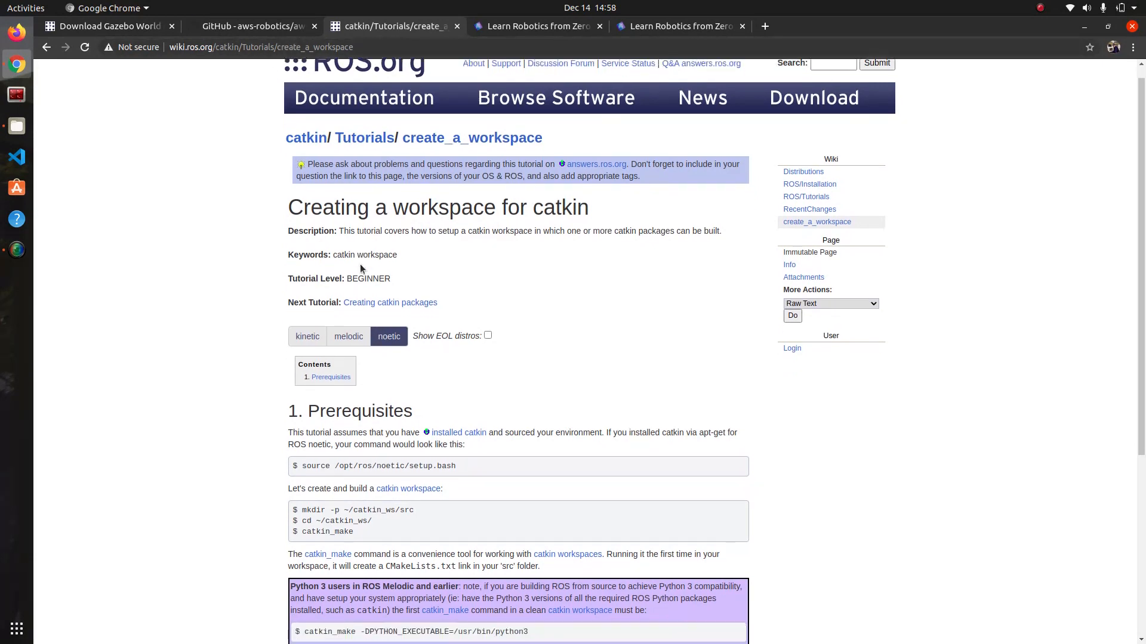
{"action": "scroll", "scroll_direction": "down", "scroll_amount": 3}
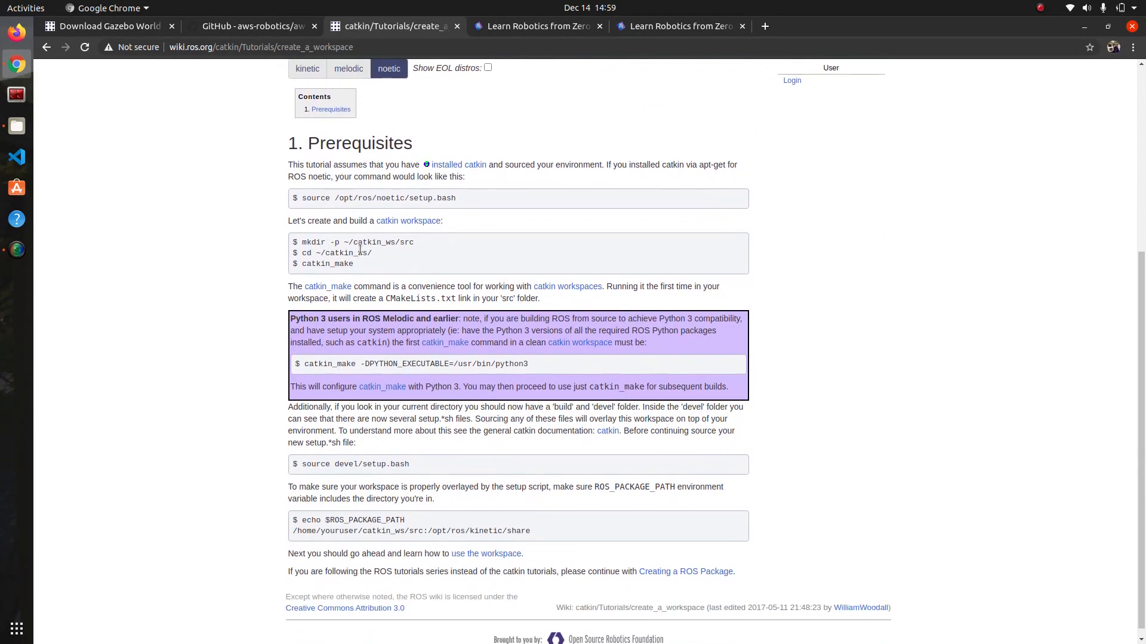
{"action": "mouse_move", "coordinate": [348, 256]}
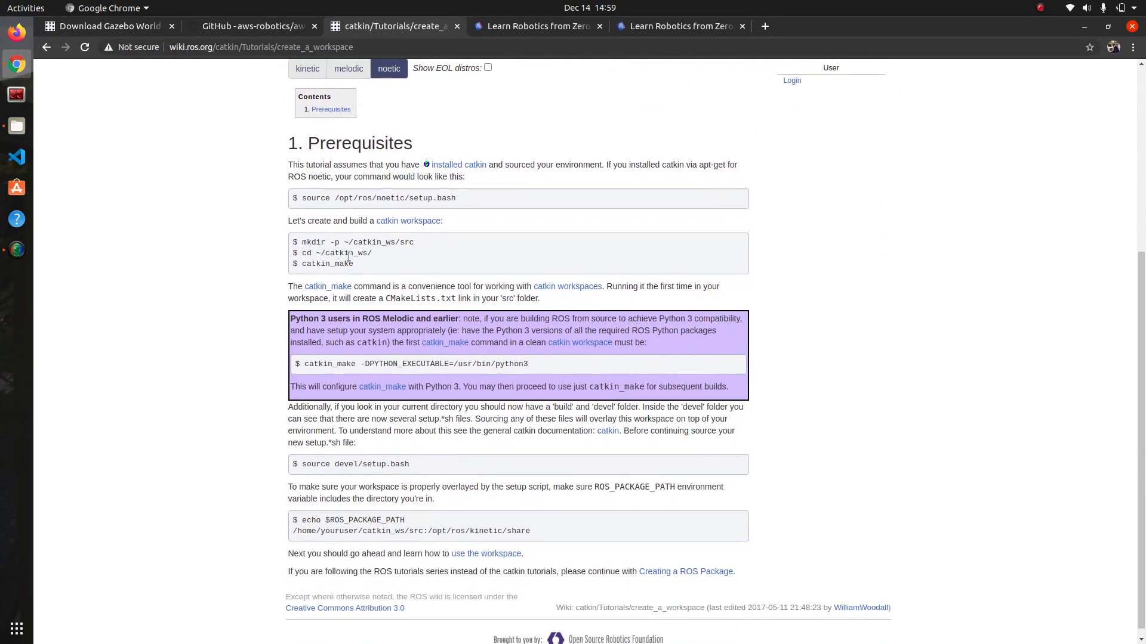
{"action": "mouse_move", "coordinate": [349, 276]}
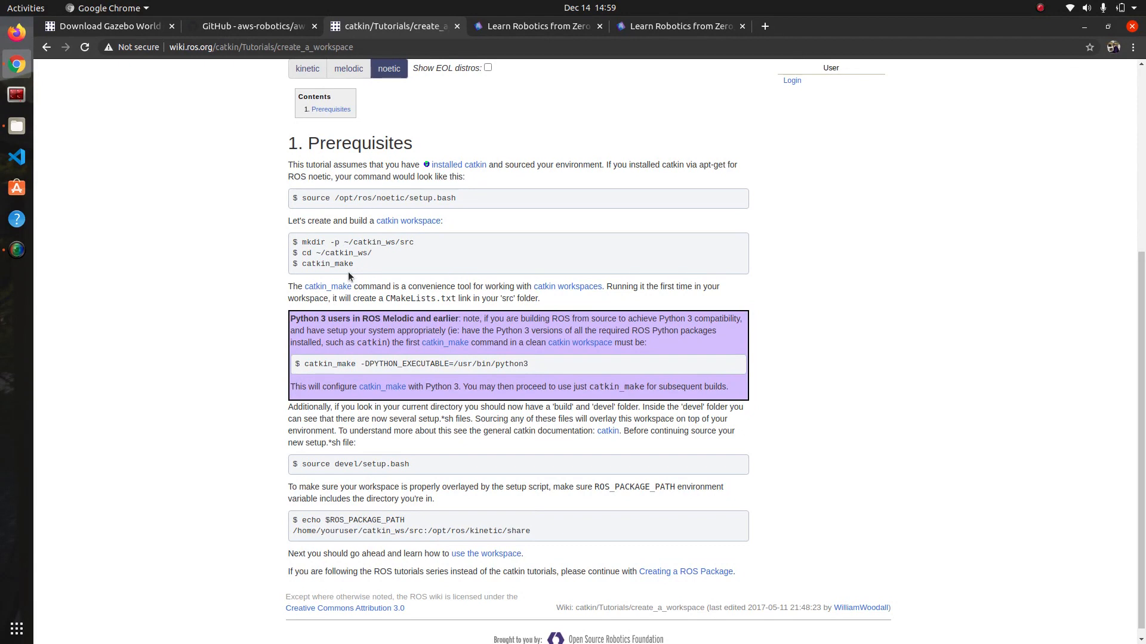
{"action": "scroll", "scroll_direction": "up", "scroll_amount": 3}
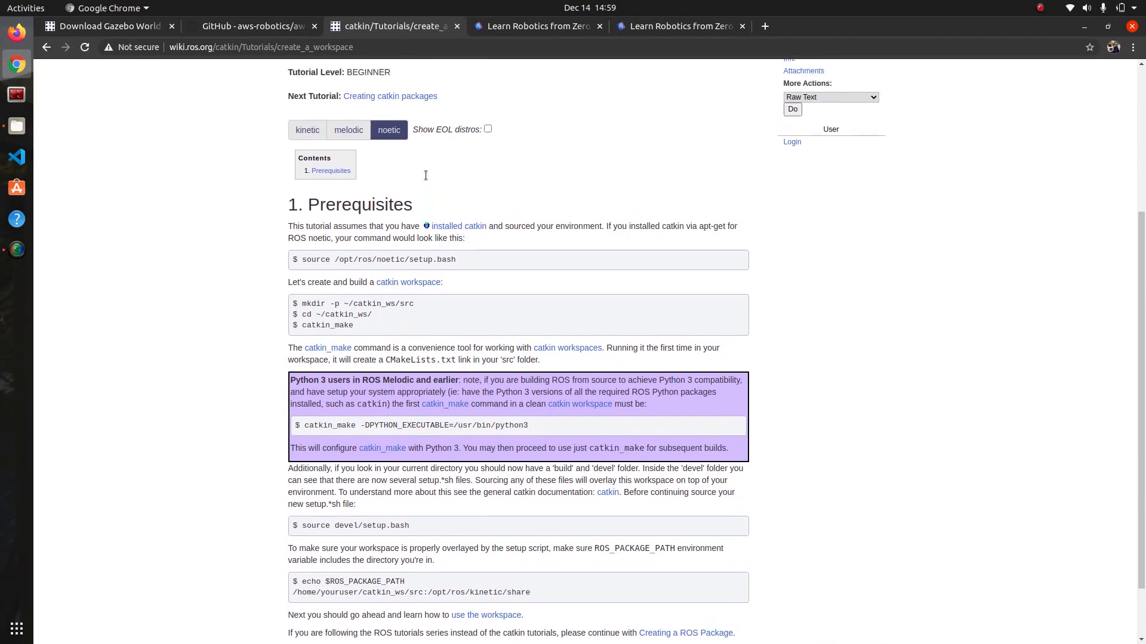
{"action": "scroll", "scroll_direction": "down", "scroll_amount": 3}
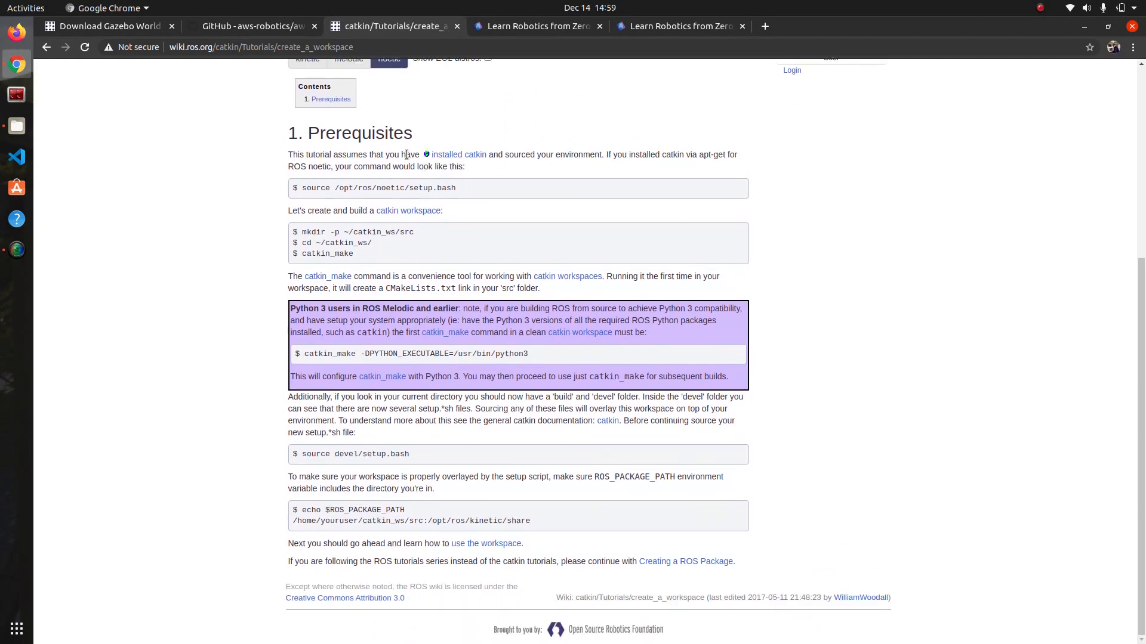
{"action": "mouse_move", "coordinate": [517, 143]}
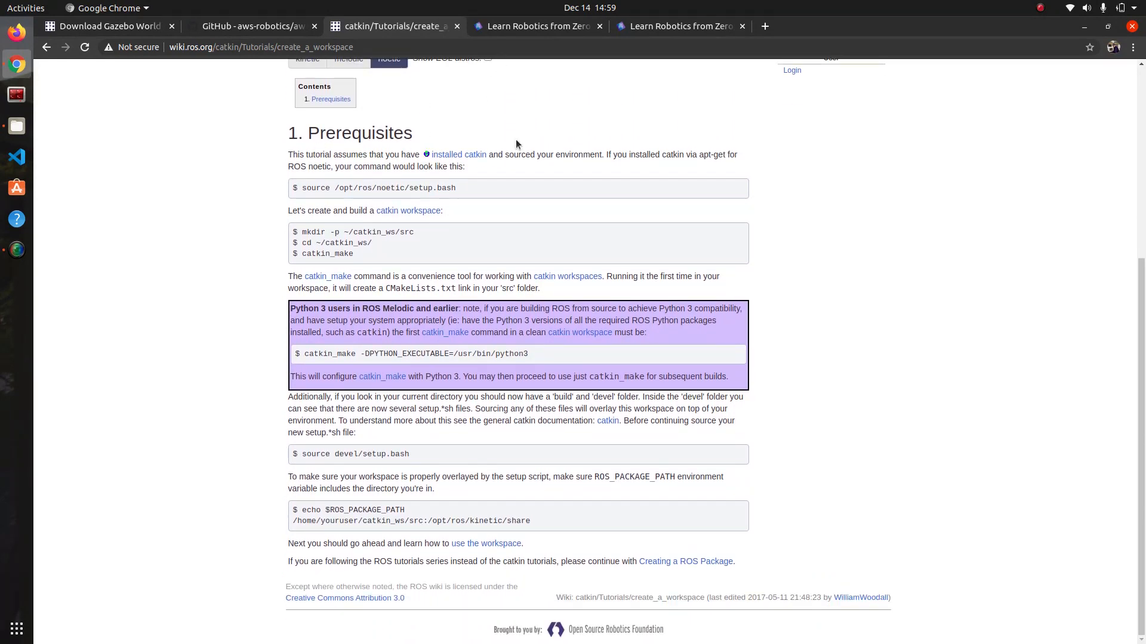
{"action": "mouse_move", "coordinate": [492, 120]}
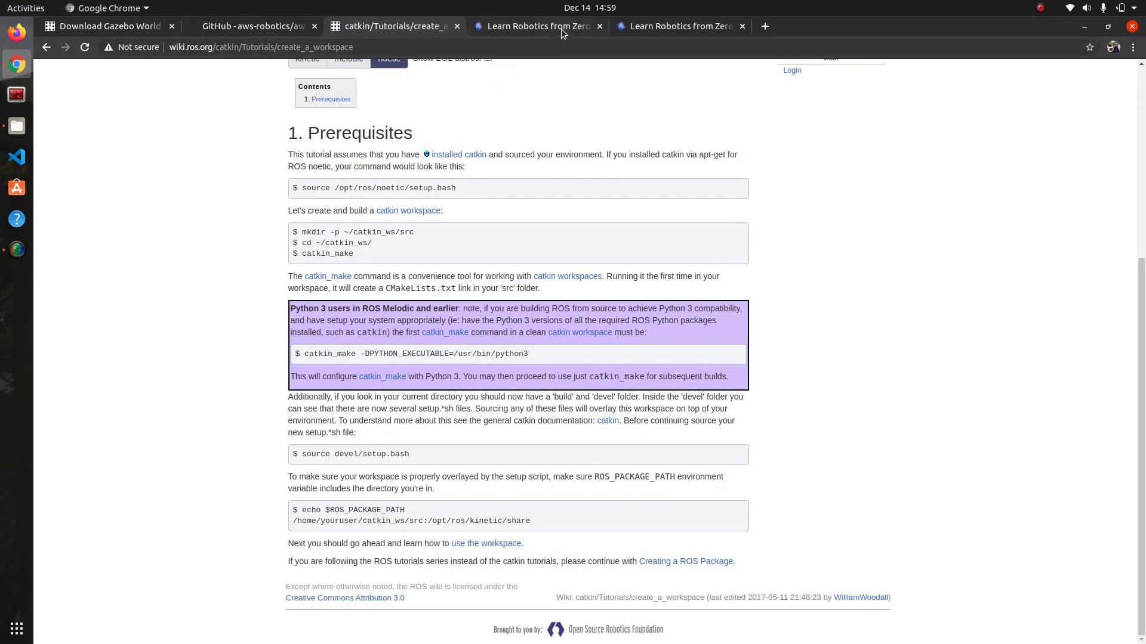
- Return to the warehouse world GitHub README's build and launch instructions
{"action": "left_click", "coordinate": [251, 27]}
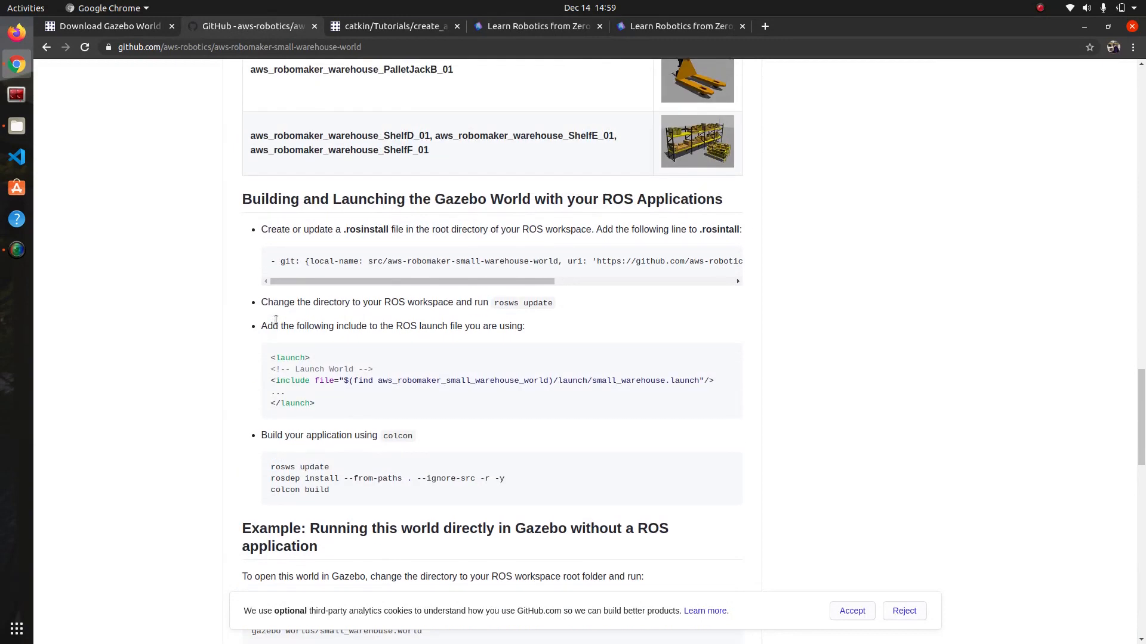
{"action": "scroll", "scroll_direction": "up", "scroll_amount": 3}
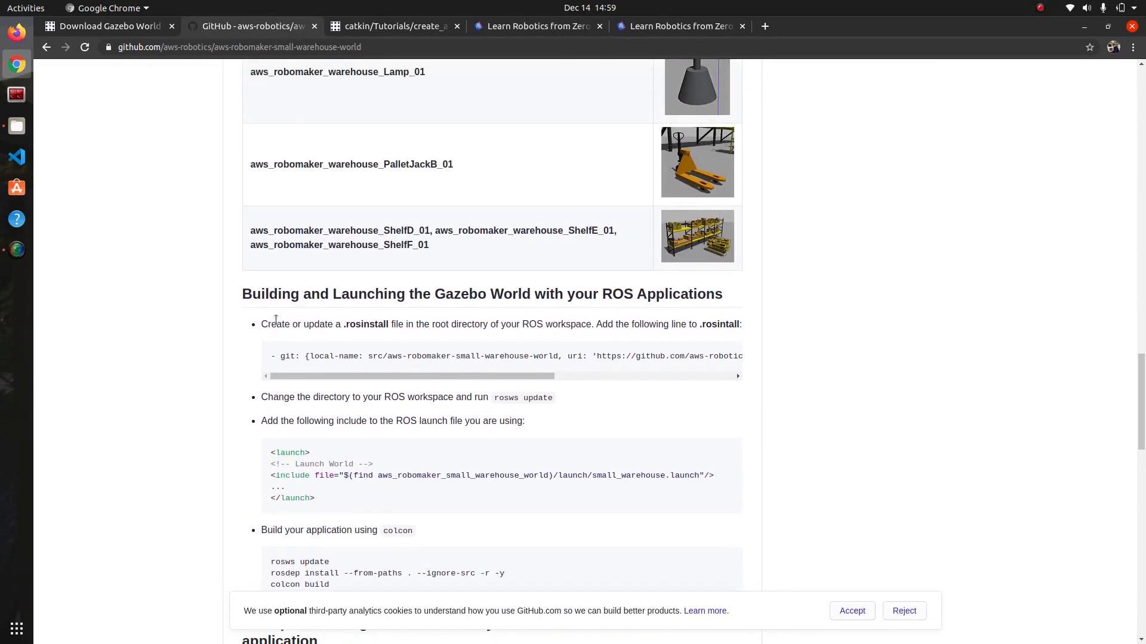
{"action": "scroll", "scroll_direction": "down", "scroll_amount": 3}
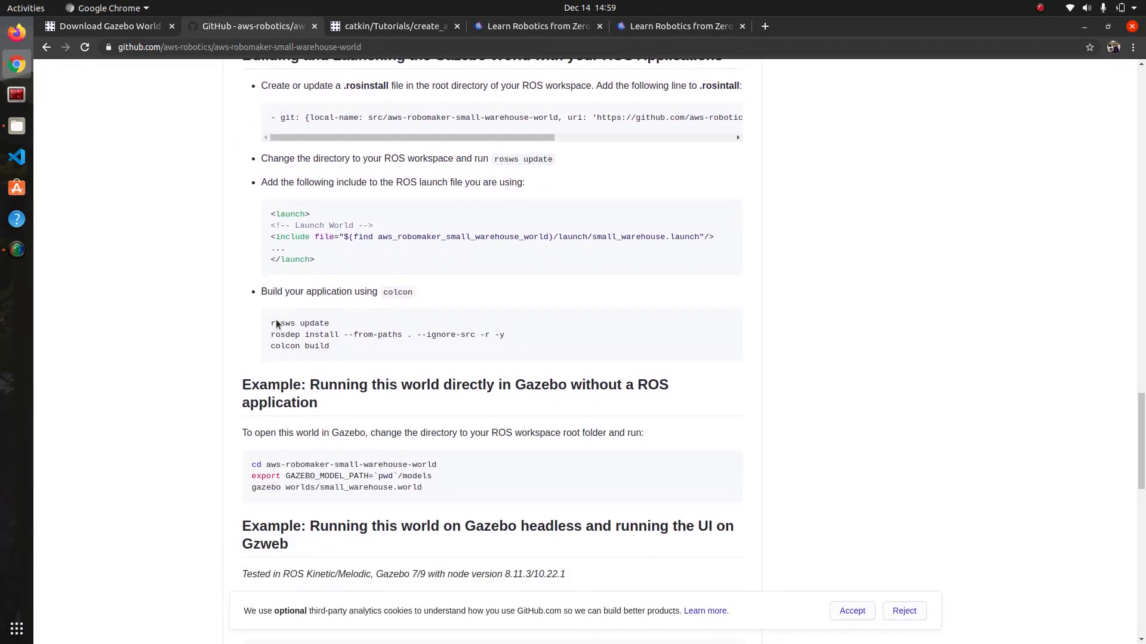
{"action": "scroll", "scroll_direction": "up", "scroll_amount": 3}
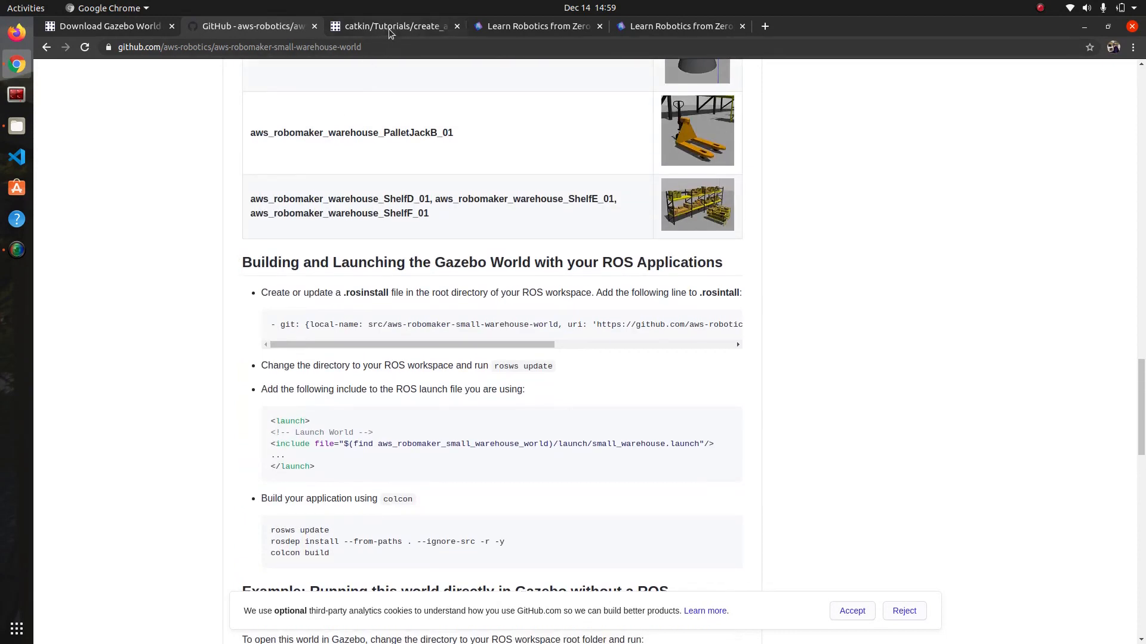
{"action": "mouse_move", "coordinate": [394, 26]}
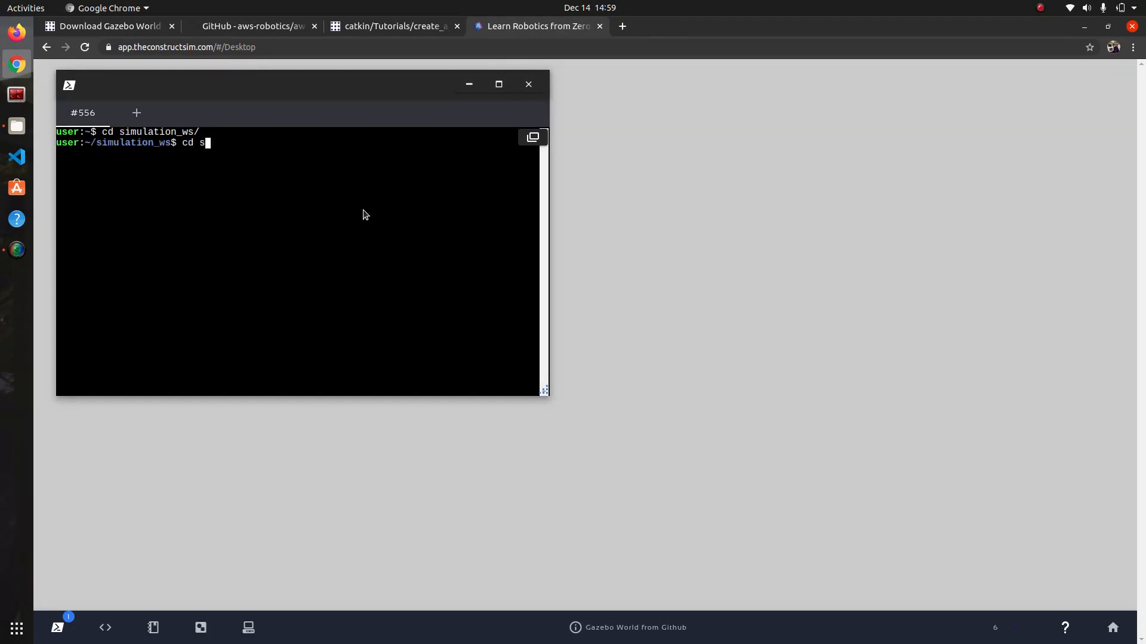
- Enter simulation_ws/src and start a git clone while rechecking the repository page
{"action": "key", "text": "Return"}
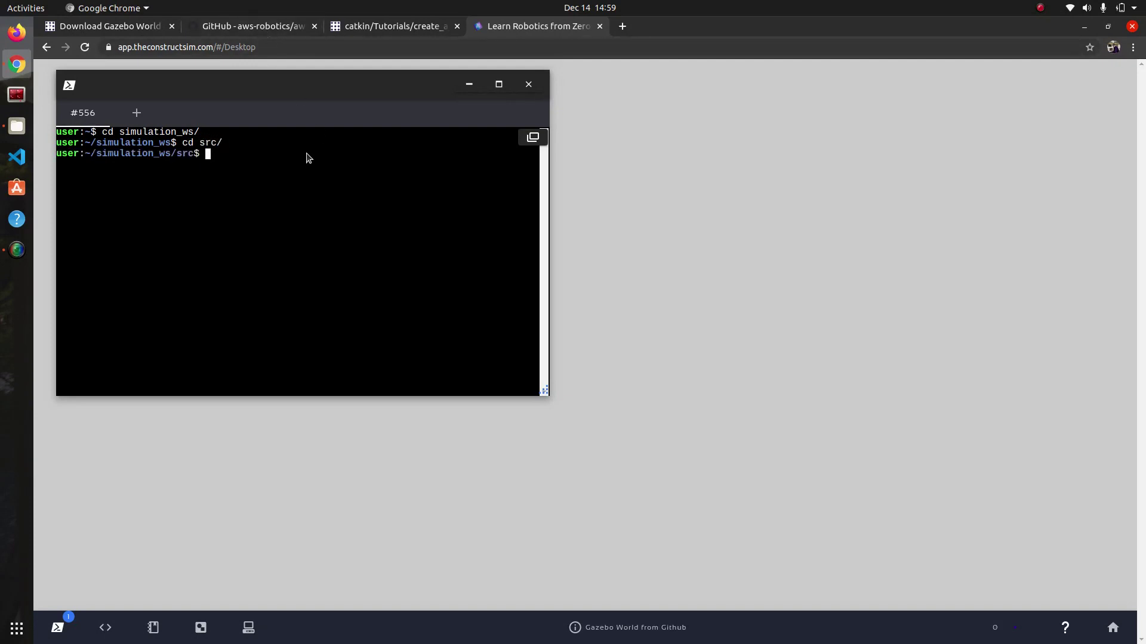
{"action": "type", "text": "git clone"}
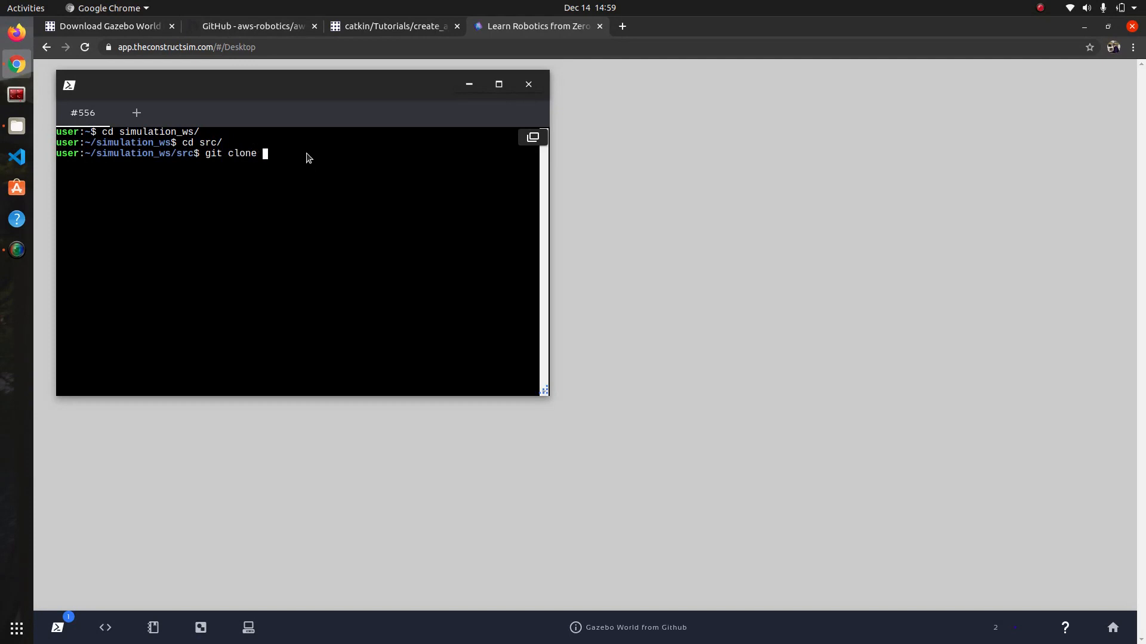
{"action": "left_click", "coordinate": [252, 26]}
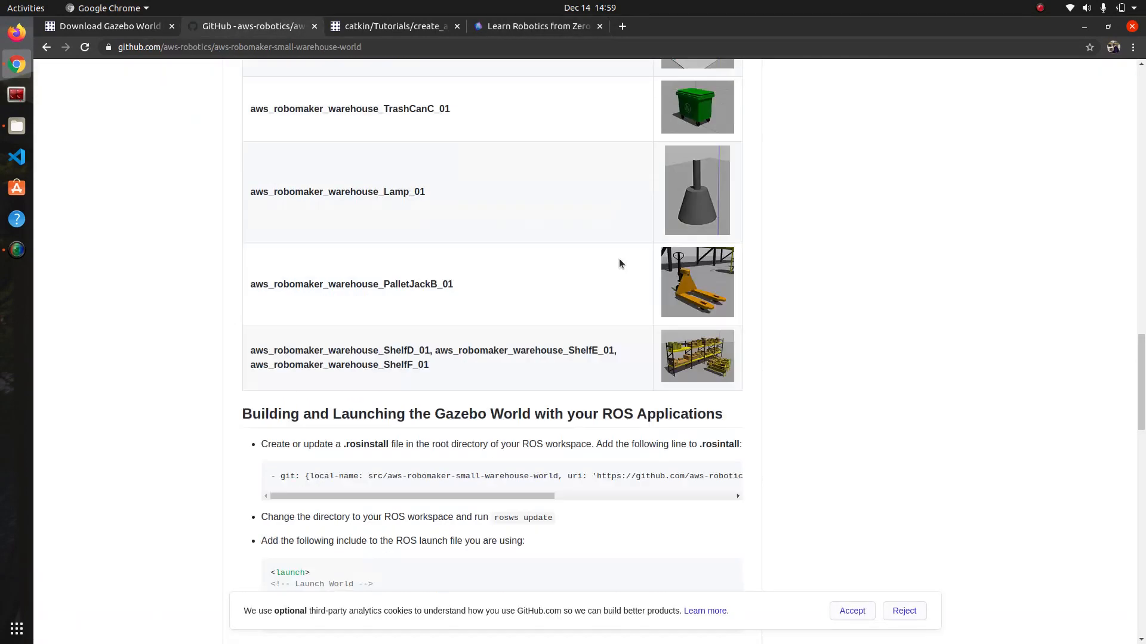
{"action": "scroll", "scroll_direction": "up", "scroll_amount": 3}
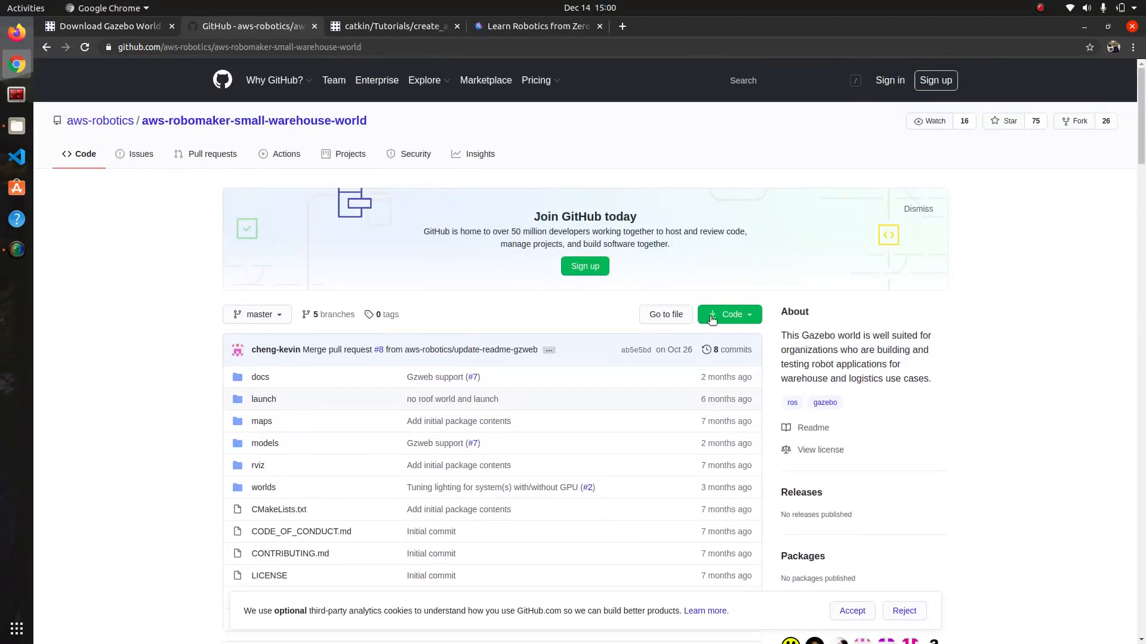
- Move up to the simulation_ws root and start catkin_make
{"action": "left_click", "coordinate": [537, 26]}
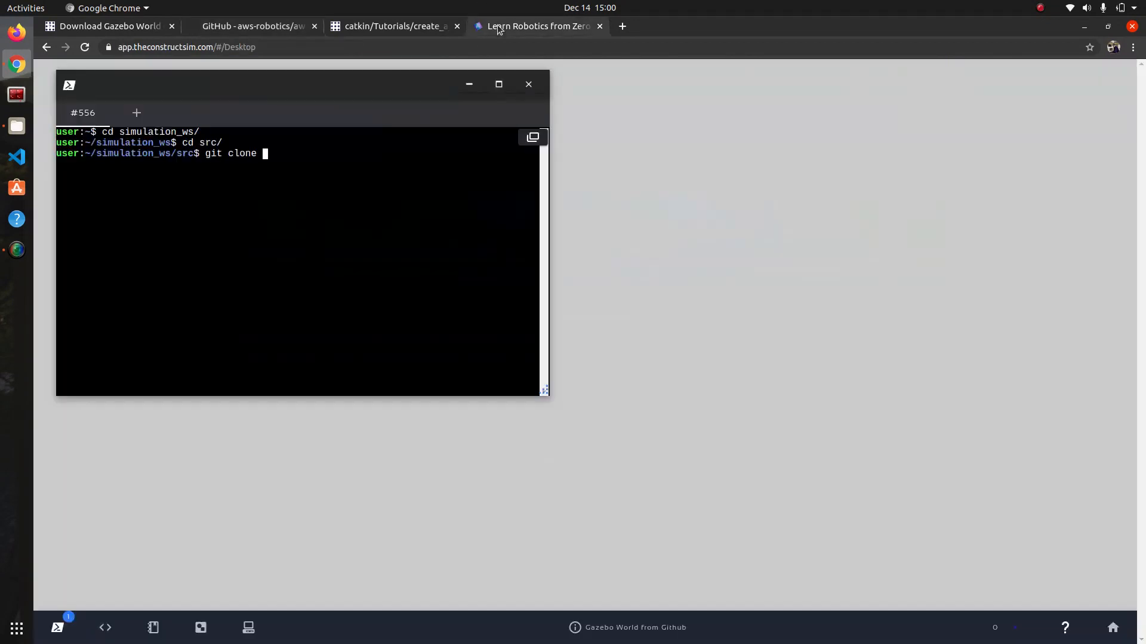
{"action": "mouse_move", "coordinate": [420, 224]}
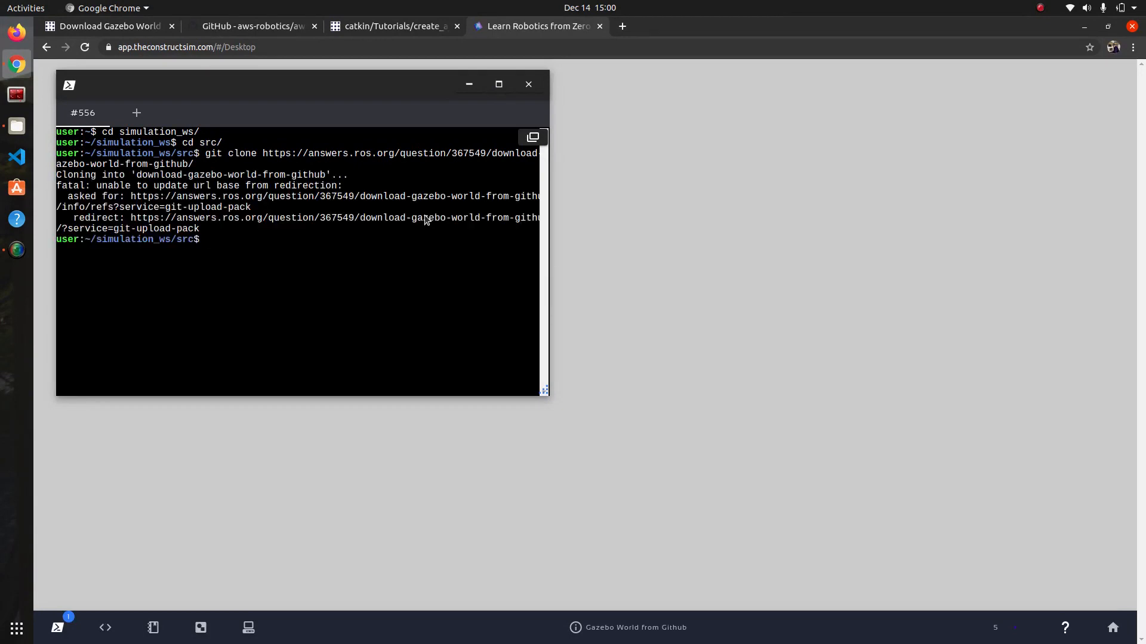
{"action": "type", "text": "cd"}
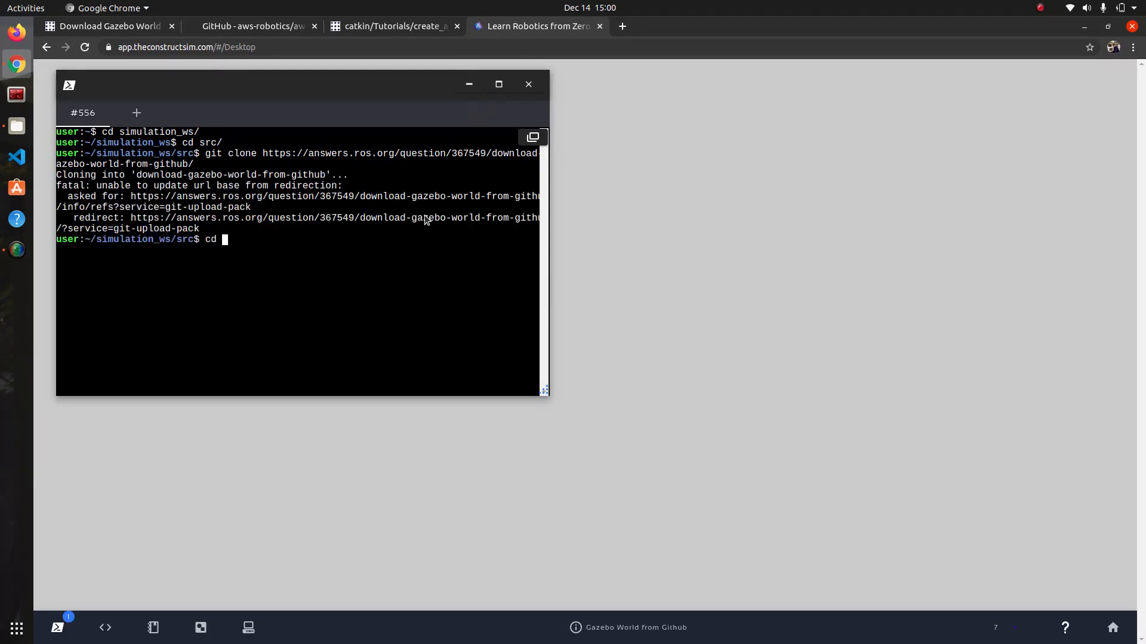
{"action": "type", "text": ".."}
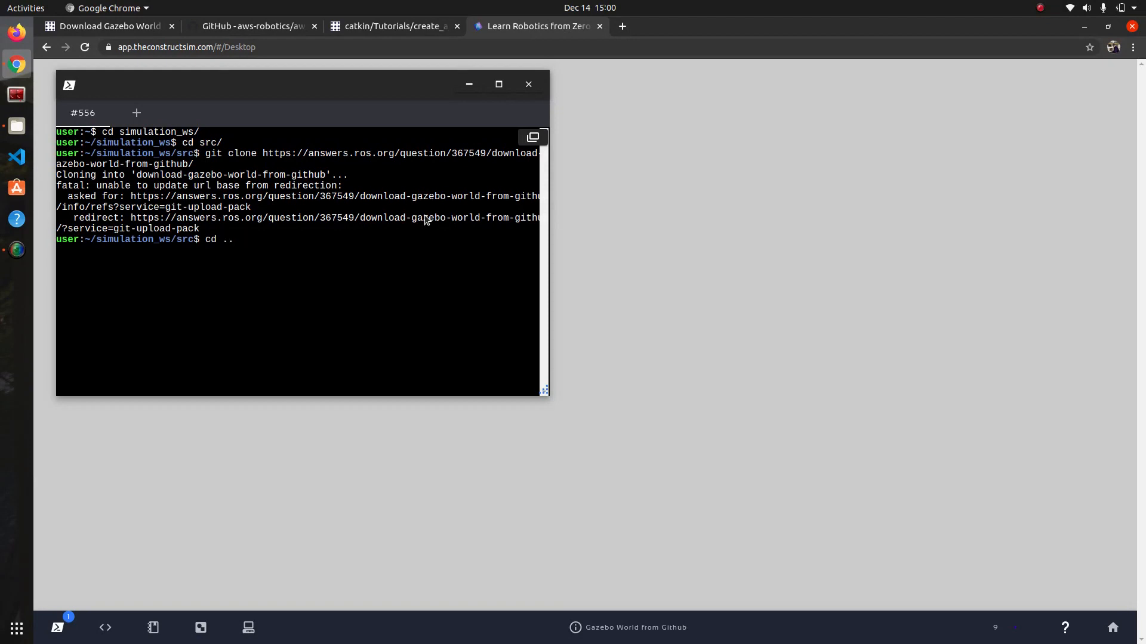
{"action": "key", "text": "Return"}
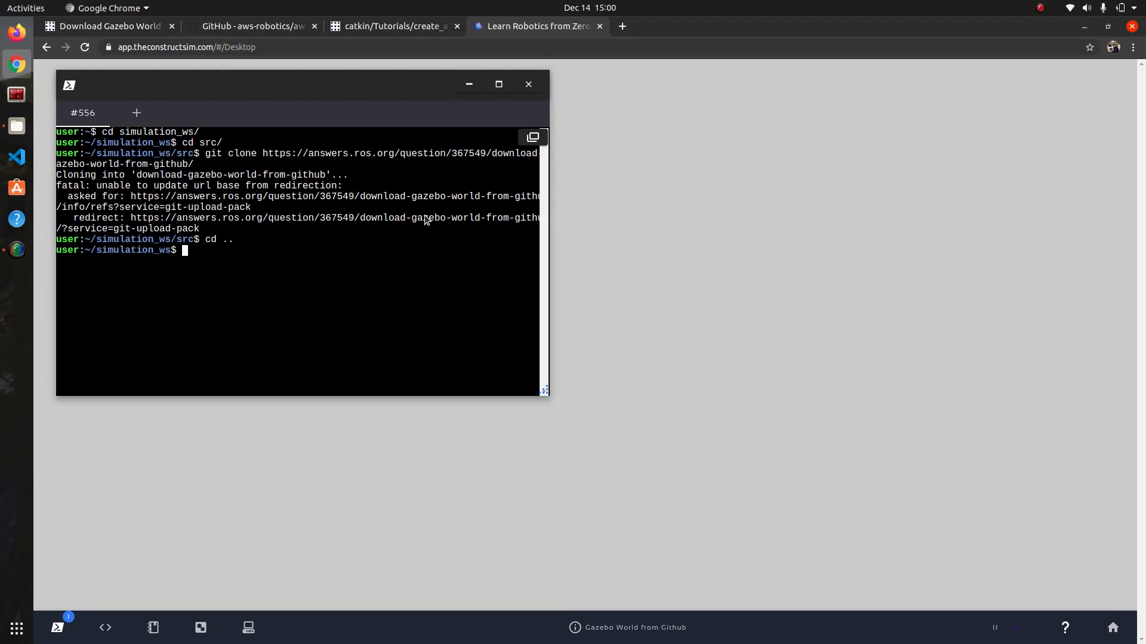
{"action": "type", "text": "catkin_"}
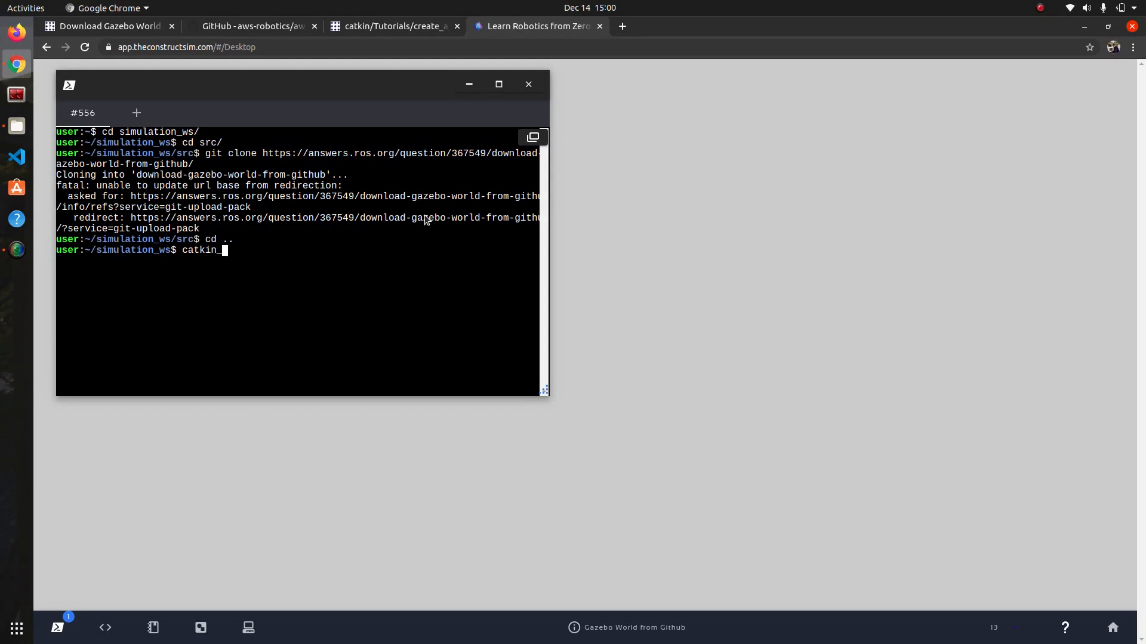
{"action": "key", "text": "Return"}
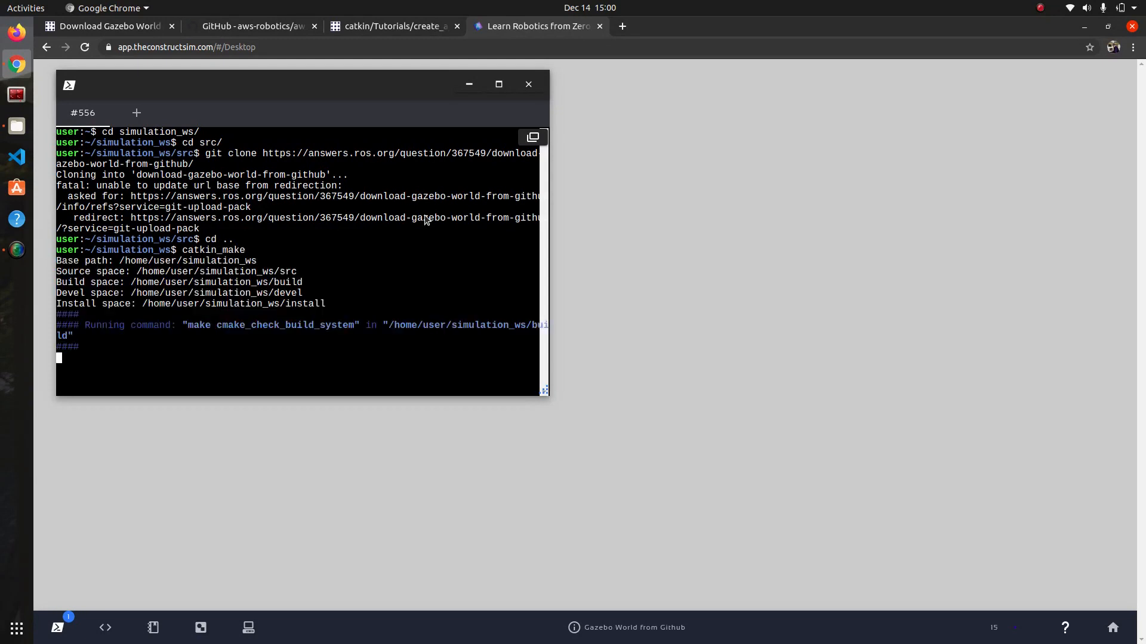
- Source devel/setup.bash, run rospack profile, and change into the src folder
{"action": "scroll", "scroll_direction": "down", "scroll_amount": 3}
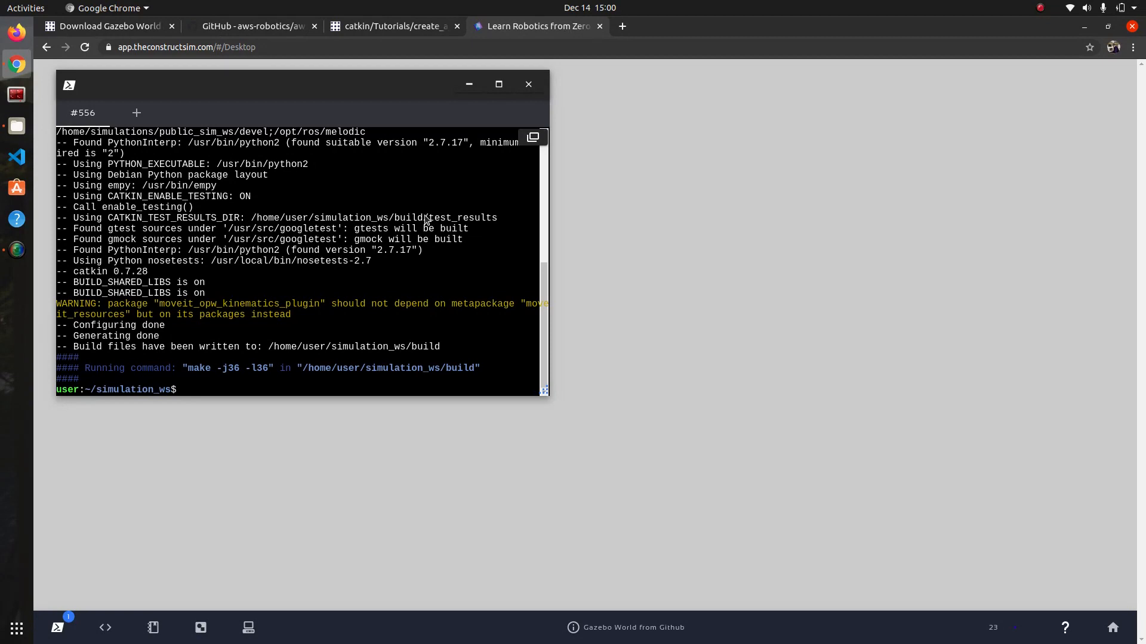
{"action": "type", "text": "source"}
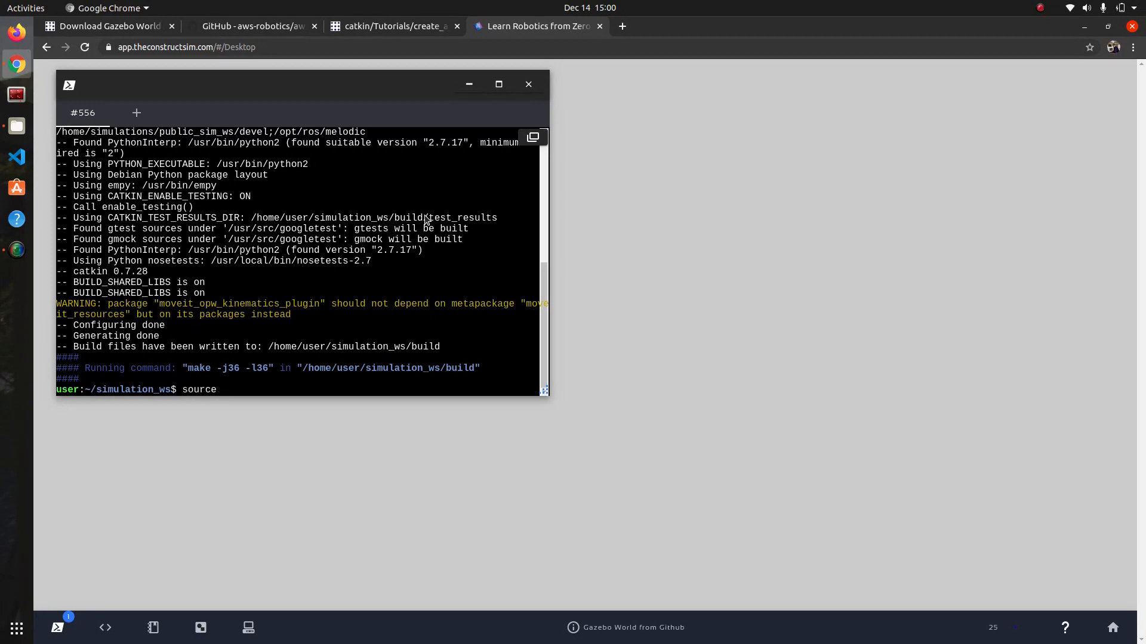
{"action": "type", "text": "devel/"}
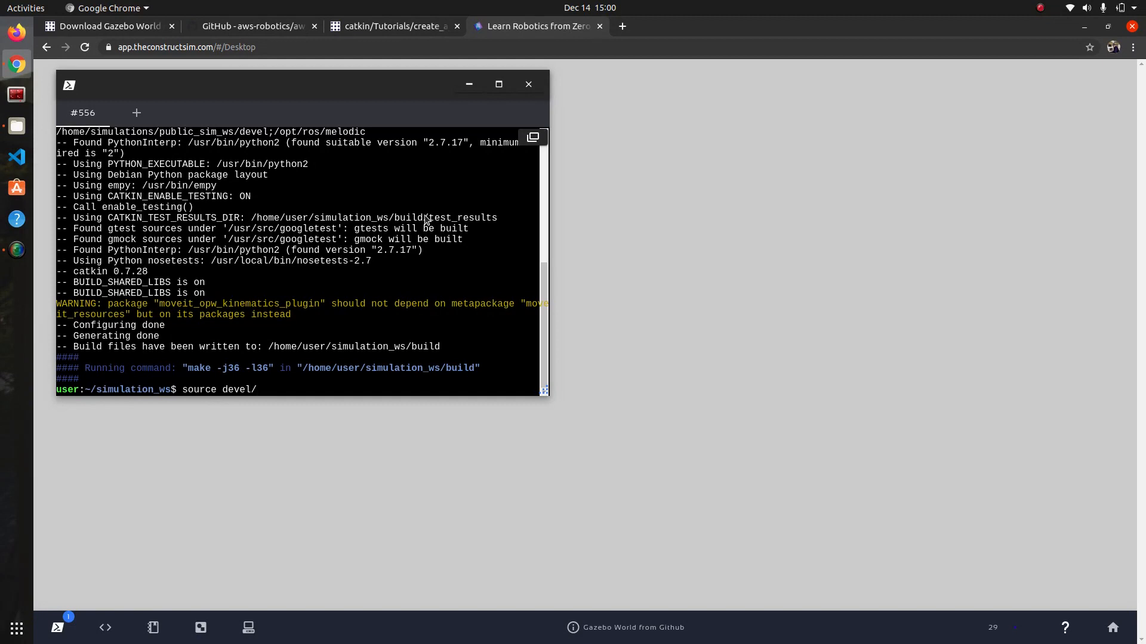
{"action": "type", "text": "setup.bash"}
{"action": "type", "text": "rospa"}
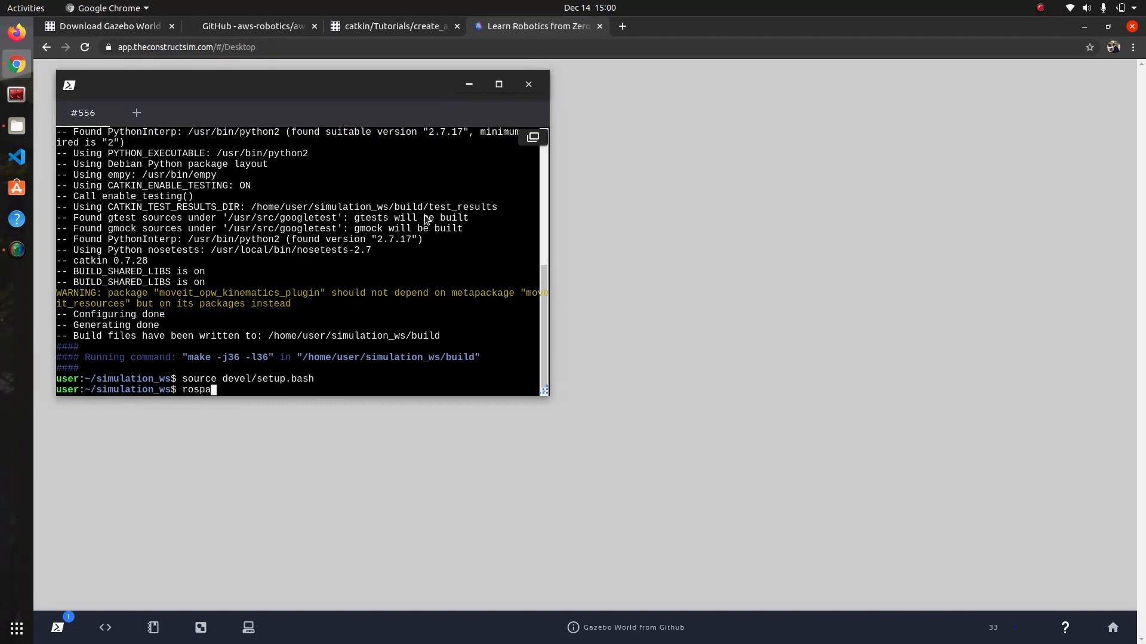
{"action": "type", "text": "ck profi"}
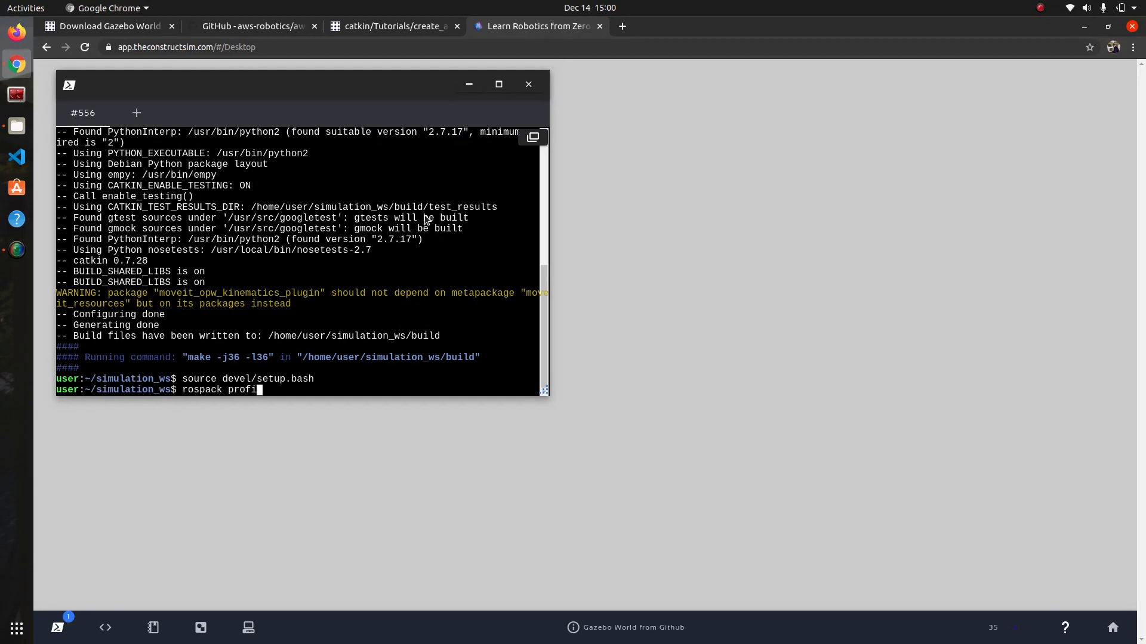
{"action": "key", "text": "Return"}
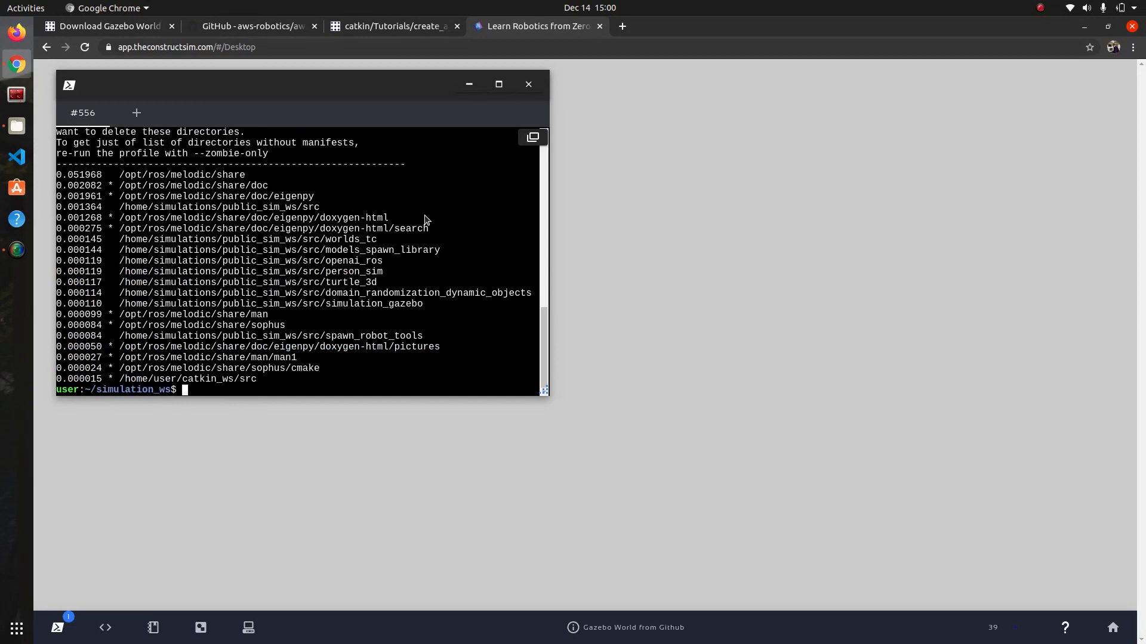
{"action": "type", "text": "cd src/"}
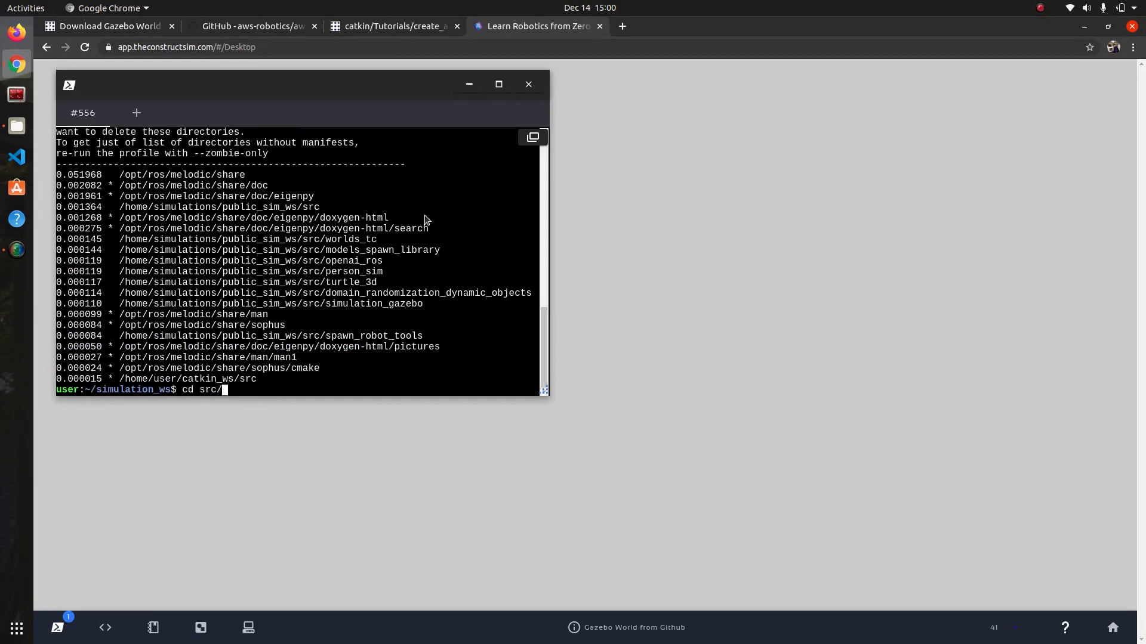
{"action": "key", "text": "Return"}
{"action": "type", "text": "ls"}
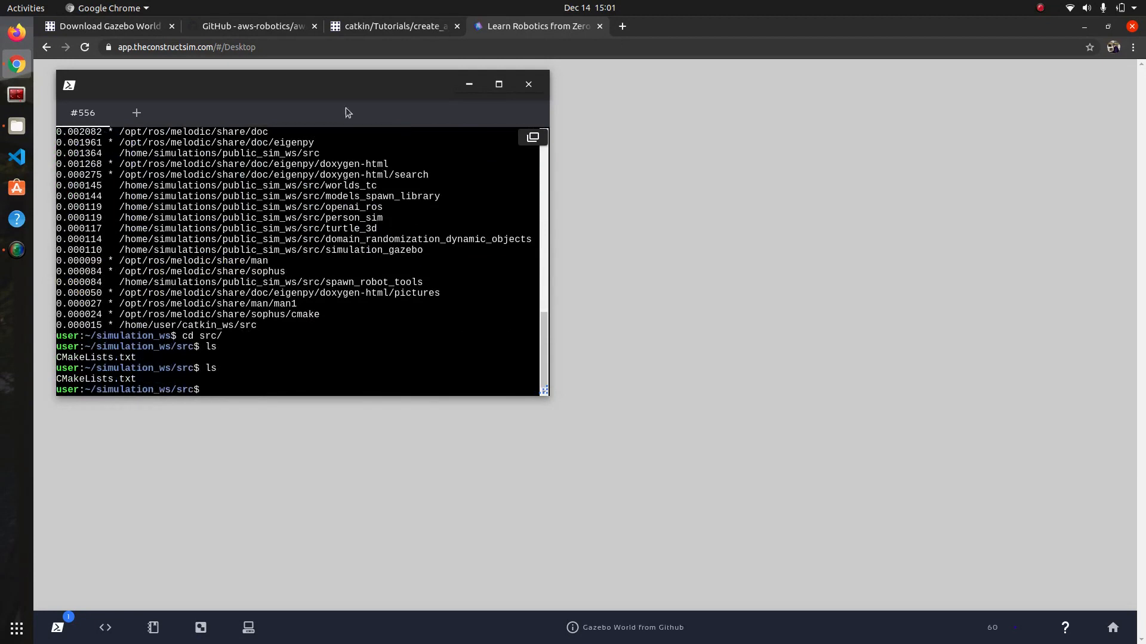
- Clone aws-robomaker-small-warehouse-world into simulation_ws/src and confirm it with ls
{"action": "left_click", "coordinate": [251, 27]}
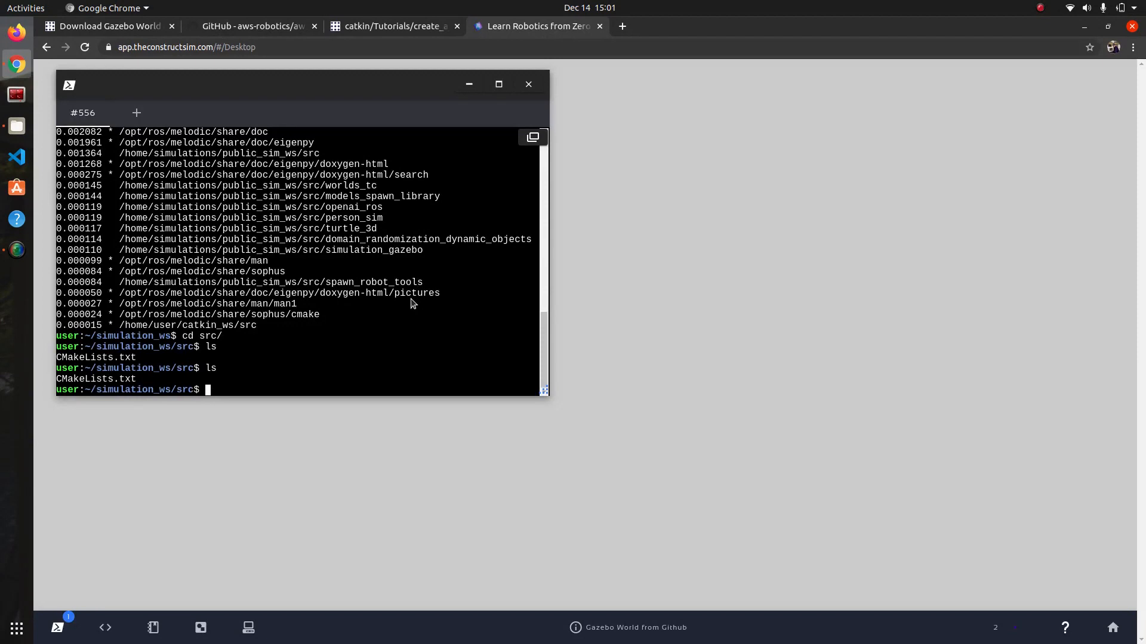
{"action": "type", "text": "git clone"}
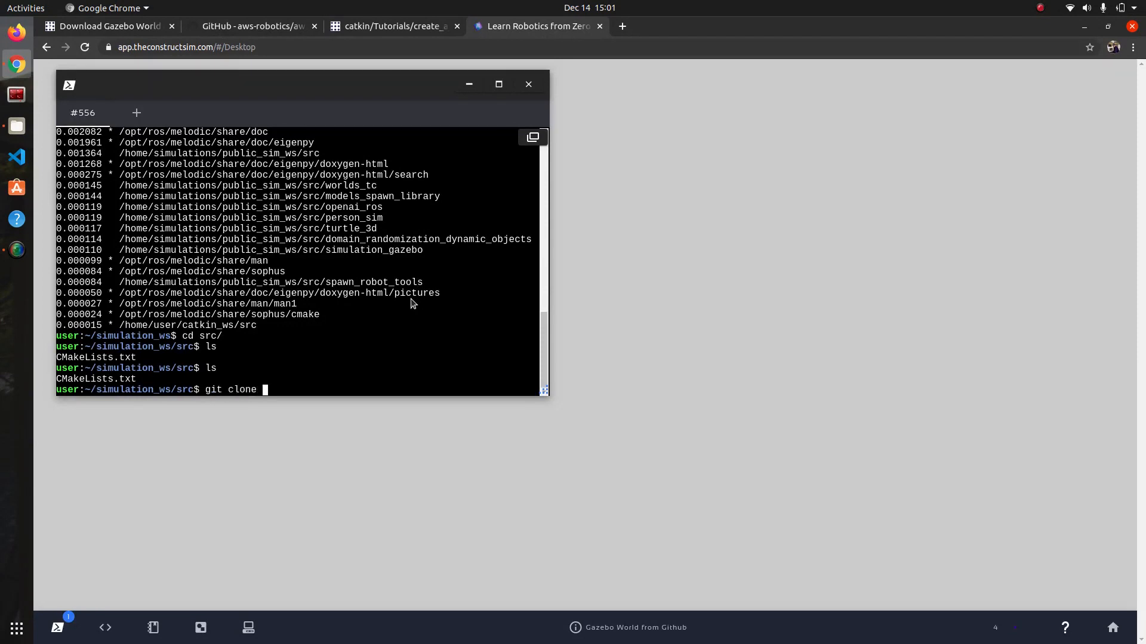
{"action": "key", "text": "Return"}
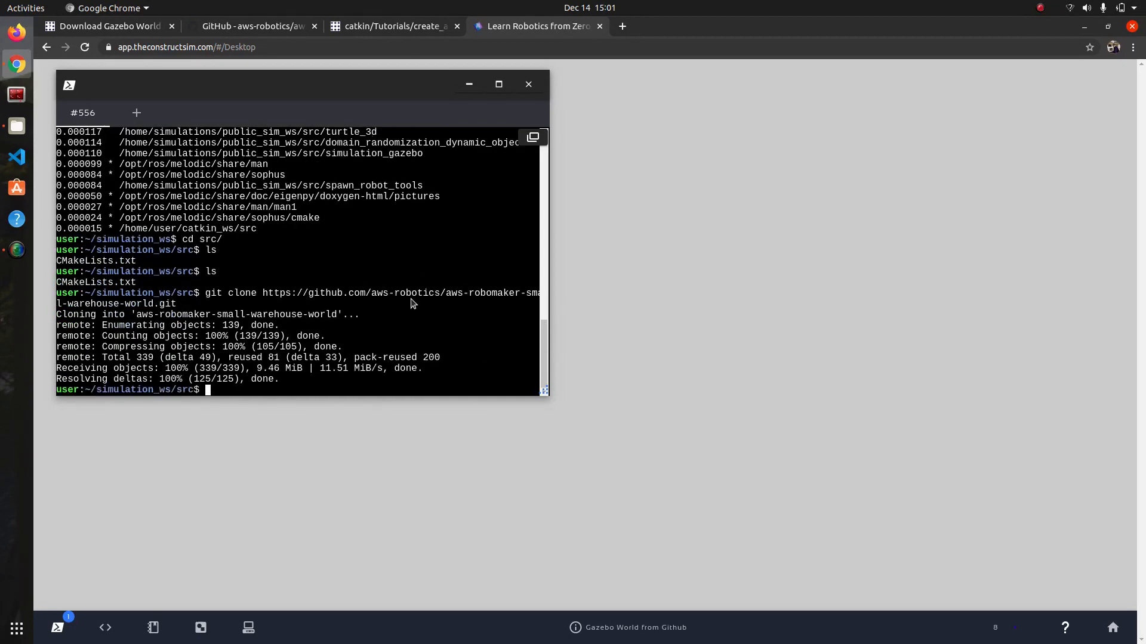
{"action": "type", "text": "ls"}
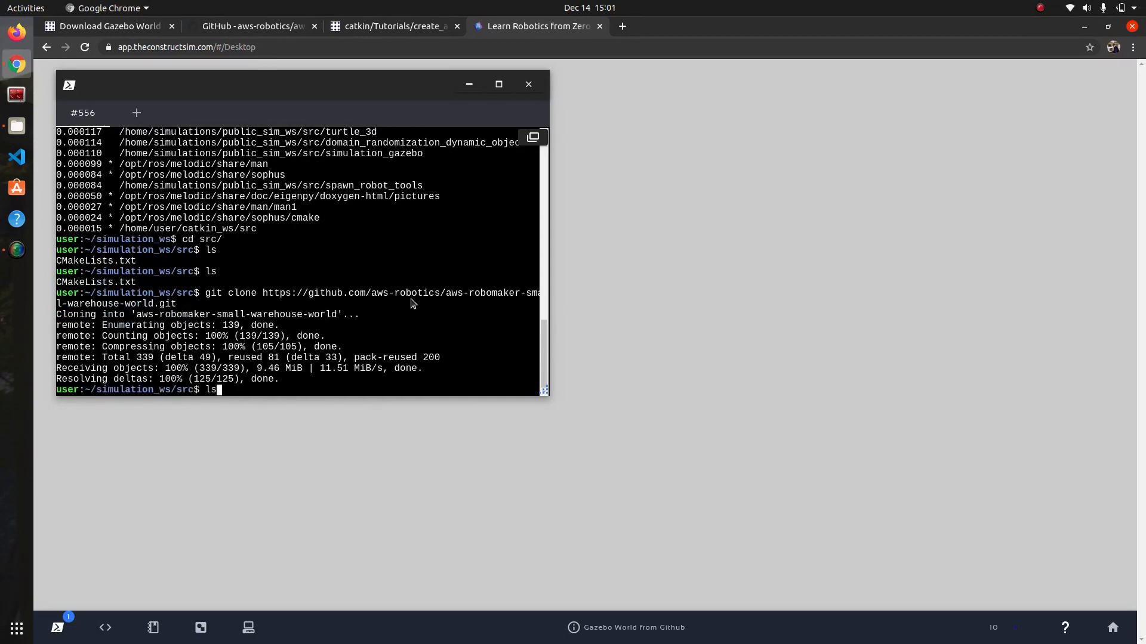
{"action": "key", "text": "Return"}
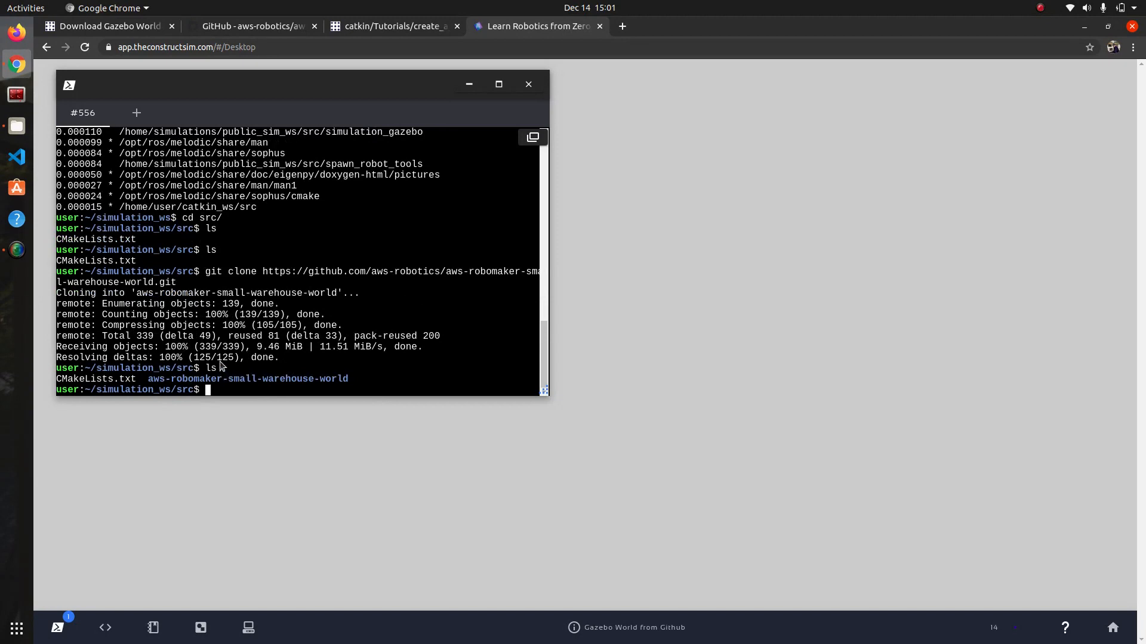
{"action": "mouse_move", "coordinate": [149, 385]}
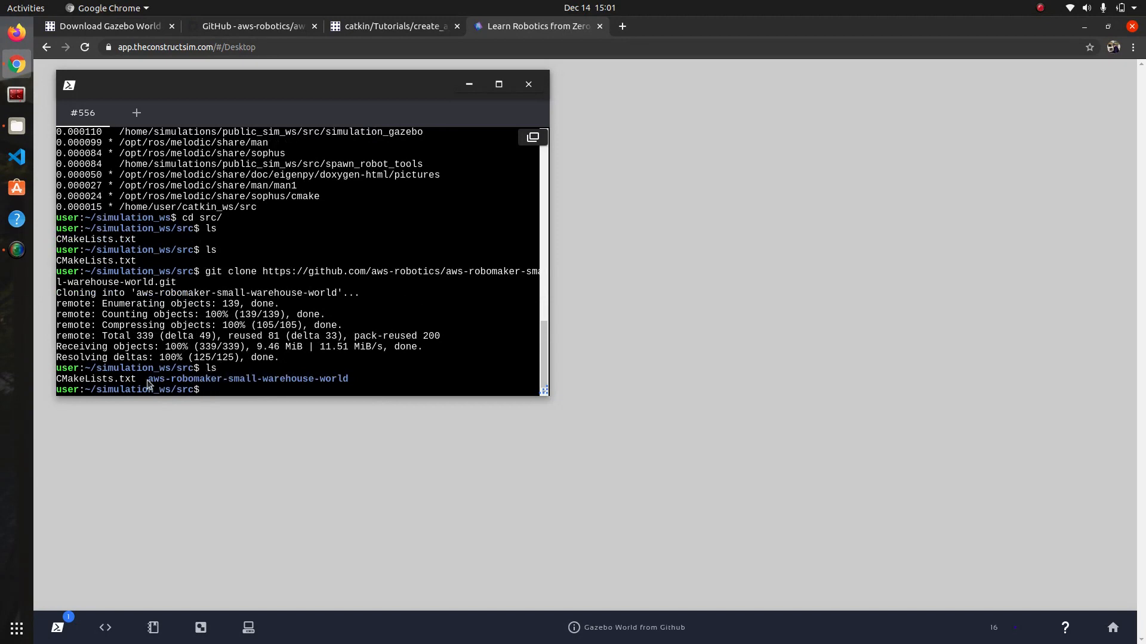
{"action": "double_click", "coordinate": [247, 378]}
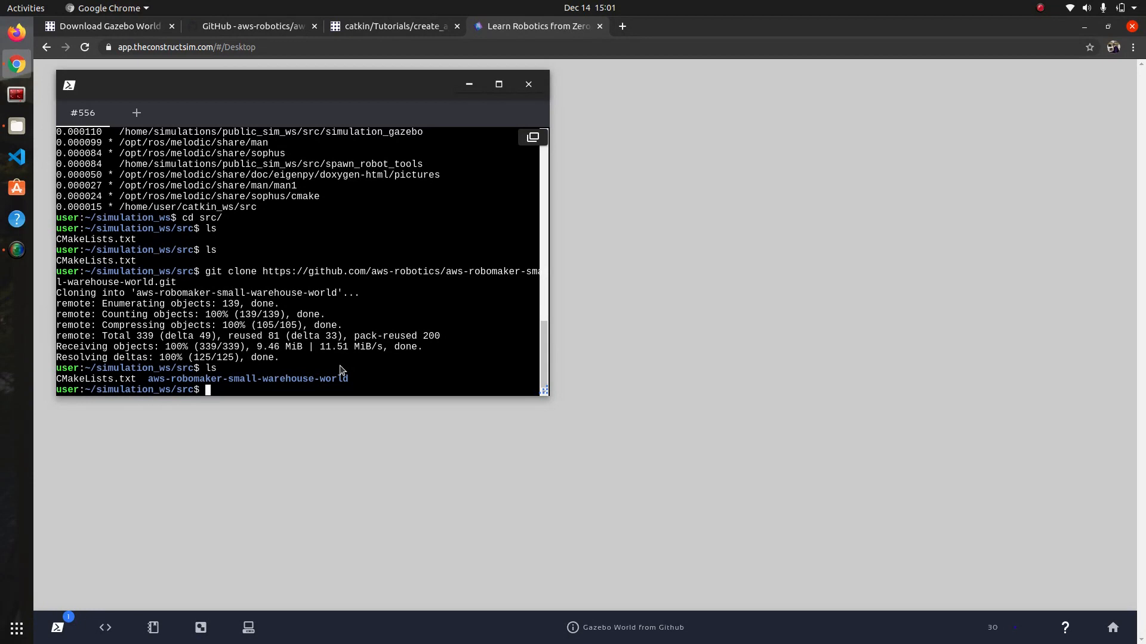
- Rebuild simulation_ws with catkin_make, source setup.bash, rerun rospack profile, return to src
{"action": "type", "text": "cd .."}
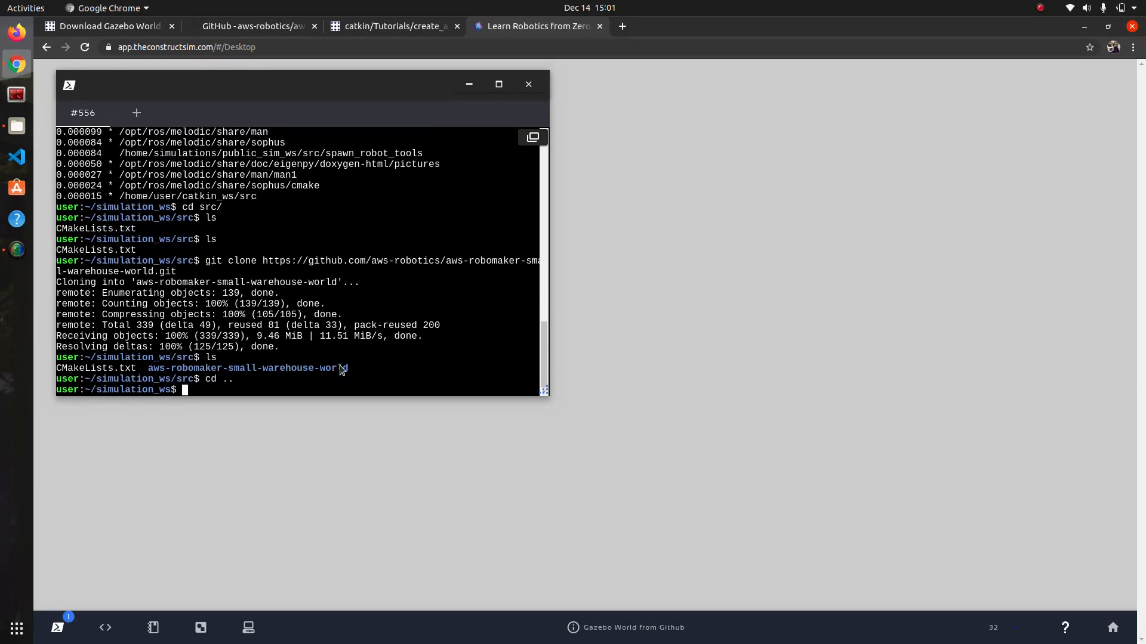
{"action": "type", "text": "catkin_"}
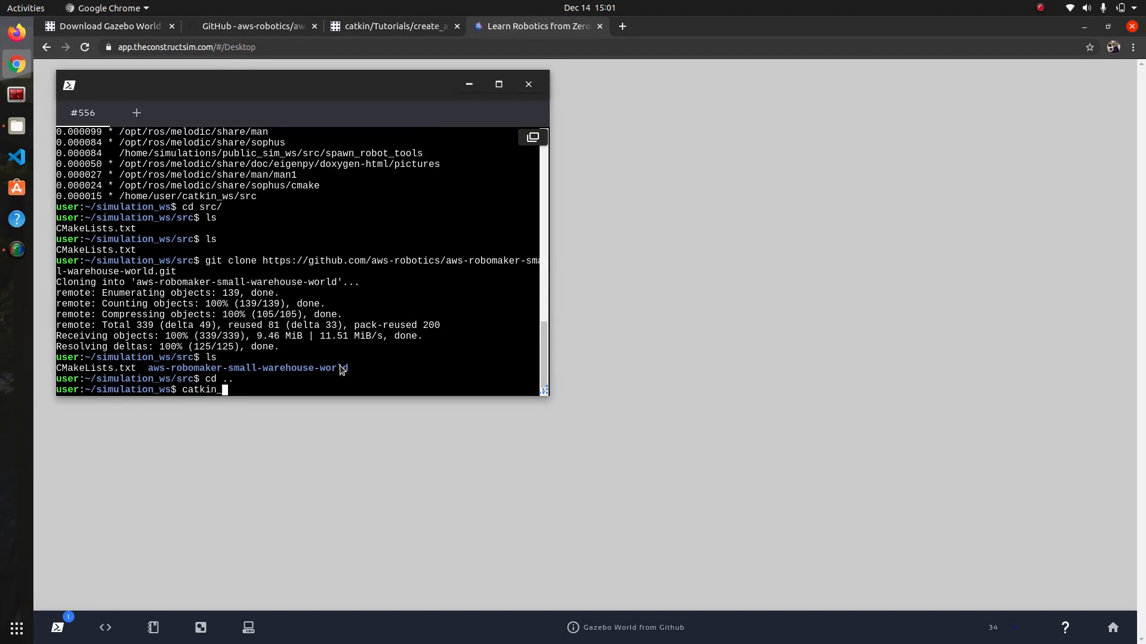
{"action": "key", "text": "Return"}
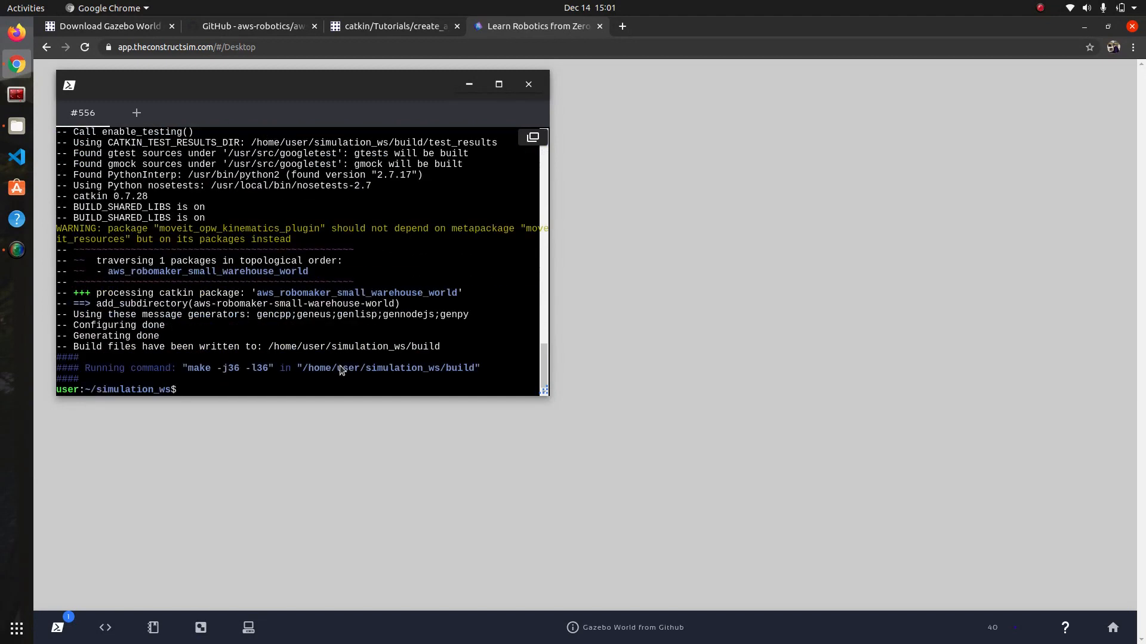
{"action": "type", "text": "source devel/"}
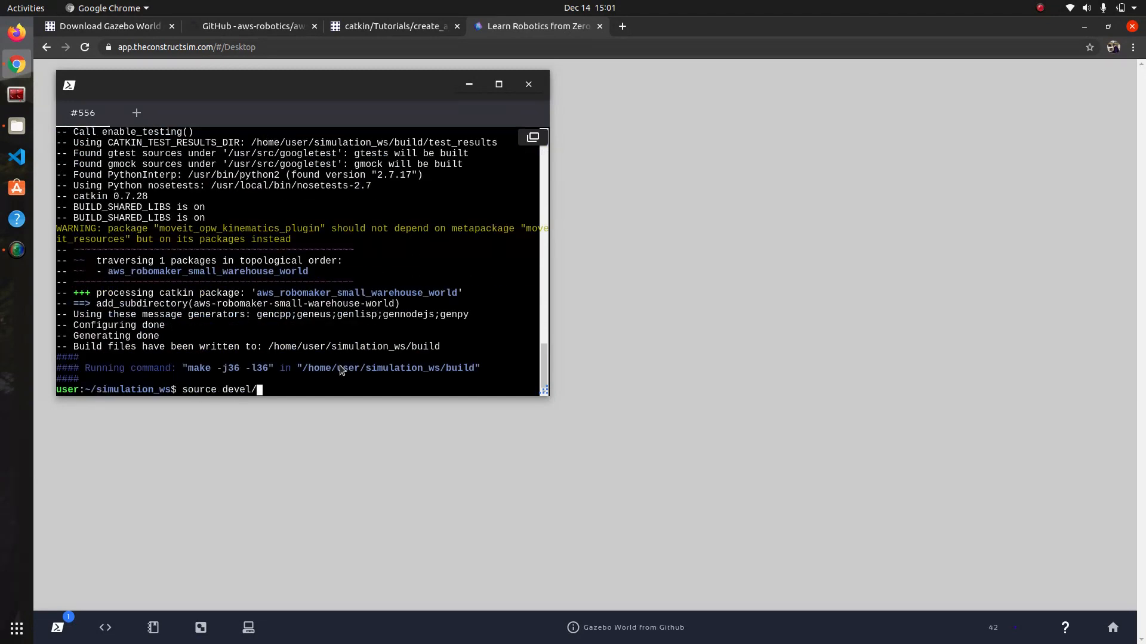
{"action": "type", "text": "setup.bash"}
{"action": "type", "text": "ros"}
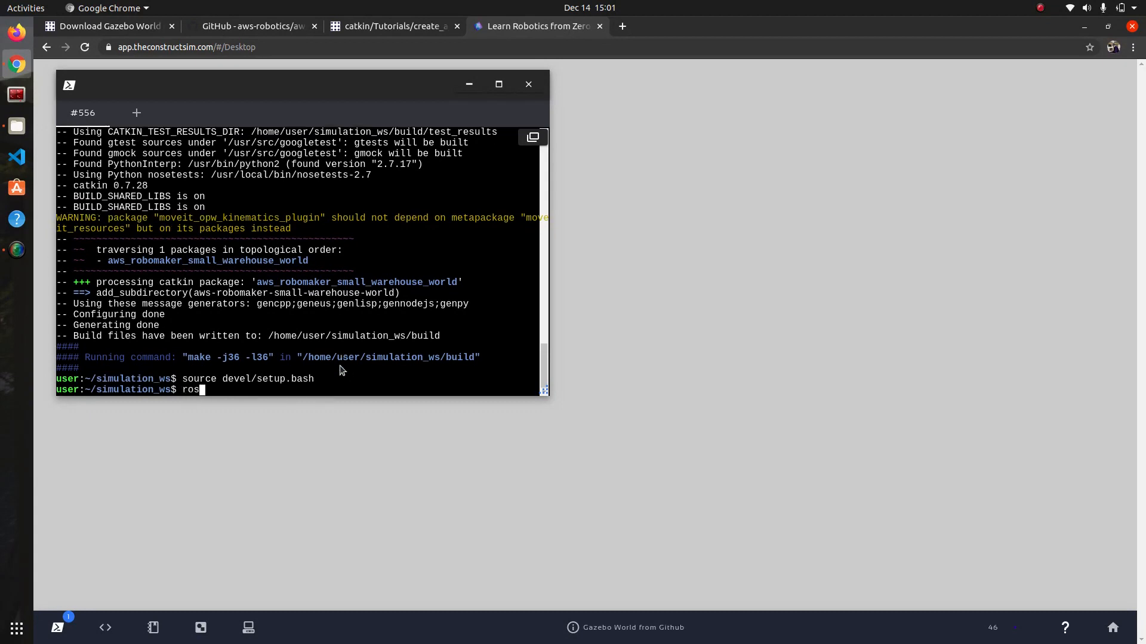
{"action": "type", "text": "pack p"}
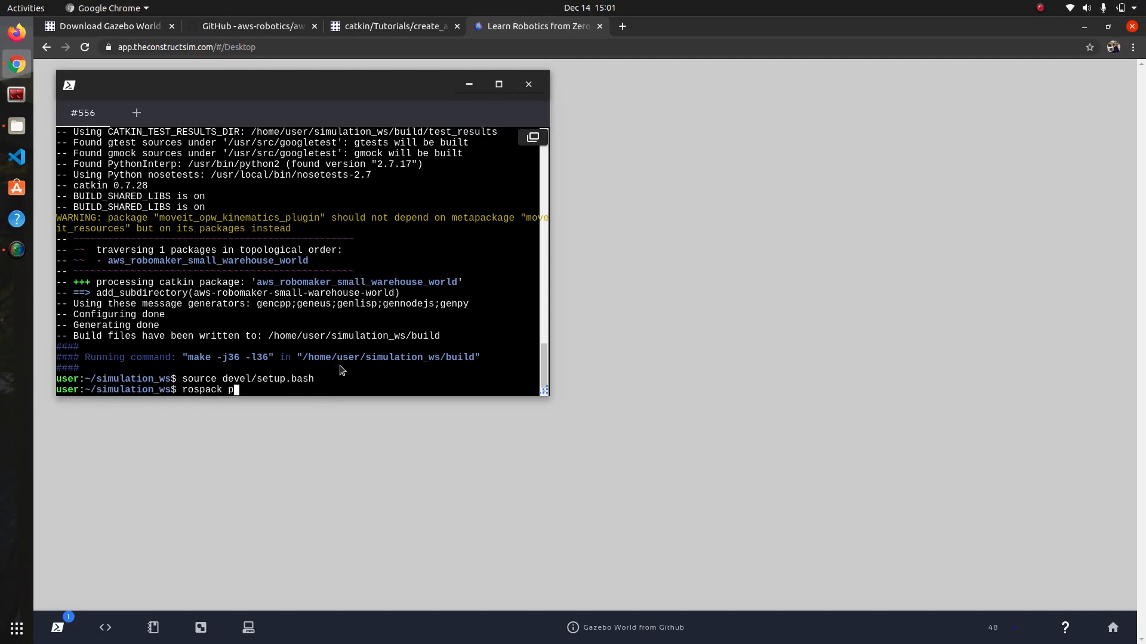
{"action": "key", "text": "Return"}
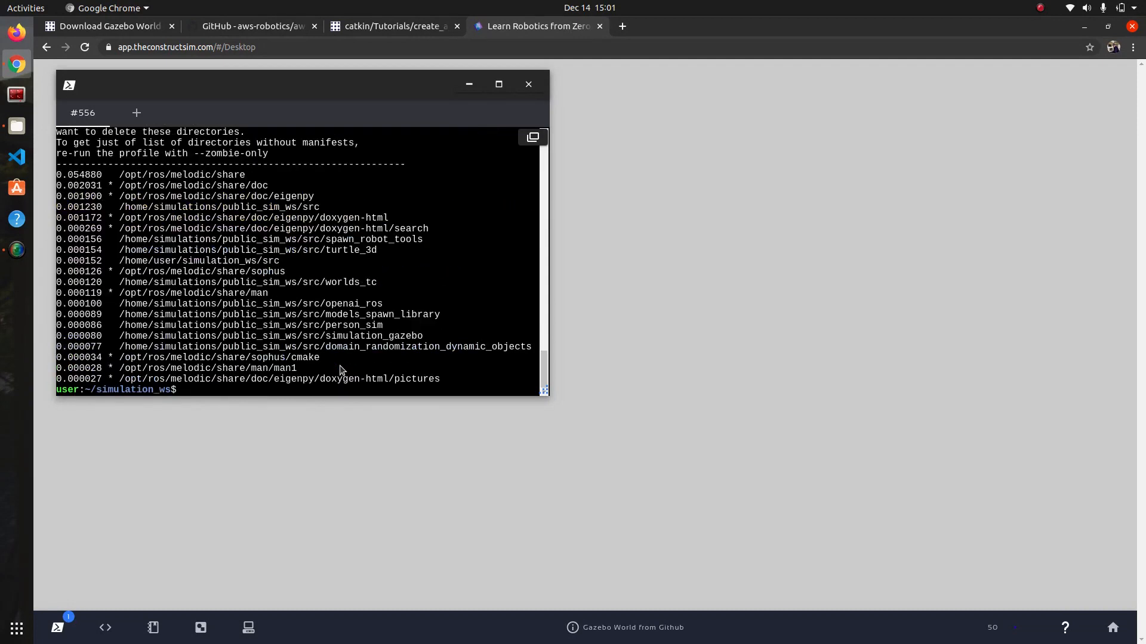
{"action": "type", "text": "cd src/"}
{"action": "type", "text": "ls"}
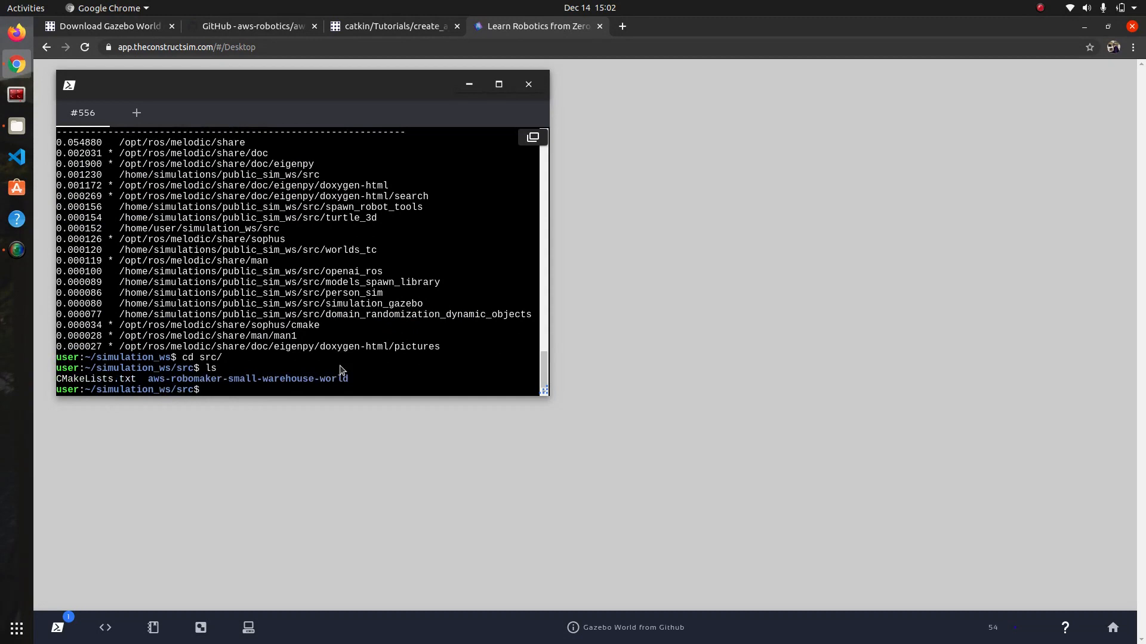
{"action": "mouse_move", "coordinate": [151, 386]}
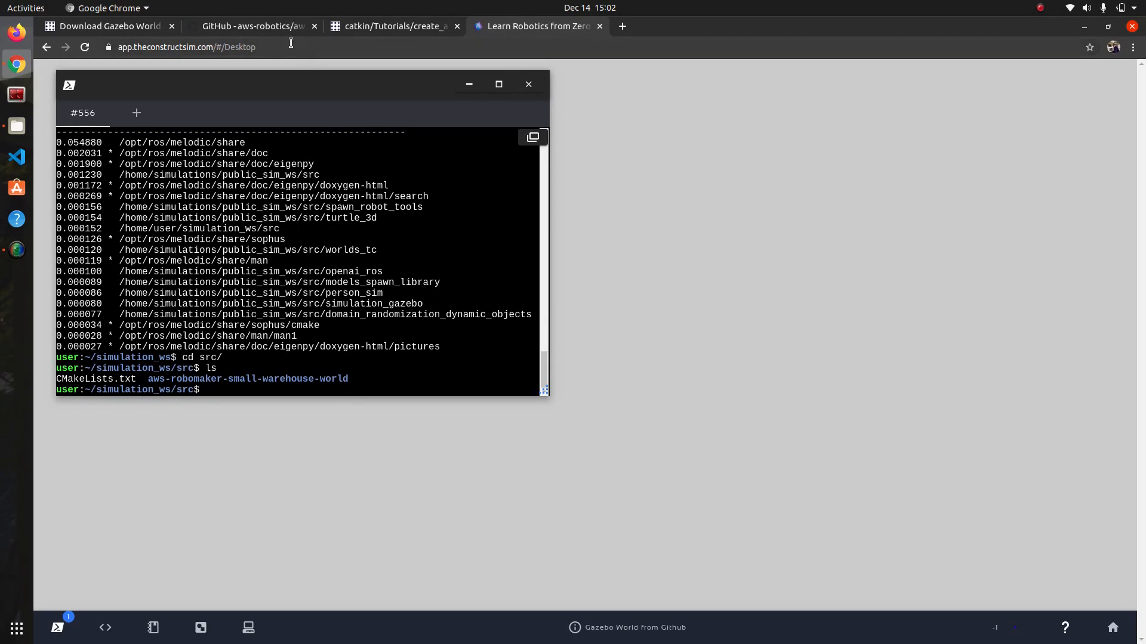
{"action": "mouse_move", "coordinate": [296, 108]}
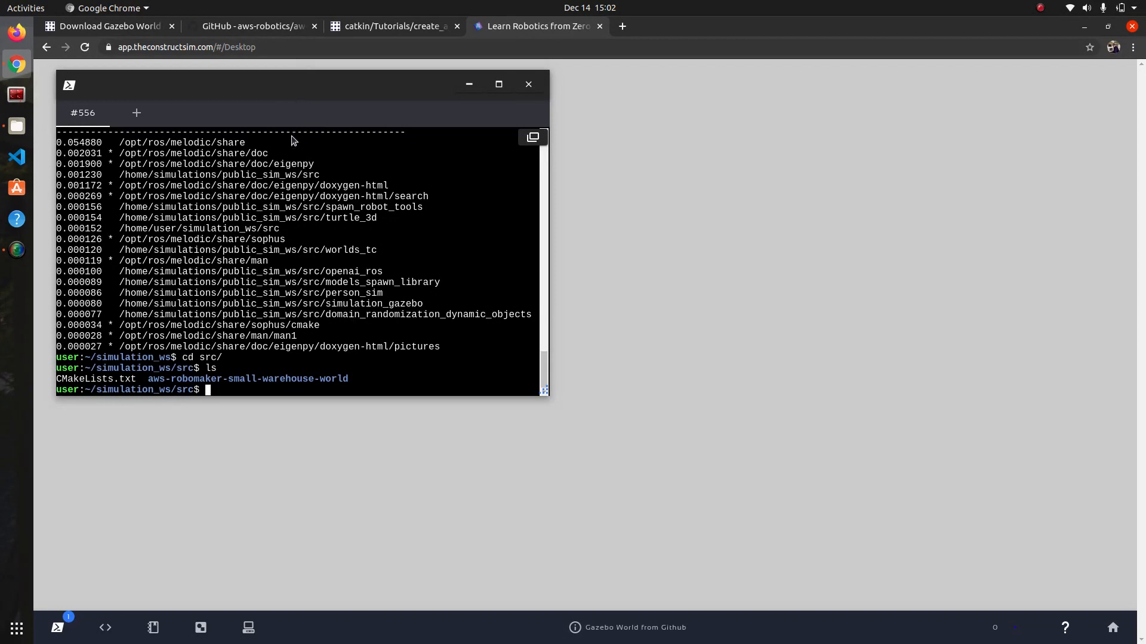
- Tab-complete 'roslaunch aws' to list the warehouse package's three launch files
{"action": "type", "text": "ro"}
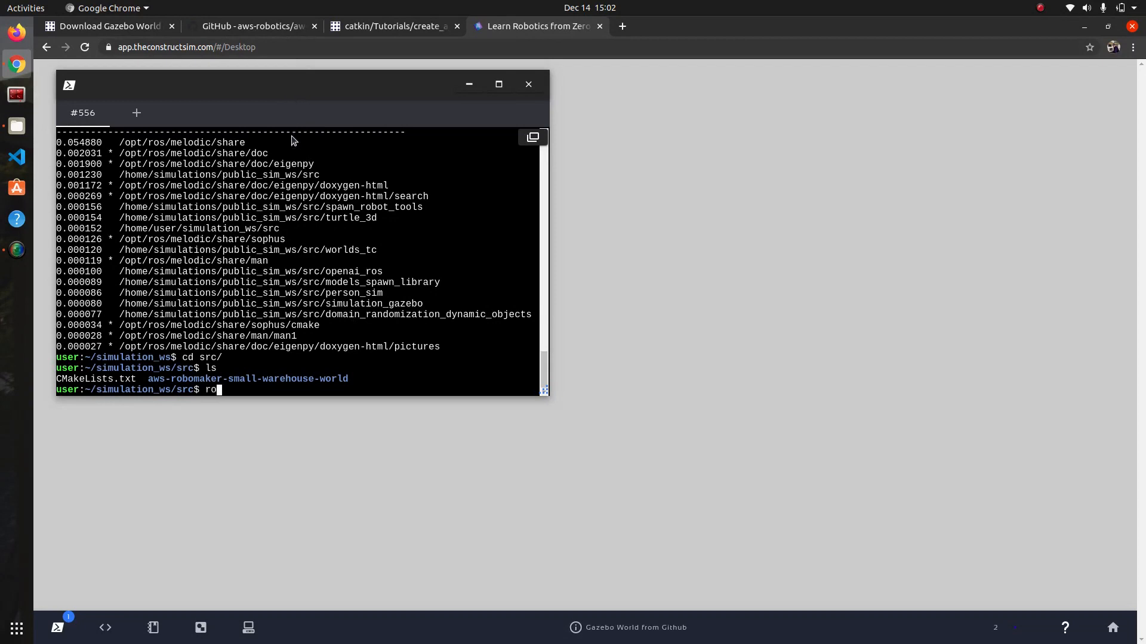
{"action": "type", "text": "slaunch"}
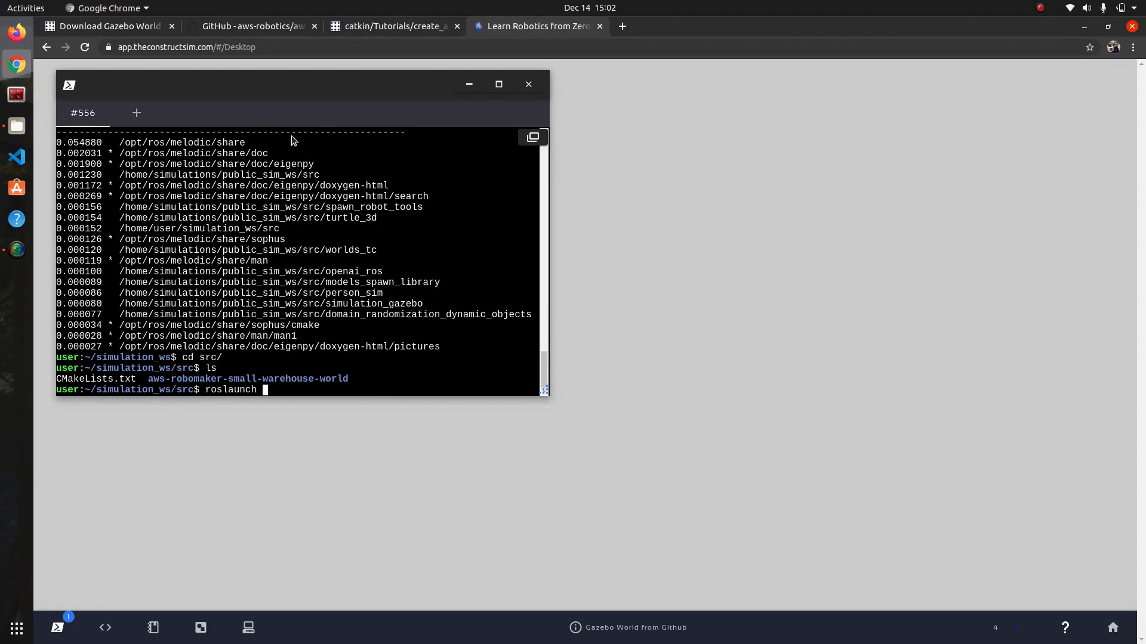
{"action": "type", "text": "aws"}
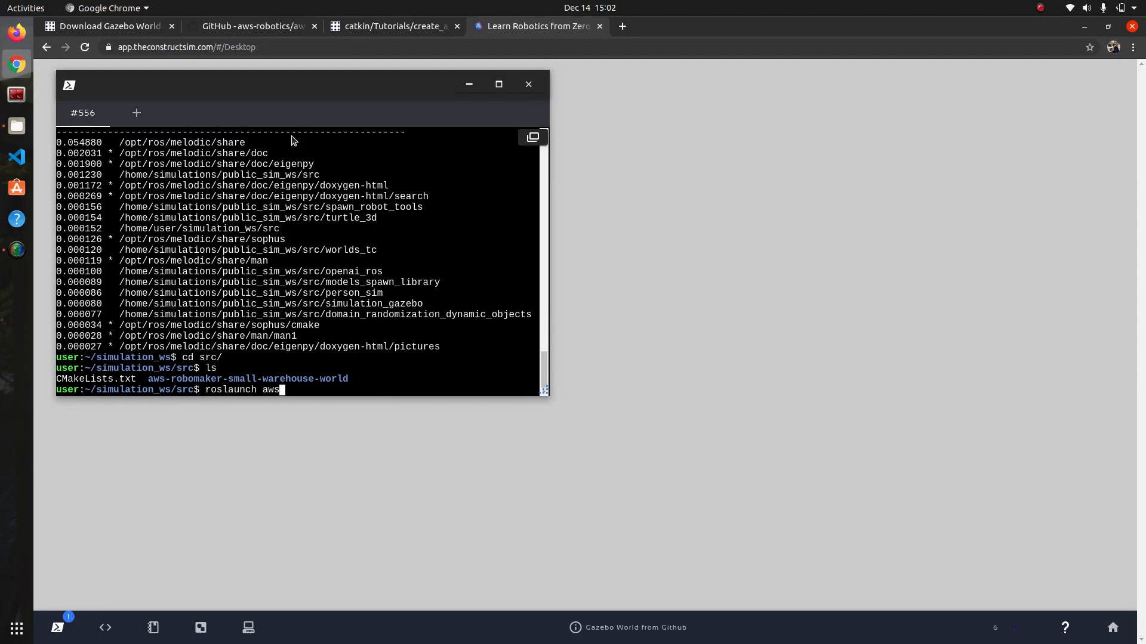
{"action": "key", "text": "Tab"}
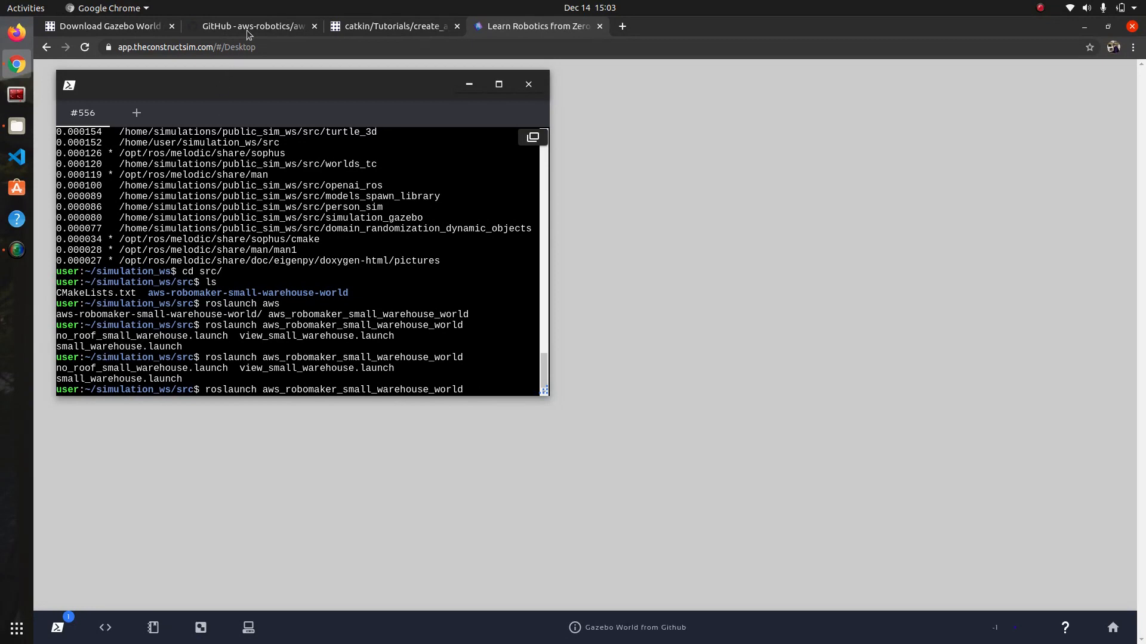
- Go back to the warehouse world GitHub page and scroll to the README image
{"action": "left_click", "coordinate": [254, 26]}
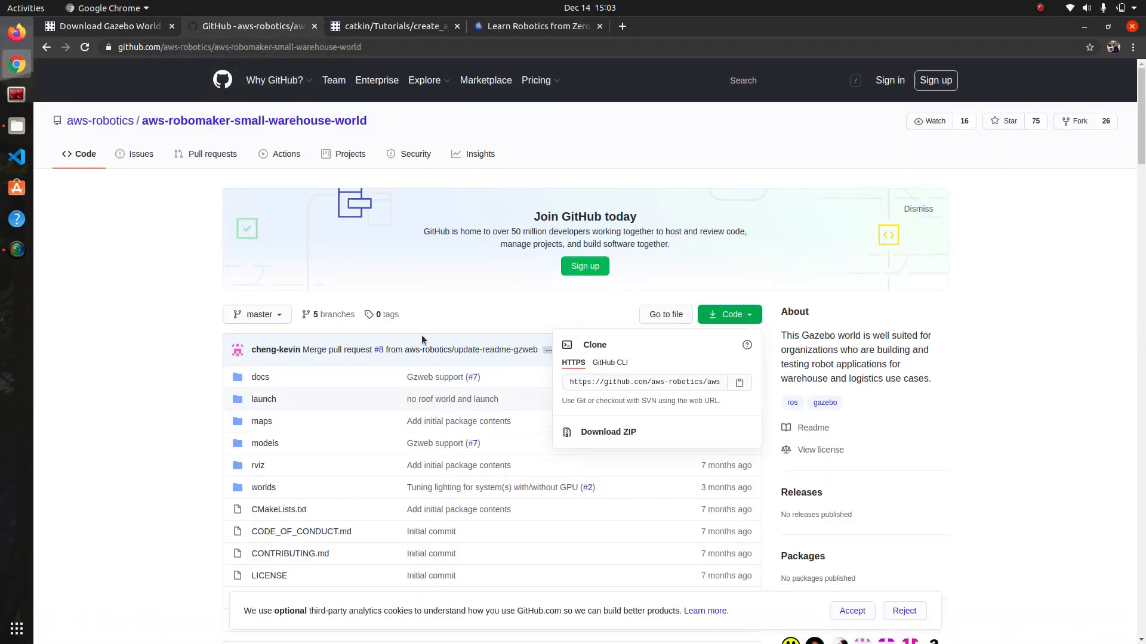
{"action": "scroll", "scroll_direction": "down", "scroll_amount": 3}
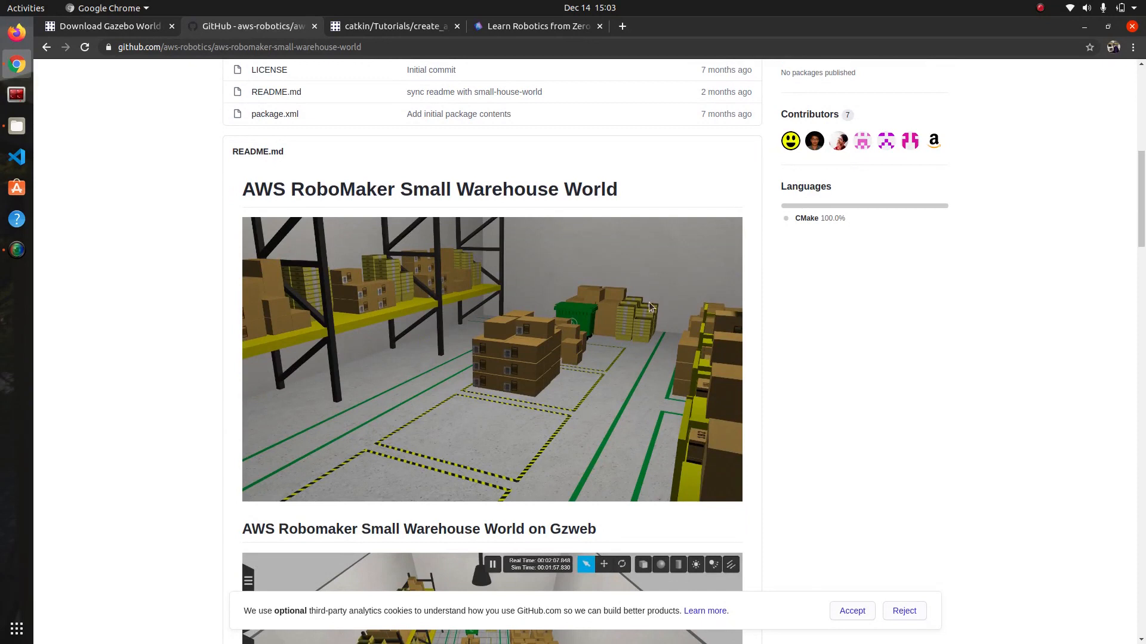
{"action": "mouse_move", "coordinate": [477, 40]}
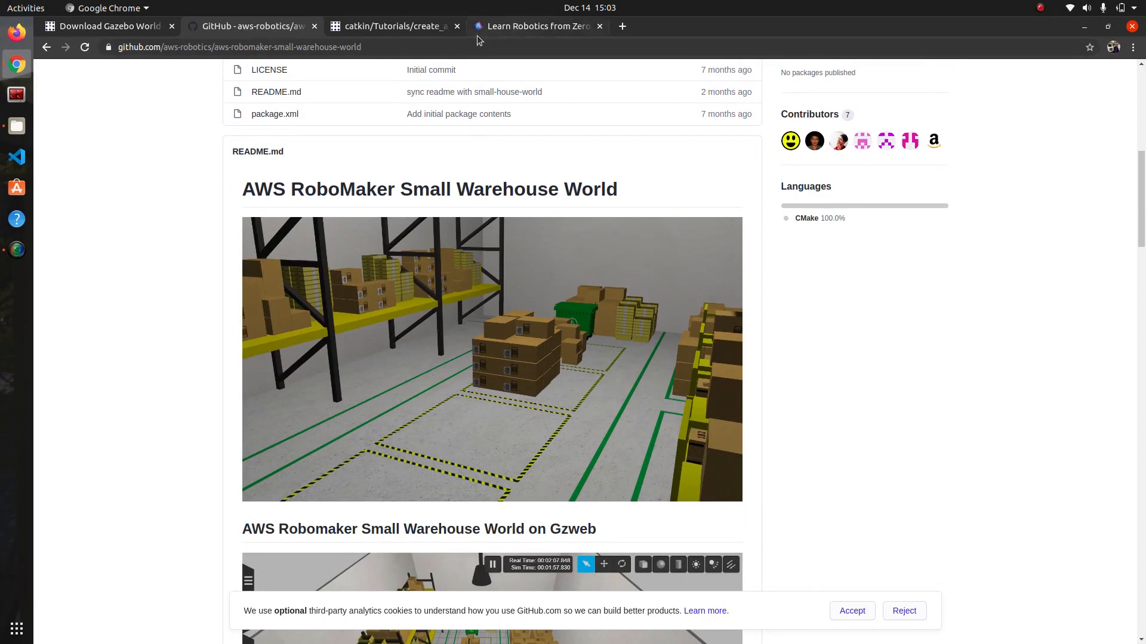
{"action": "mouse_move", "coordinate": [515, 32]}
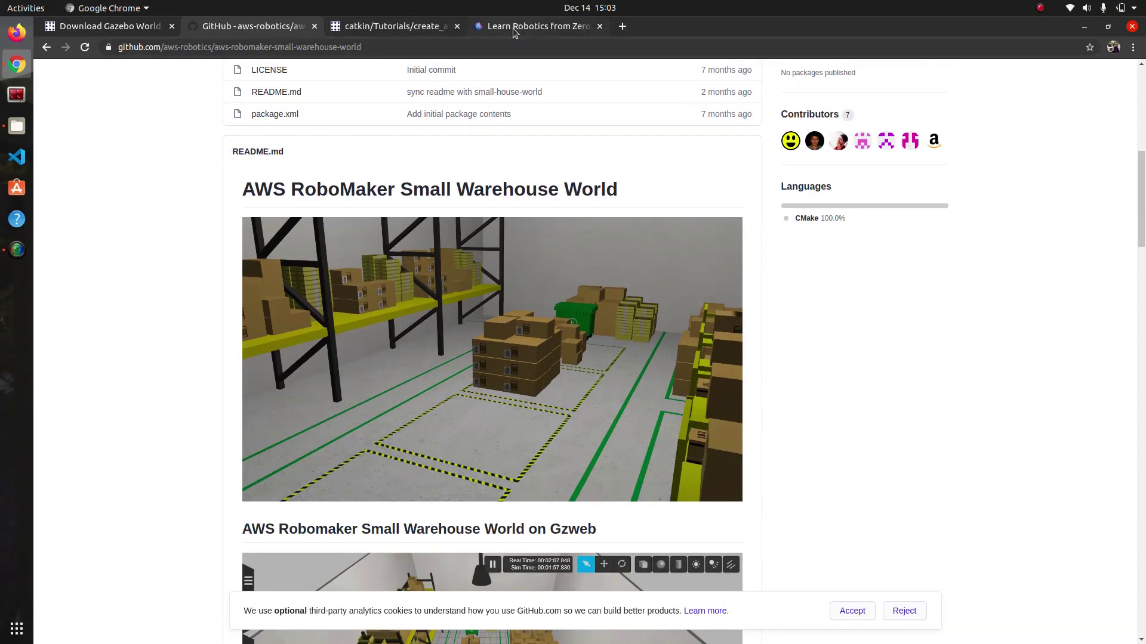
- Complete the roslaunch with view_small_warehouse.launch and run it
{"action": "left_click", "coordinate": [537, 26]}
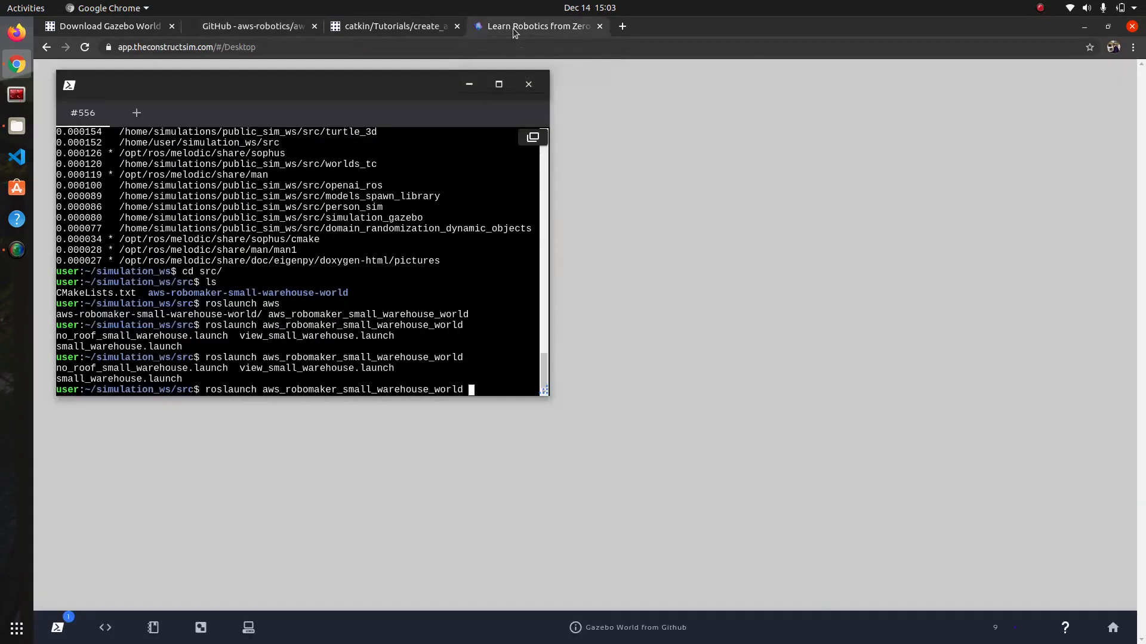
{"action": "type", "text": "i"}
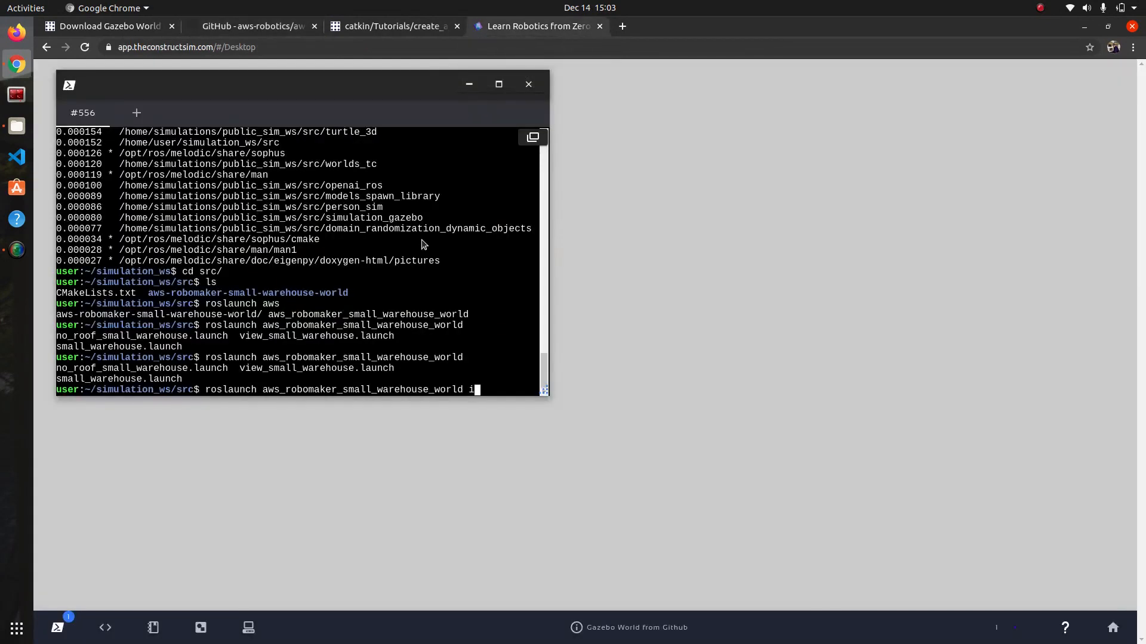
{"action": "type", "text": "view_small_warehouse.launch"}
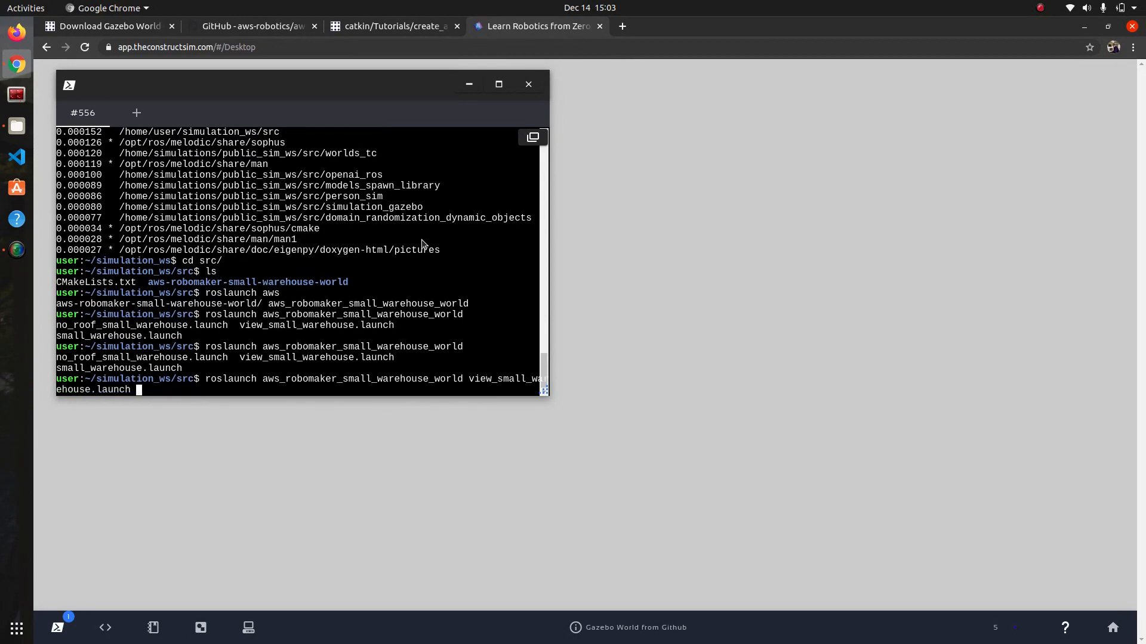
{"action": "key", "text": "Return"}
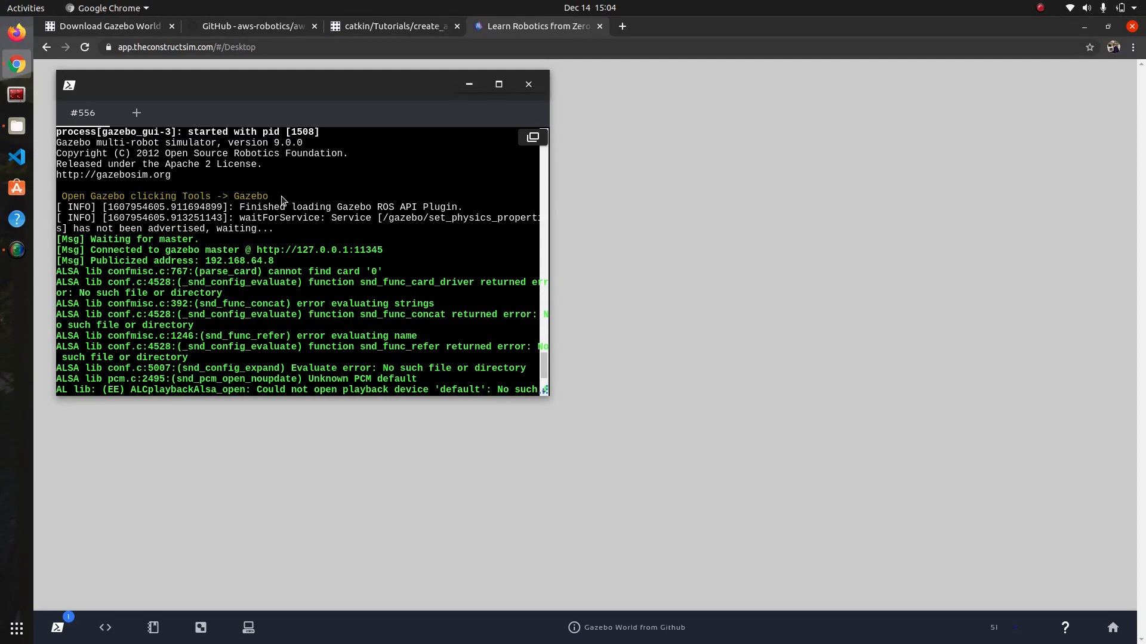
{"action": "mouse_move", "coordinate": [250, 255]}
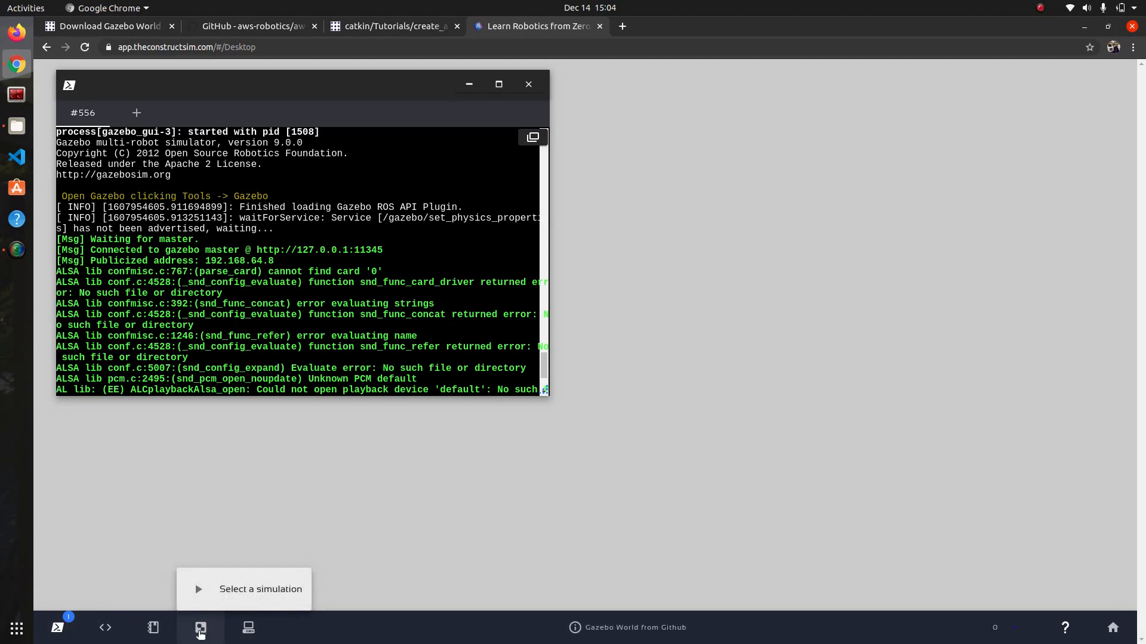
- Open the Gazebo web view and maximize it to fill the desktop
{"action": "left_click", "coordinate": [201, 628]}
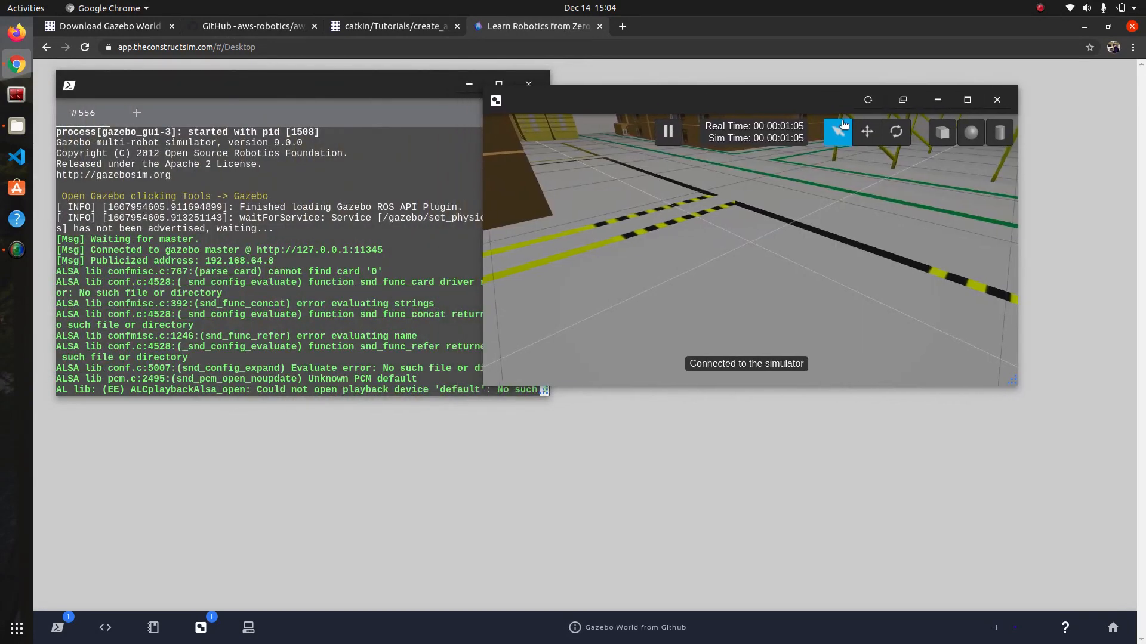
{"action": "mouse_move", "coordinate": [882, 122]}
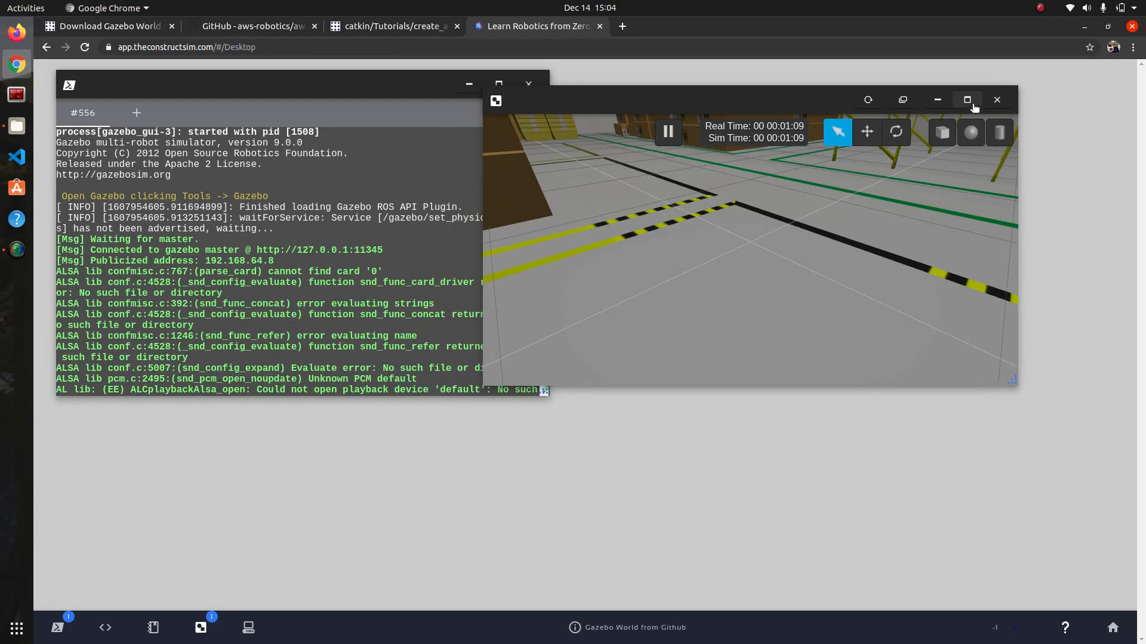
{"action": "left_click", "coordinate": [966, 100]}
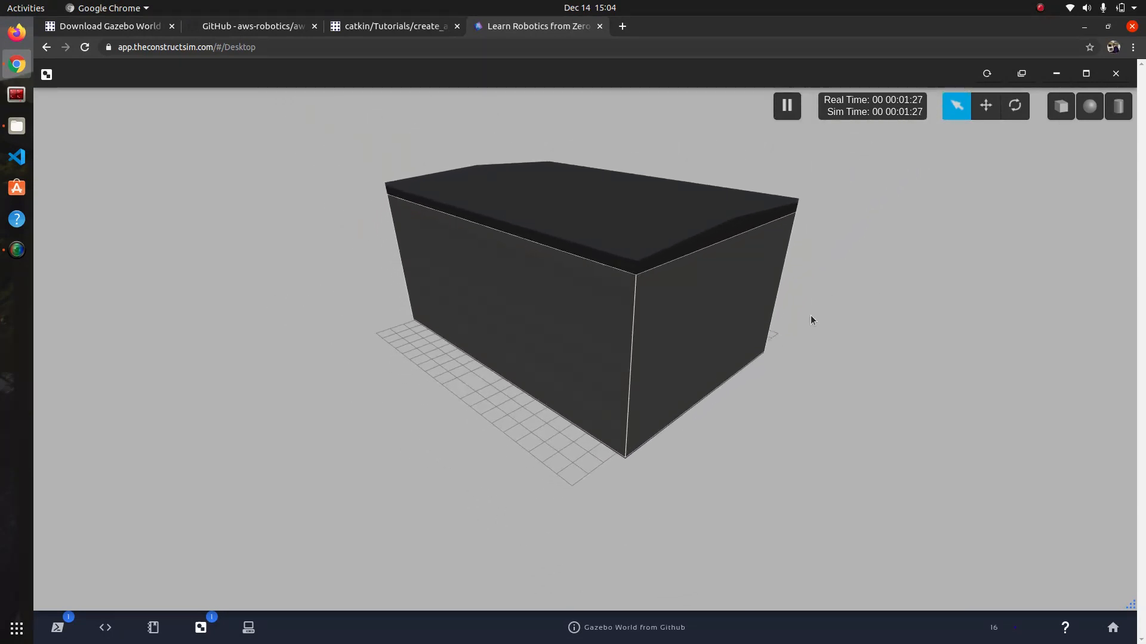
- Set the warehouse building model to Transparent from its right-click menu
{"action": "right_click", "coordinate": [606, 299]}
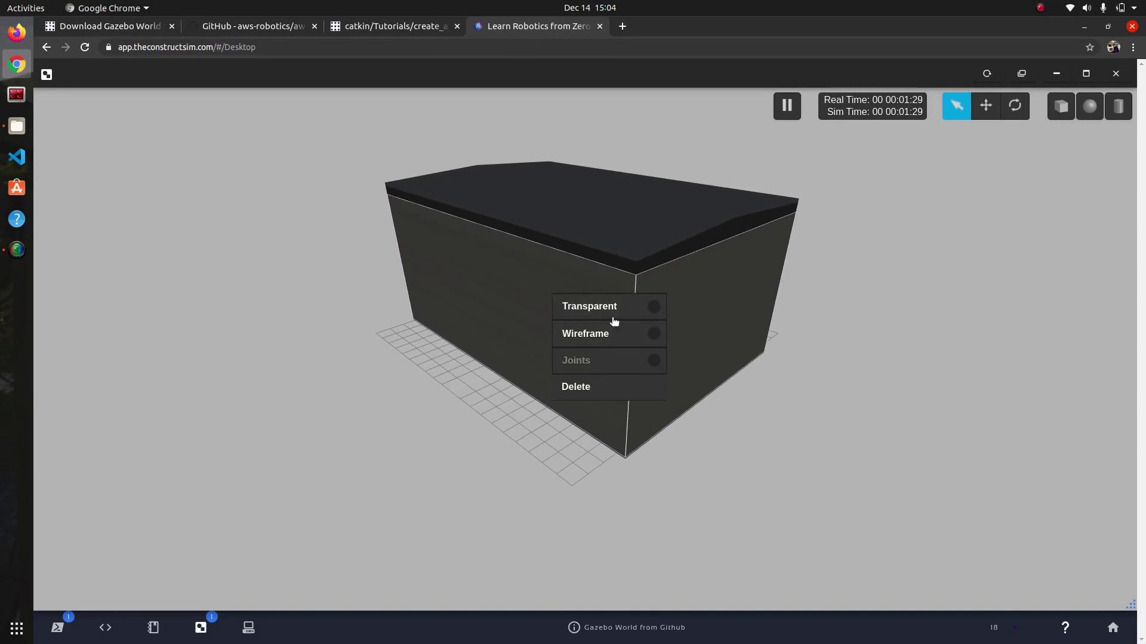
{"action": "mouse_move", "coordinate": [482, 308]}
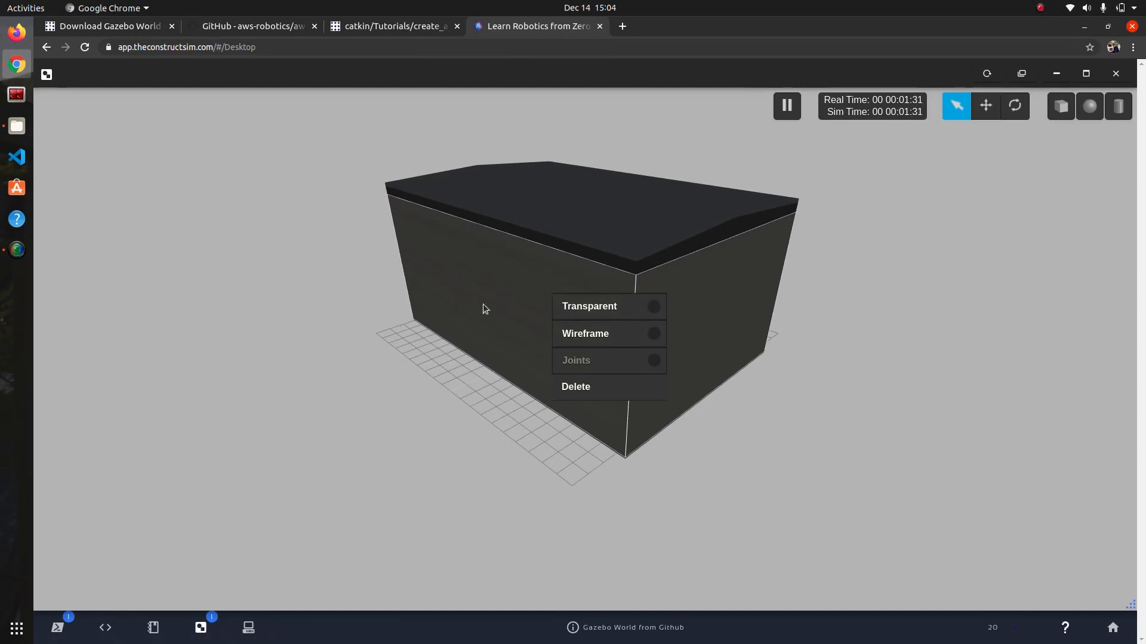
{"action": "mouse_move", "coordinate": [604, 310]}
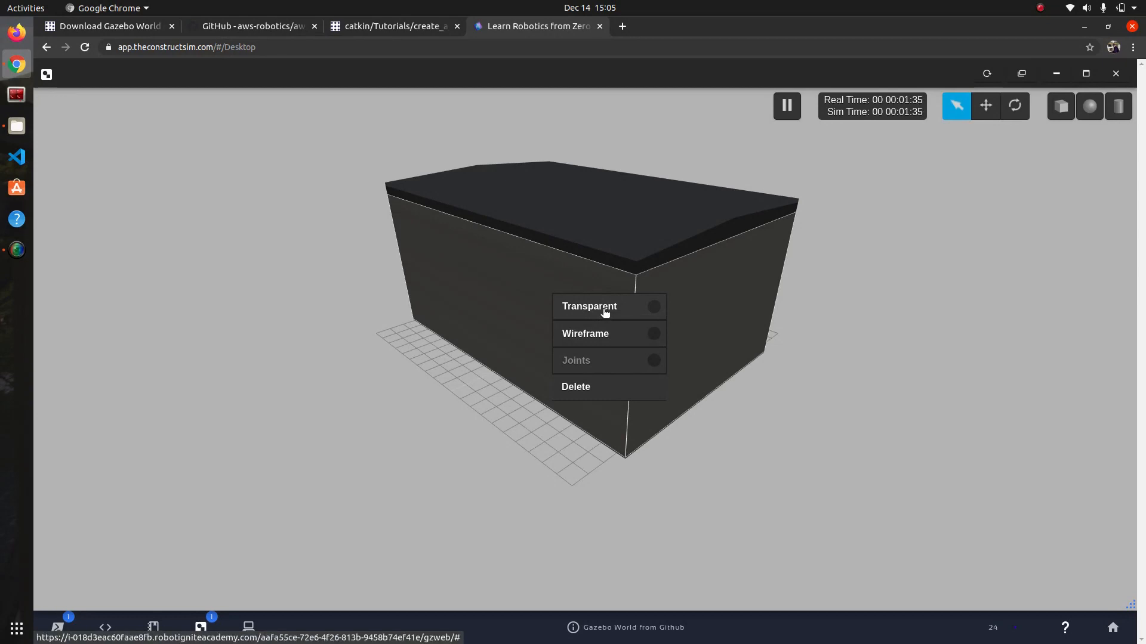
{"action": "left_click", "coordinate": [589, 306]}
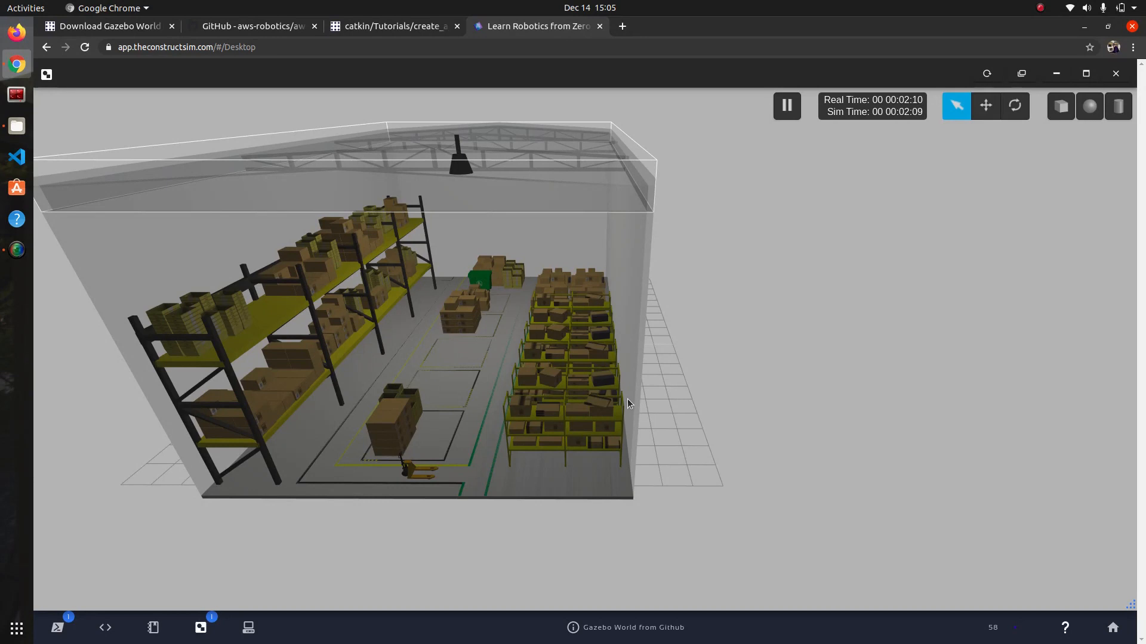
{"action": "mouse_move", "coordinate": [700, 364]}
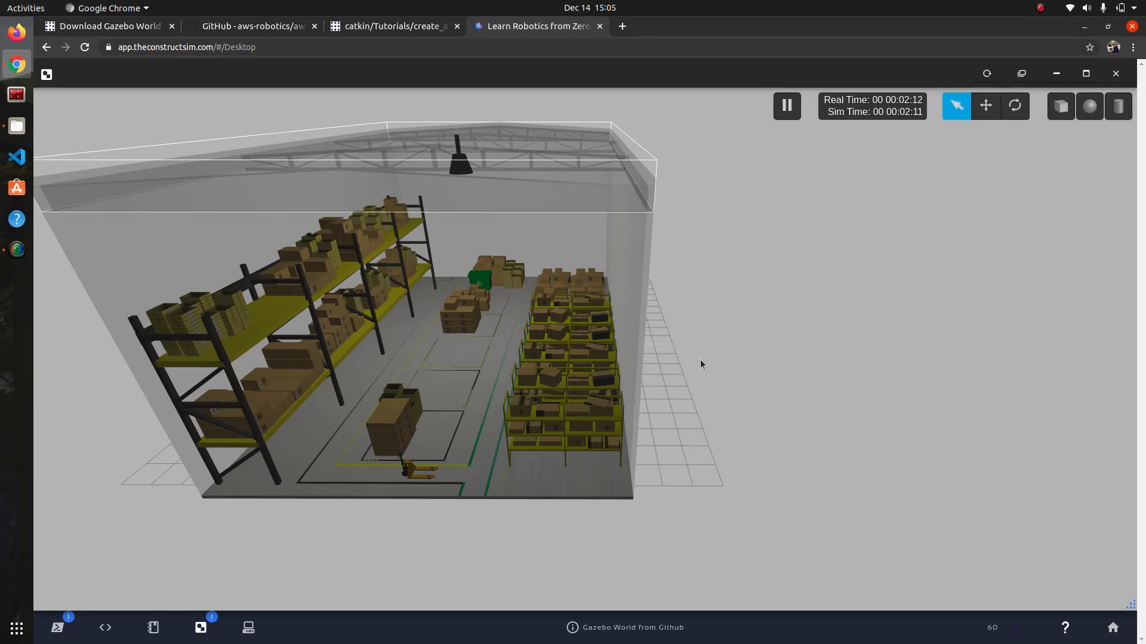
{"action": "mouse_move", "coordinate": [770, 343]}
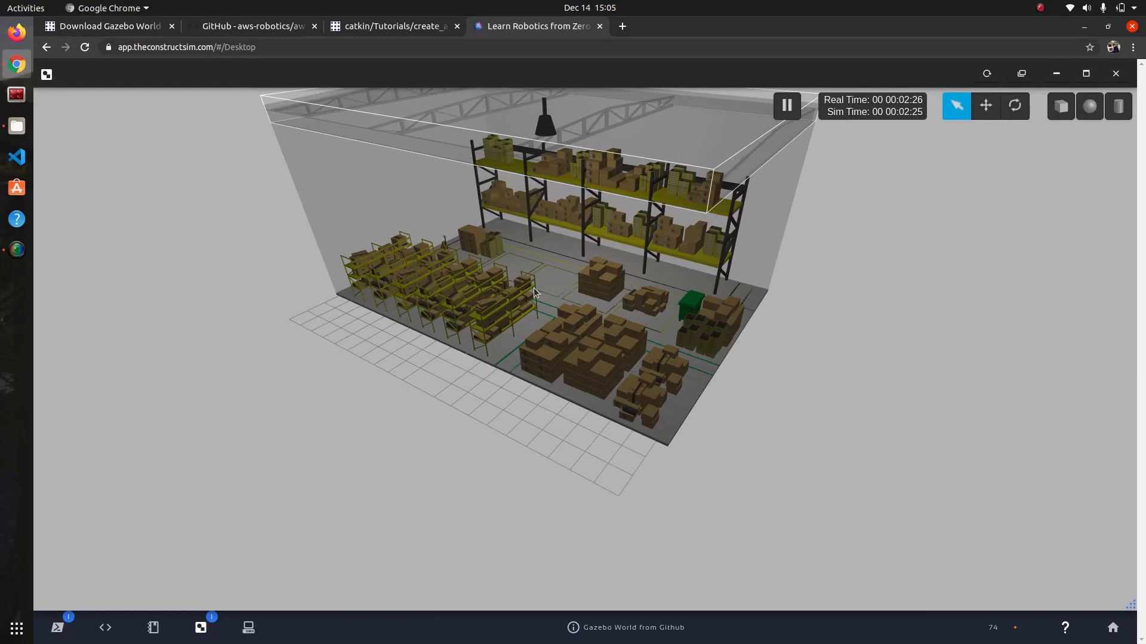
- In a new terminal tab, run rosnode list to show the /gazebo and /rosout nodes
{"action": "left_click", "coordinate": [57, 627]}
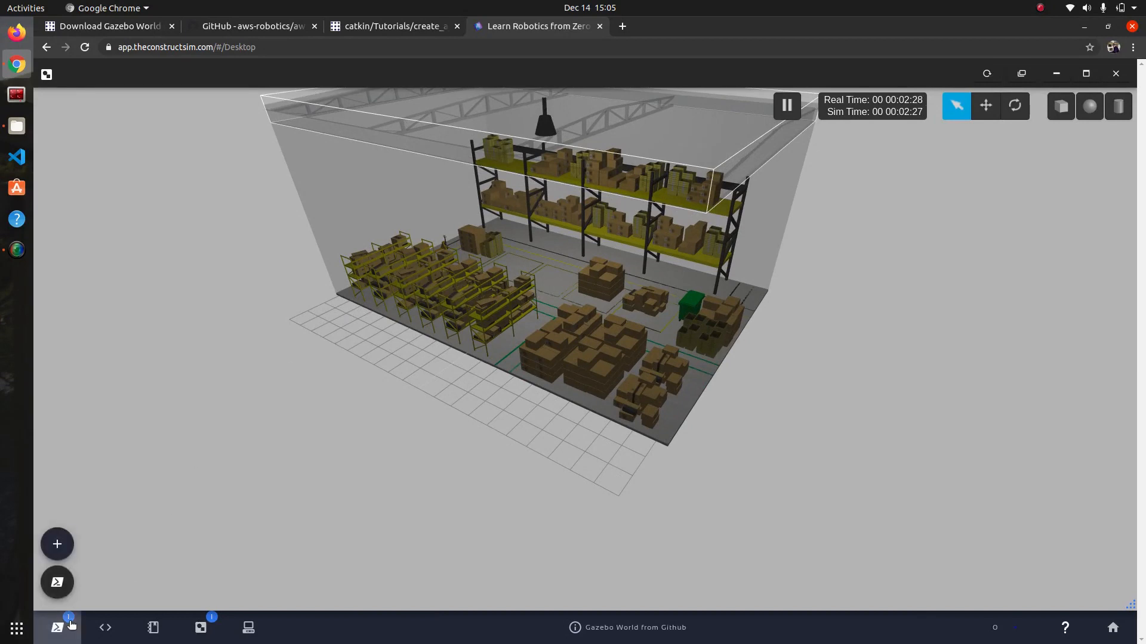
{"action": "left_click", "coordinate": [57, 628]}
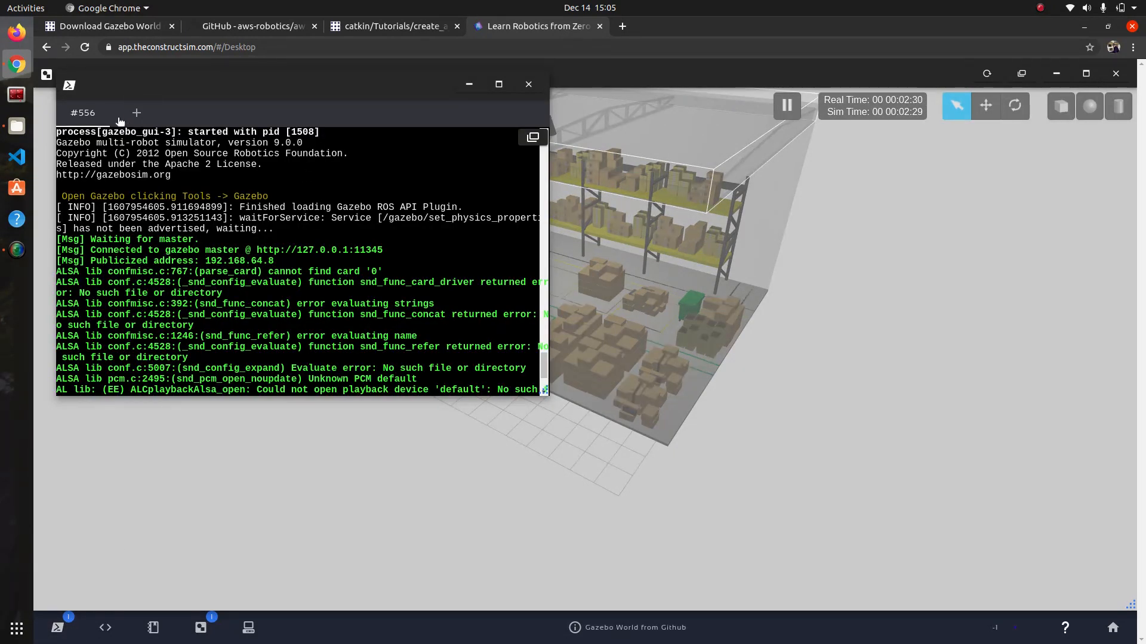
{"action": "left_click", "coordinate": [136, 113]}
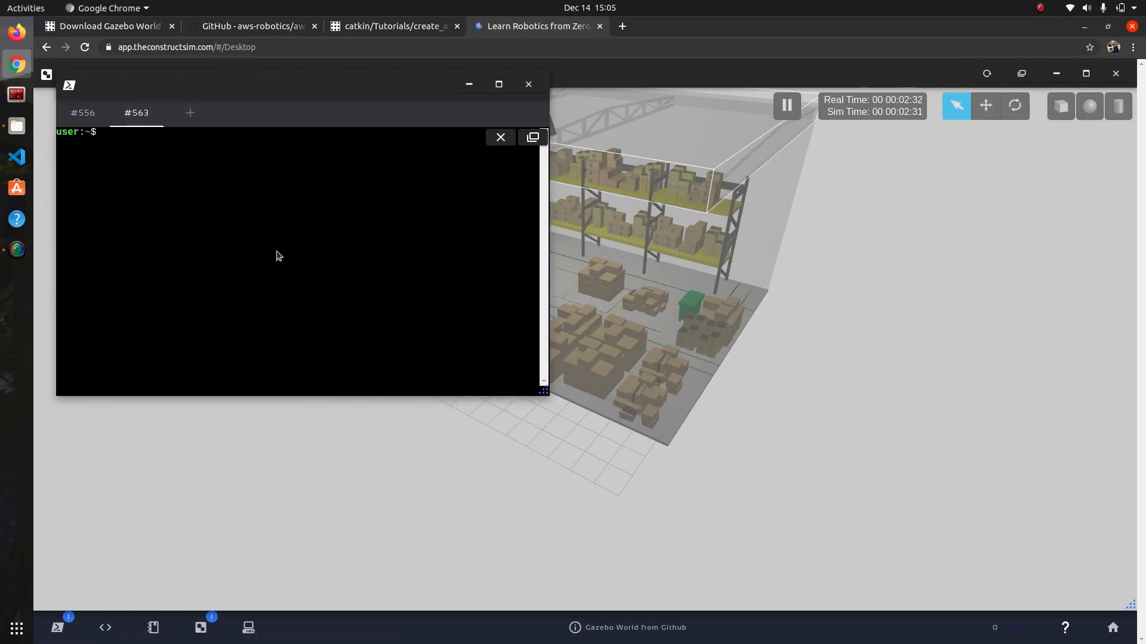
{"action": "type", "text": "ro"}
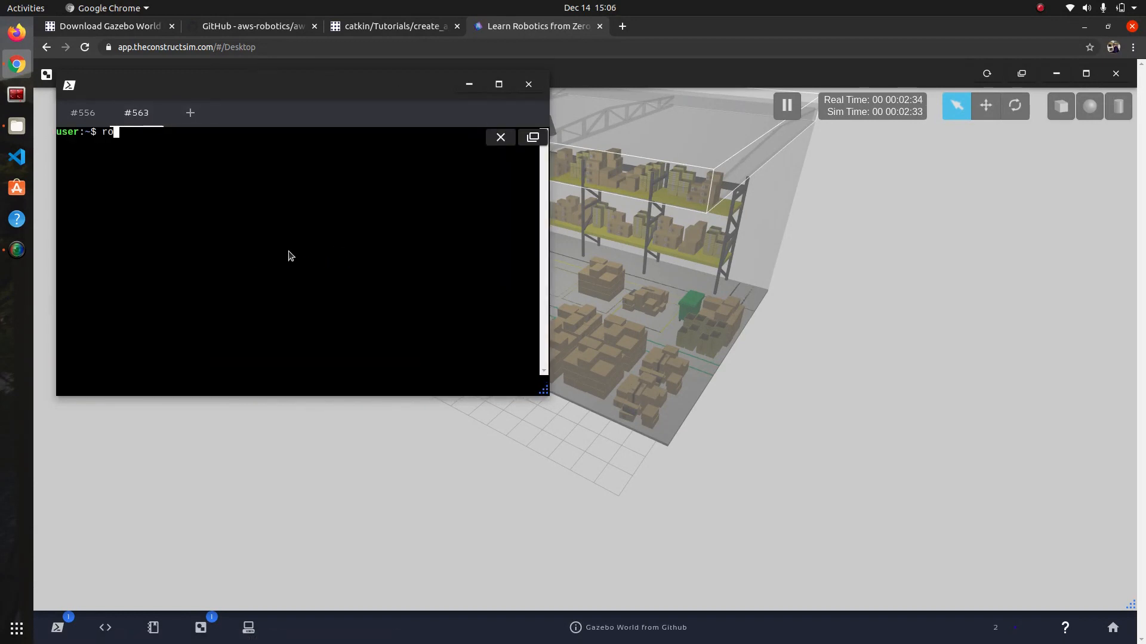
{"action": "type", "text": "snode"}
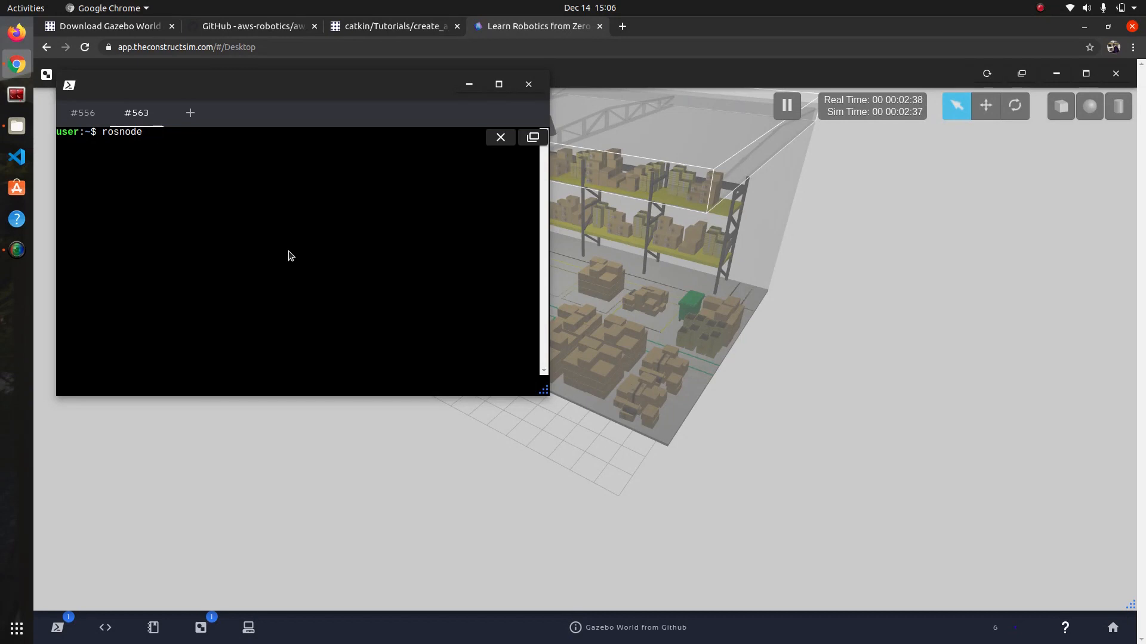
{"action": "type", "text": "list"}
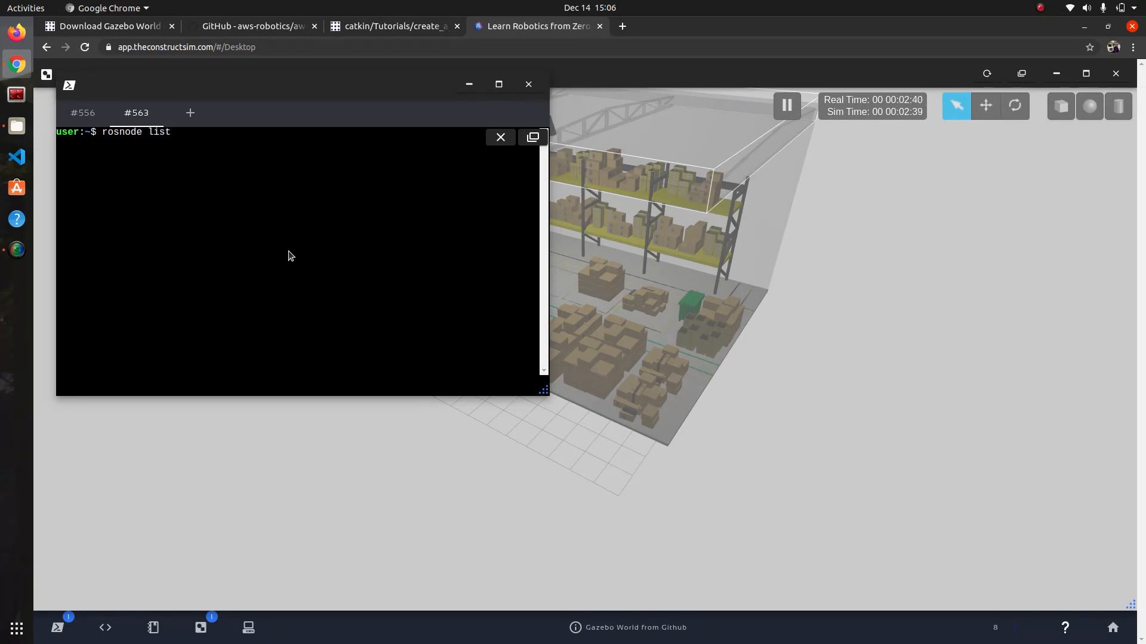
{"action": "key", "text": "Return"}
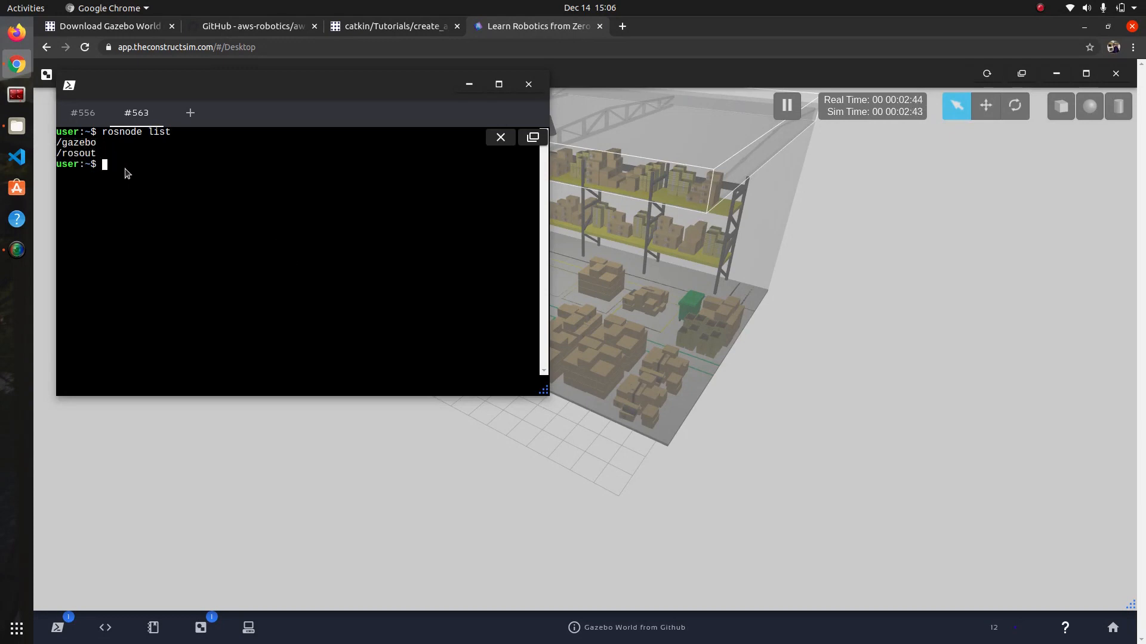
- Run rostopic list to show Gazebo's topics, including /clock and /rosout_agg
{"action": "type", "text": "rostopi"}
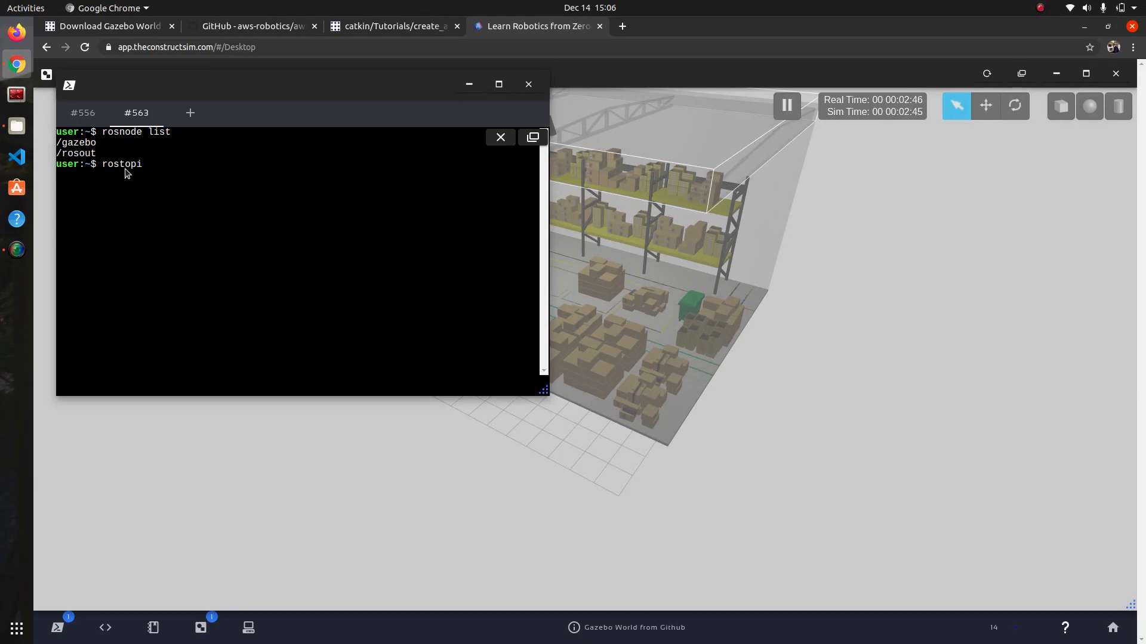
{"action": "type", "text": "c l"}
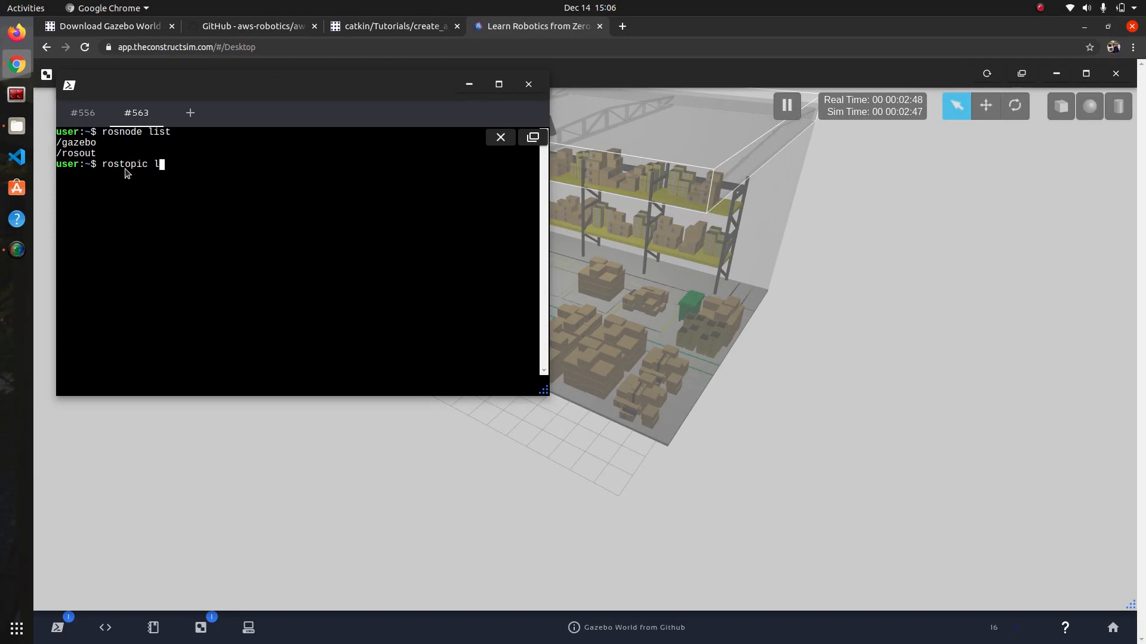
{"action": "type", "text": "ist"}
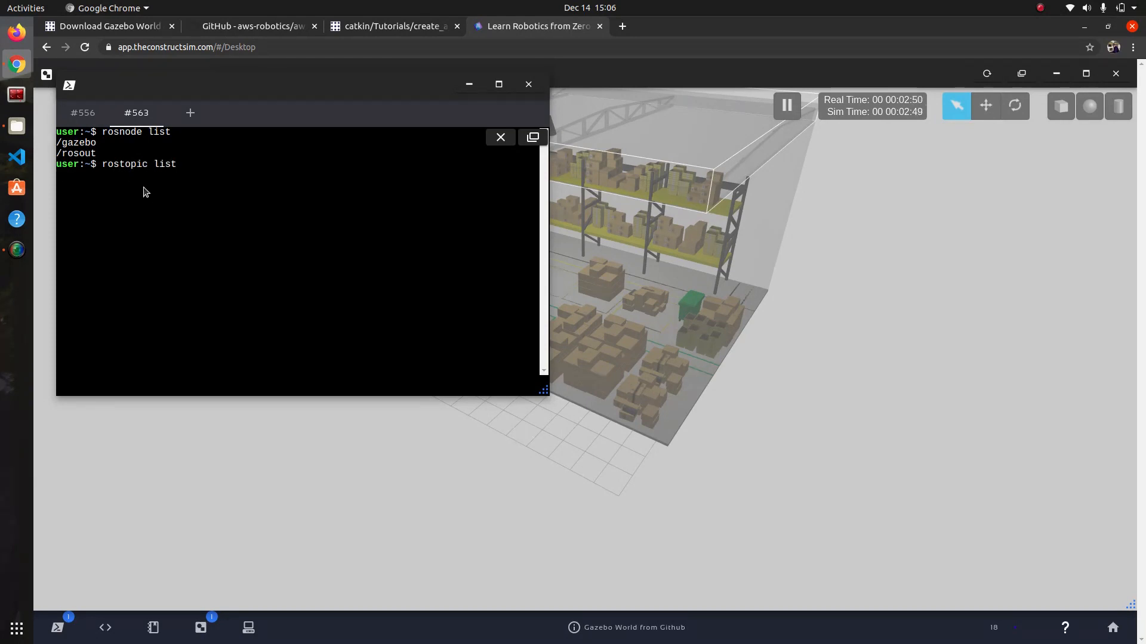
{"action": "key", "text": "Return"}
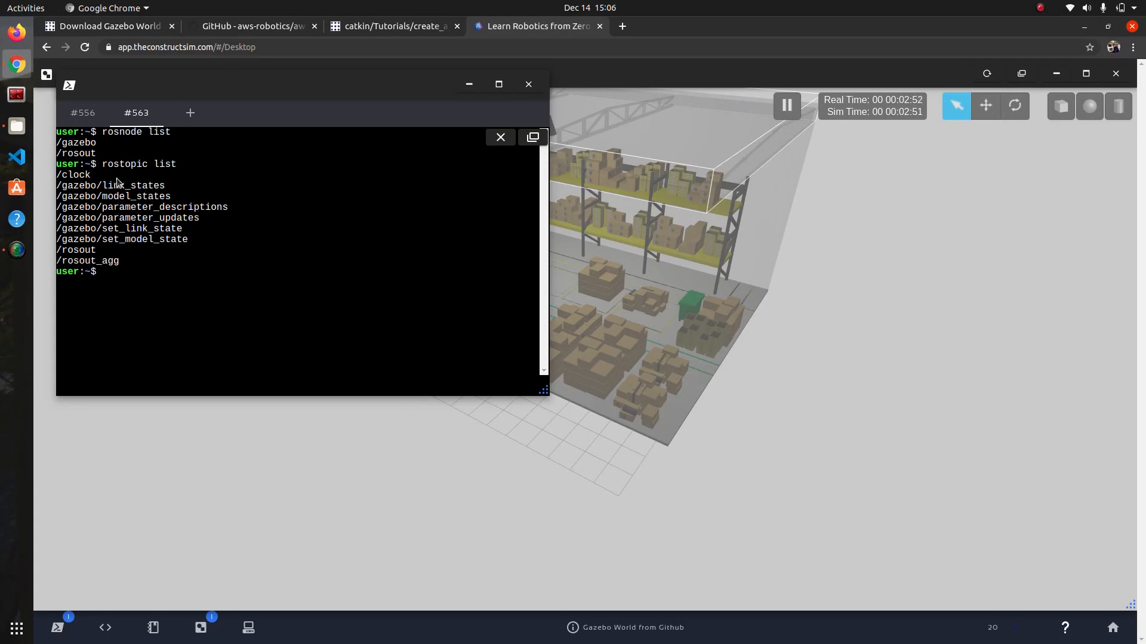
{"action": "mouse_move", "coordinate": [610, 323]}
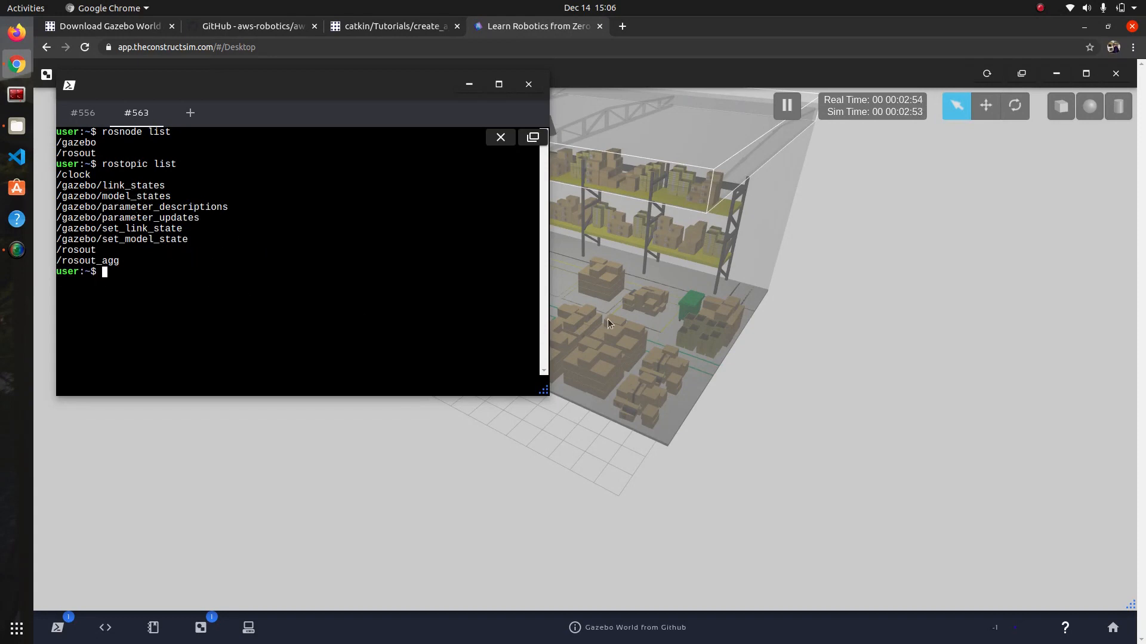
{"action": "mouse_move", "coordinate": [795, 326]}
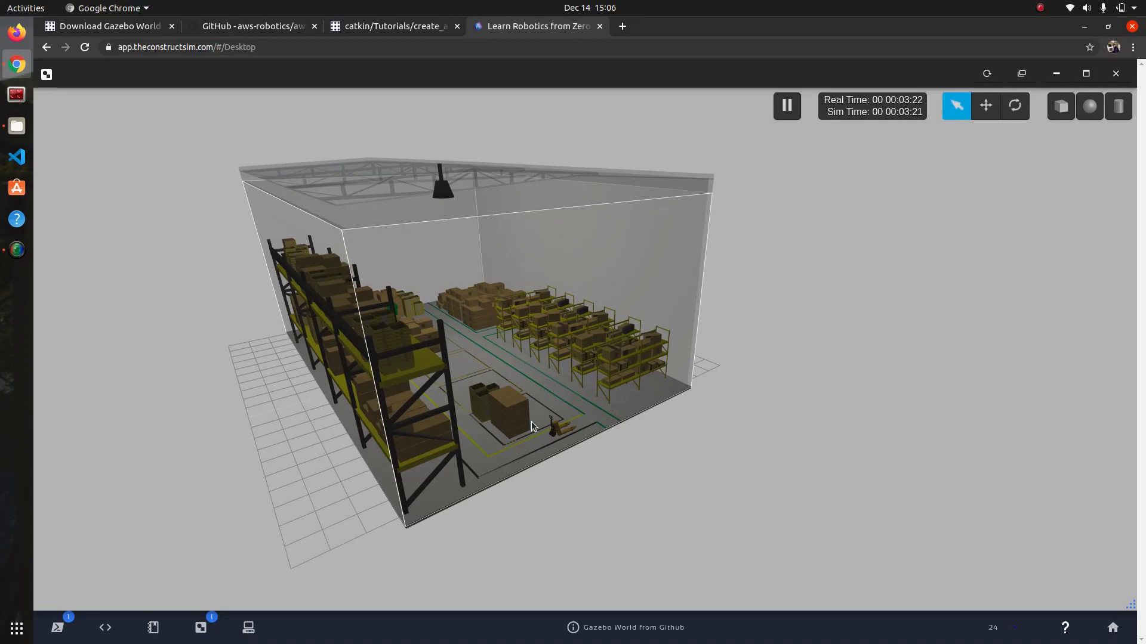
{"action": "mouse_move", "coordinate": [533, 413]}
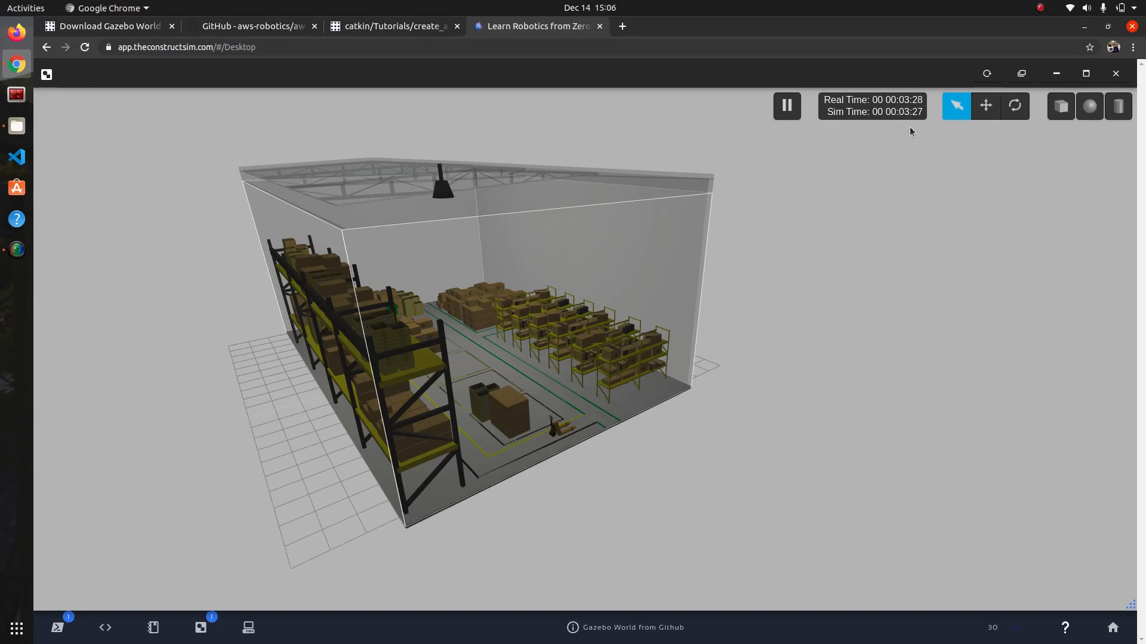
{"action": "mouse_move", "coordinate": [916, 139]}
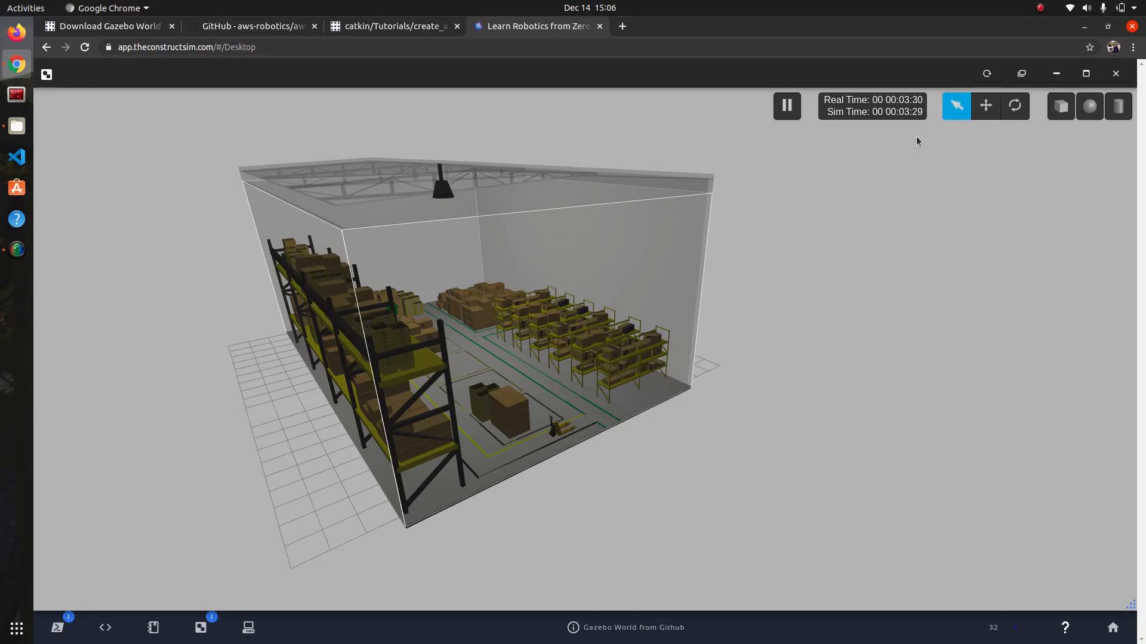
{"action": "mouse_move", "coordinate": [800, 206]}
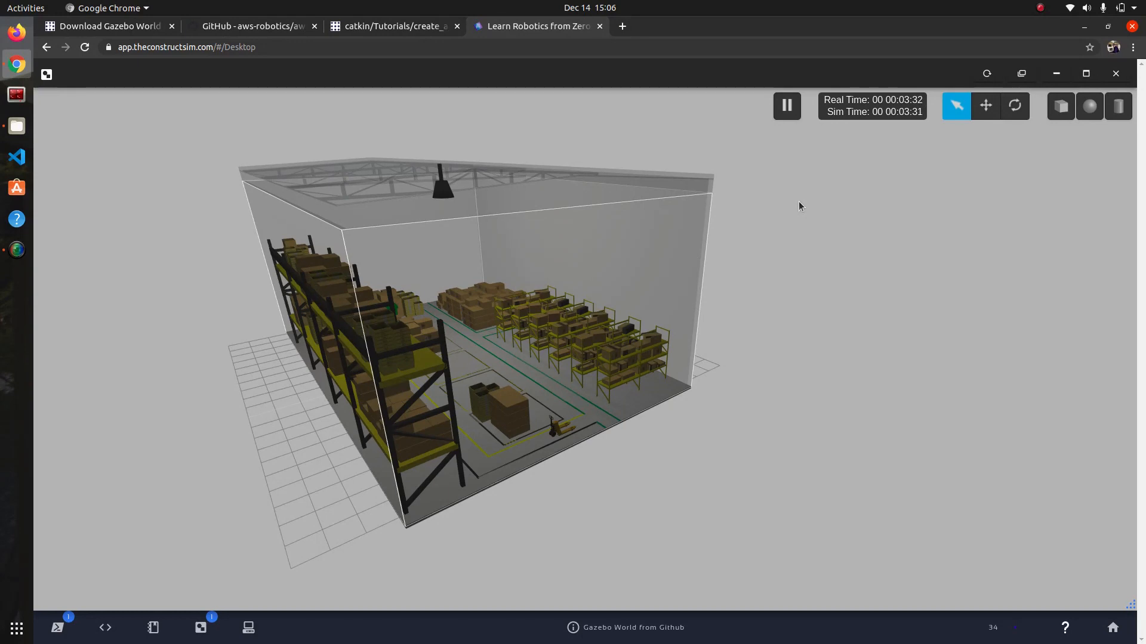
{"action": "mouse_move", "coordinate": [1038, 21]}
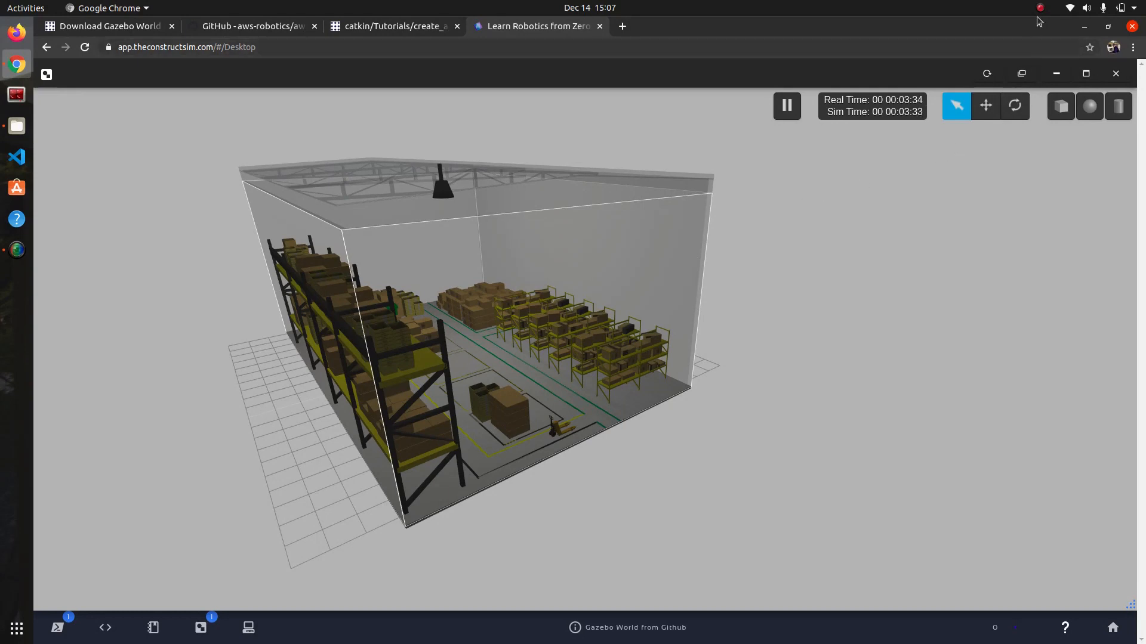